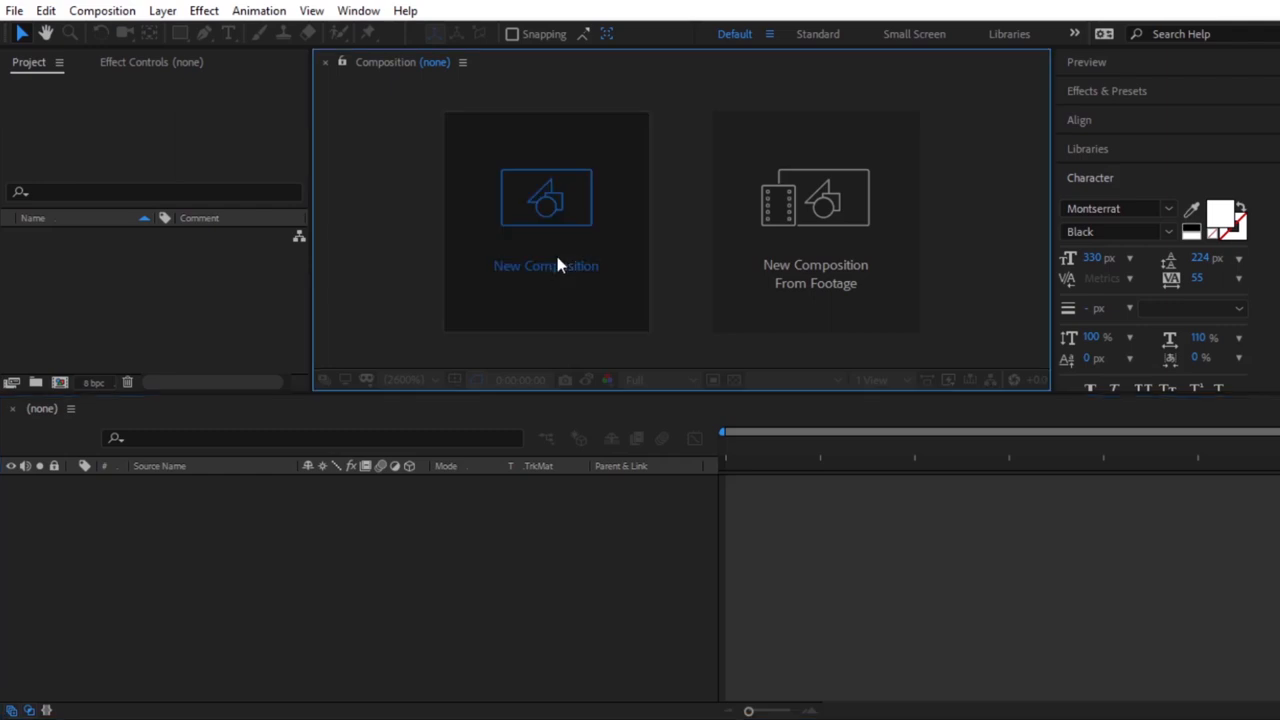
Create a 1920×1080, 30-second composition named 'Count Down Timer'.
left_click(546, 220)
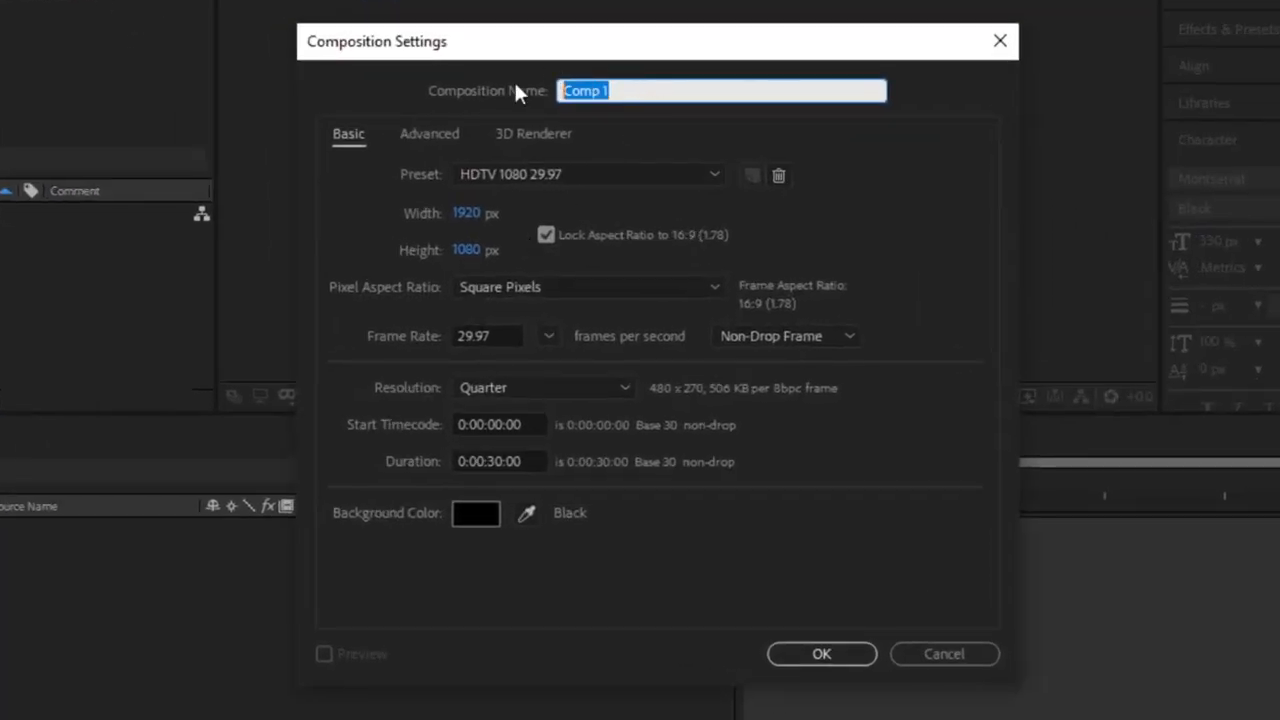
type("Count Down Timer")
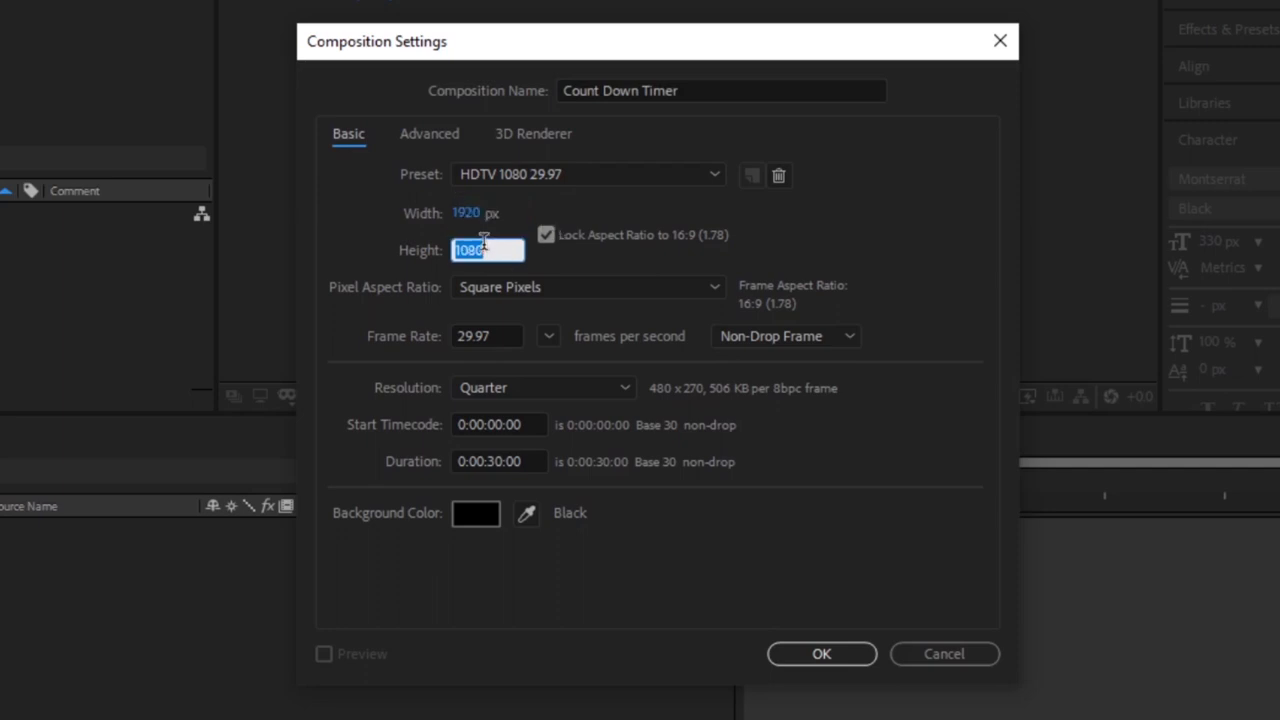
left_click(820, 653)
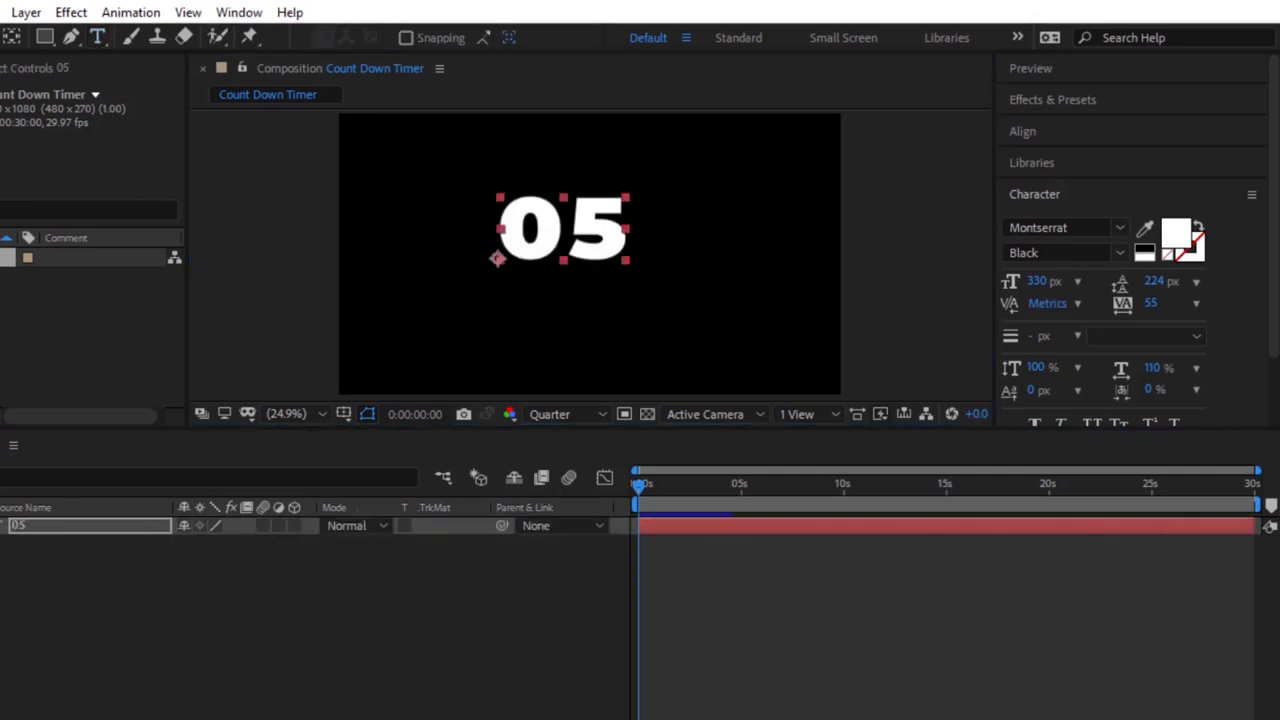
Set the 05 number to Montserrat Black and centre it vertically in the composition.
left_click(1065, 227)
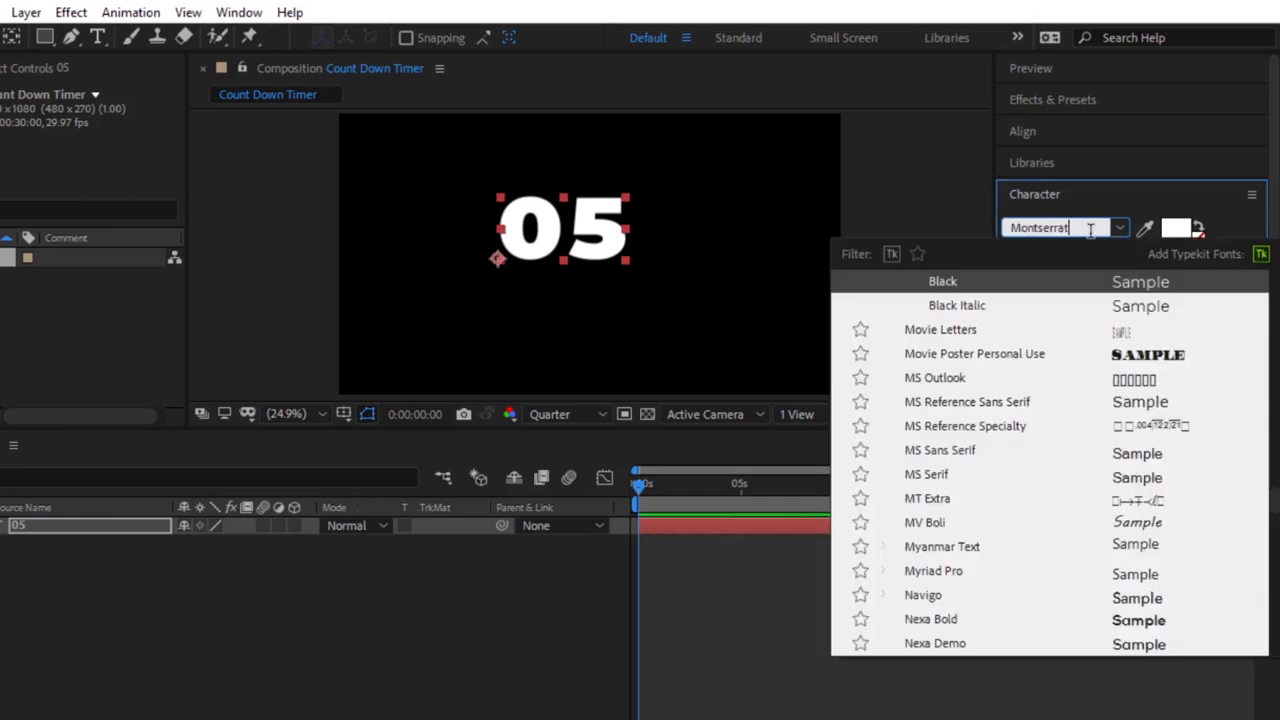
left_click(1065, 252)
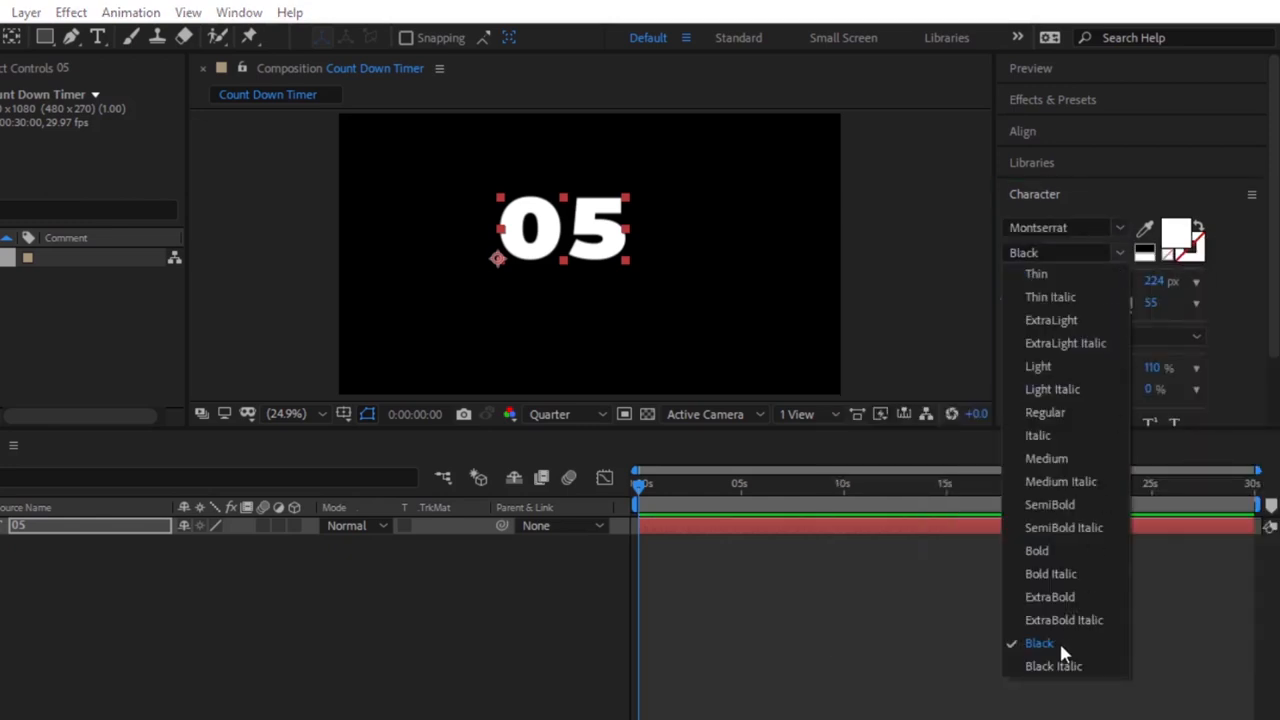
left_click(1038, 643)
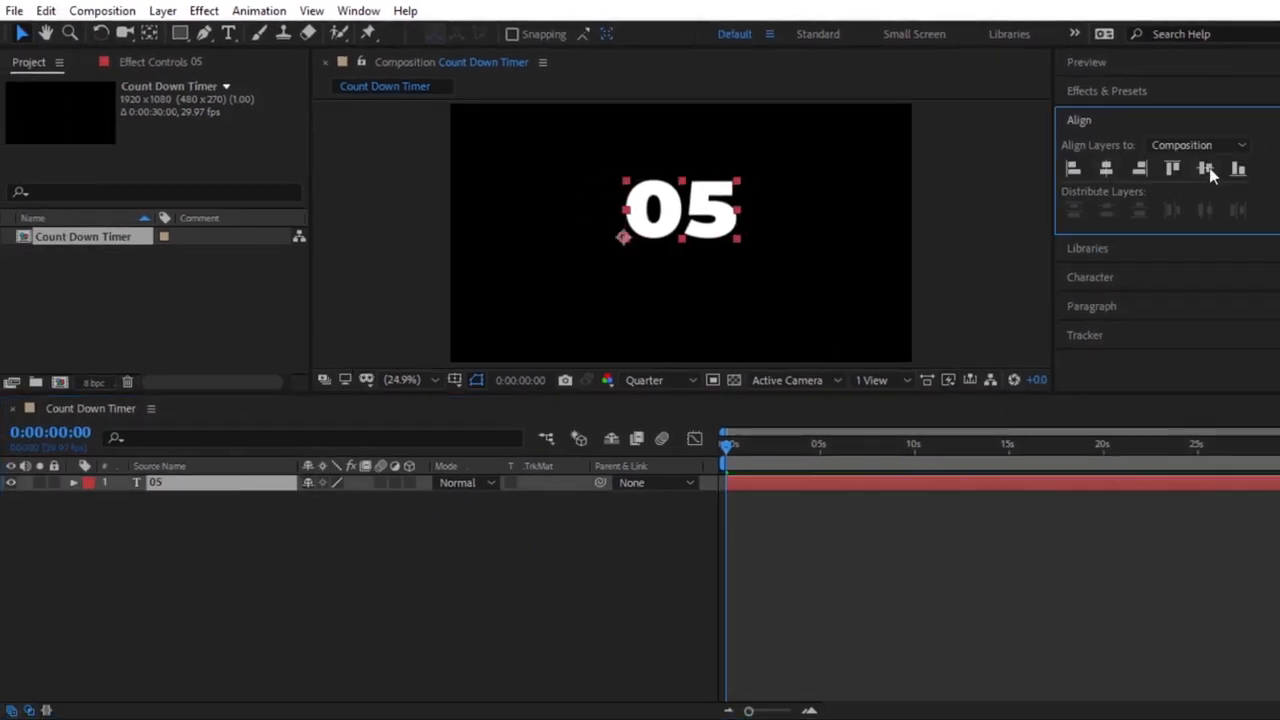
left_click(1171, 168)
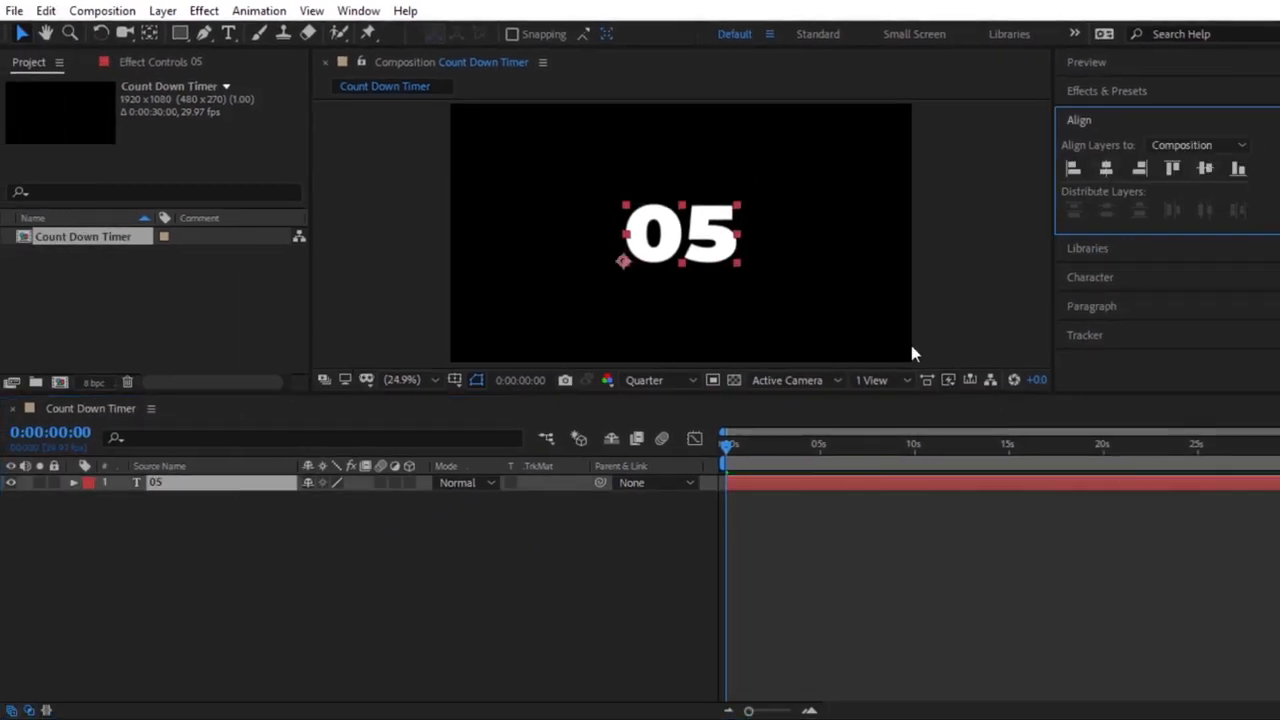
Add a new adjustment layer and rename it Control.
right_click(680, 235)
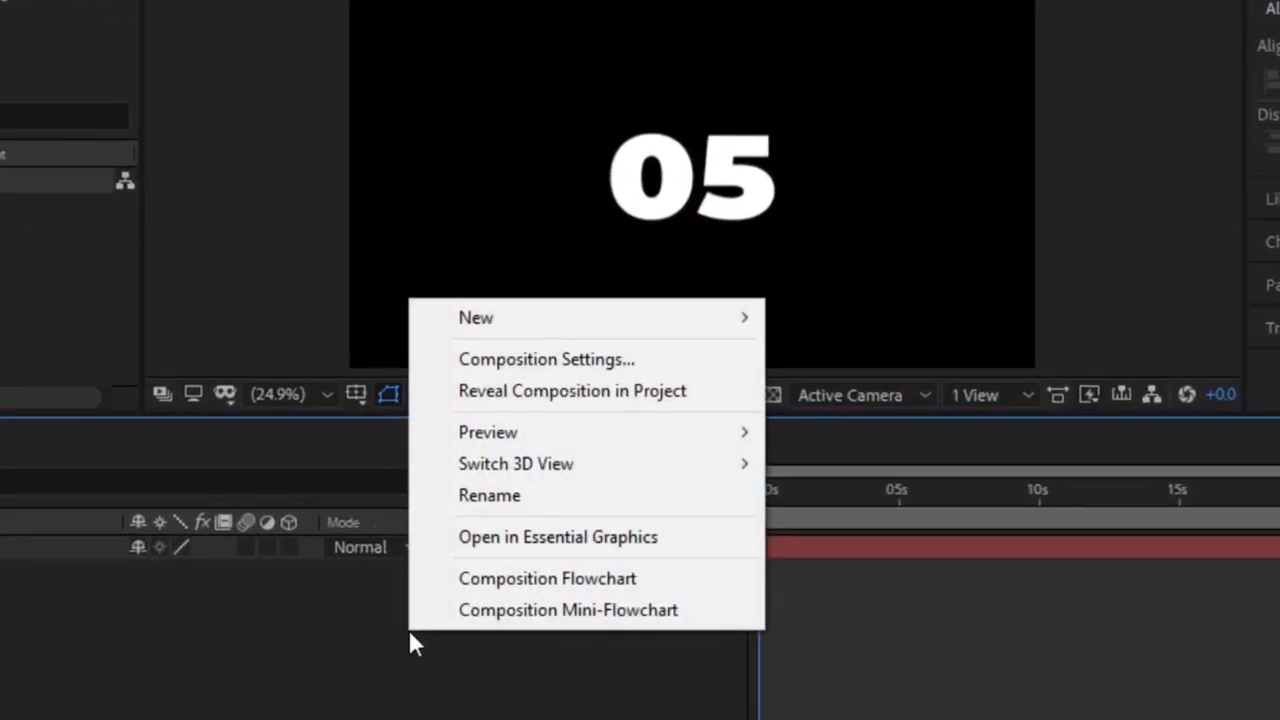
mouse_move(476, 317)
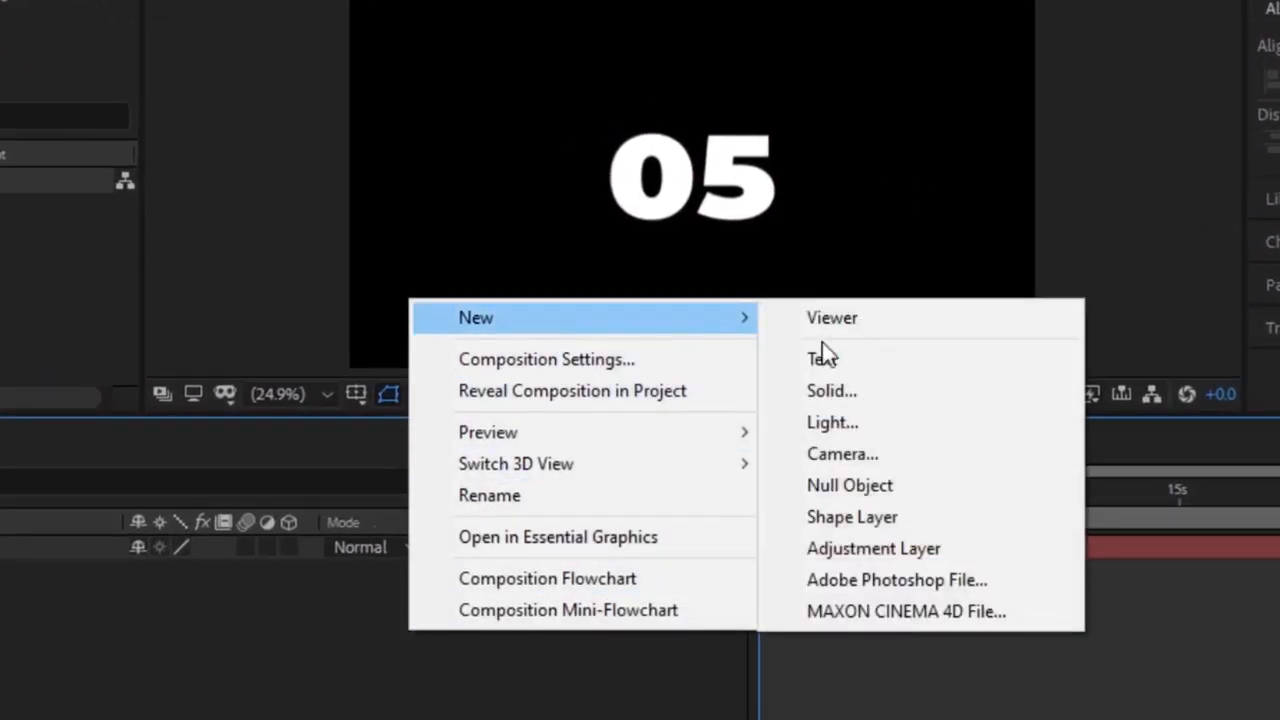
left_click(873, 548)
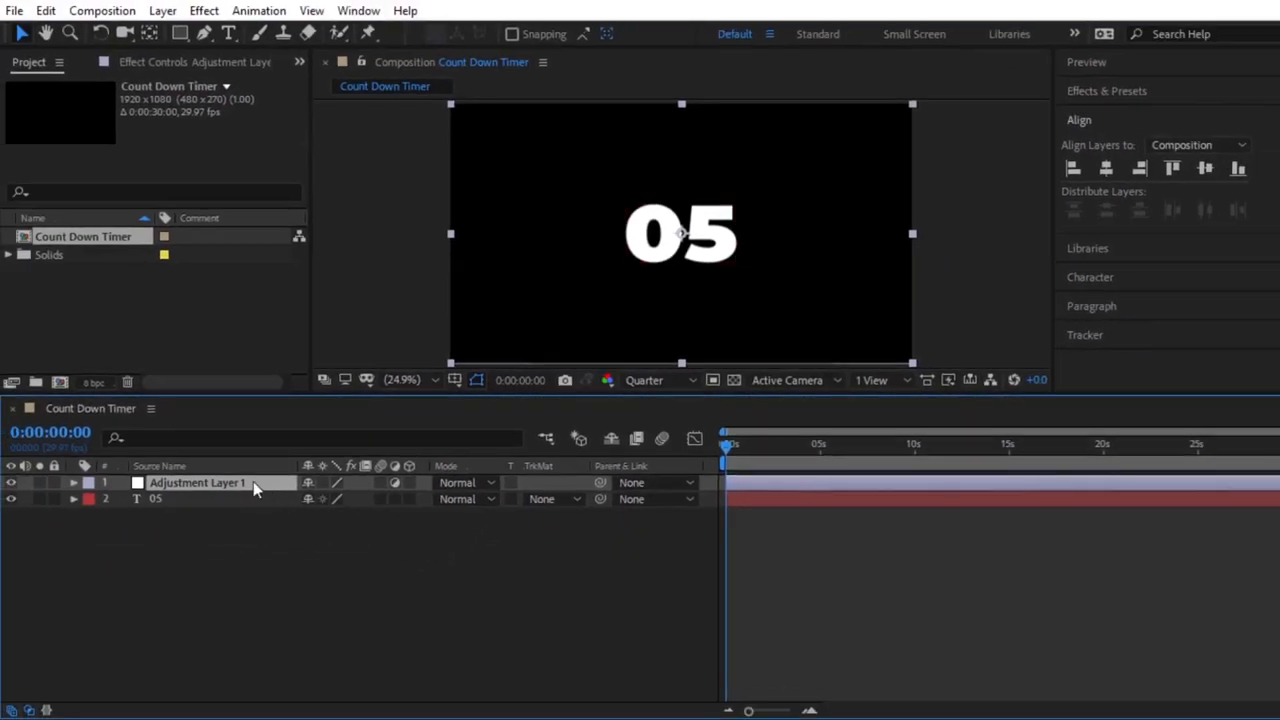
double_click(197, 482)
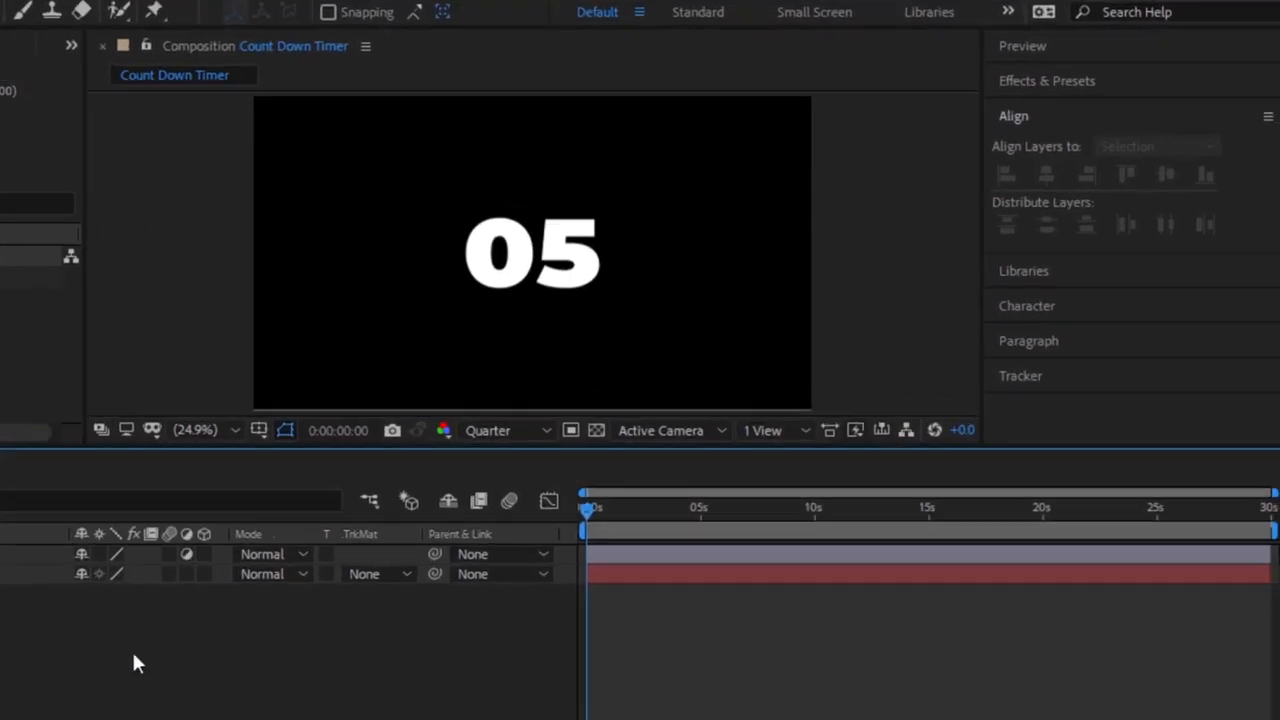
Apply slider and checkbox controls to Control, named Time Control and Count Down.
left_click(1047, 81)
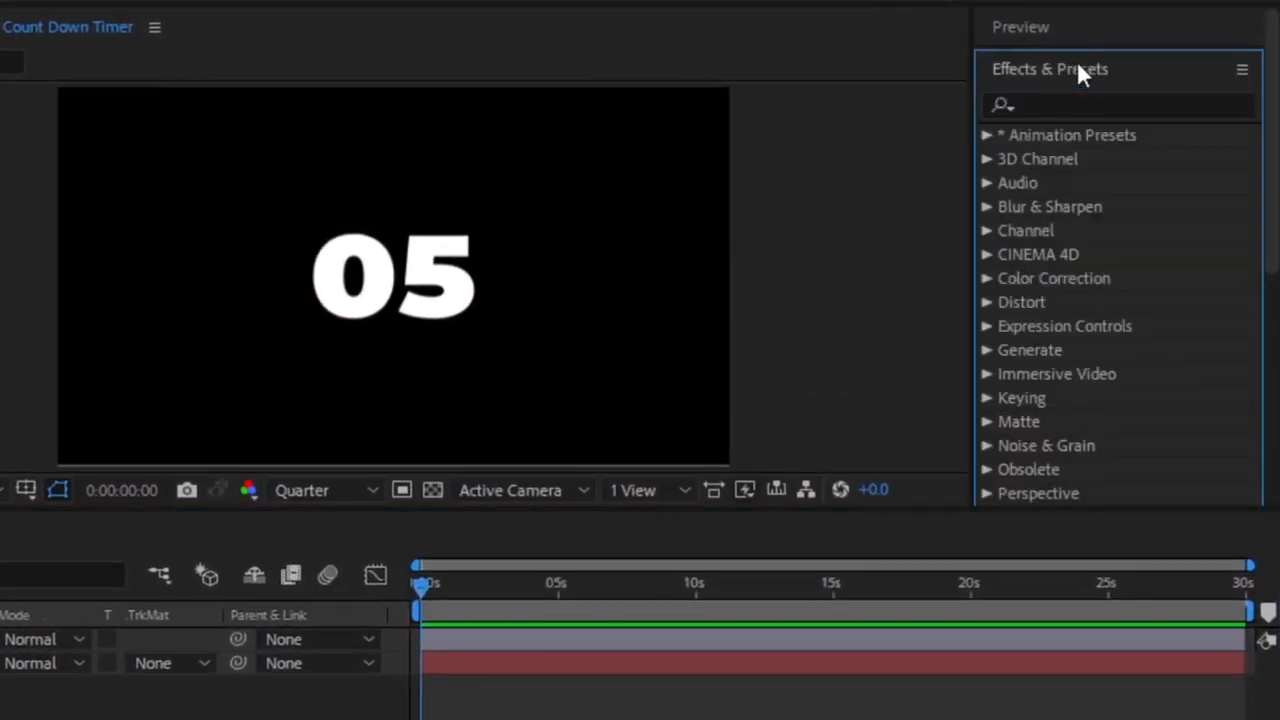
type("slider")
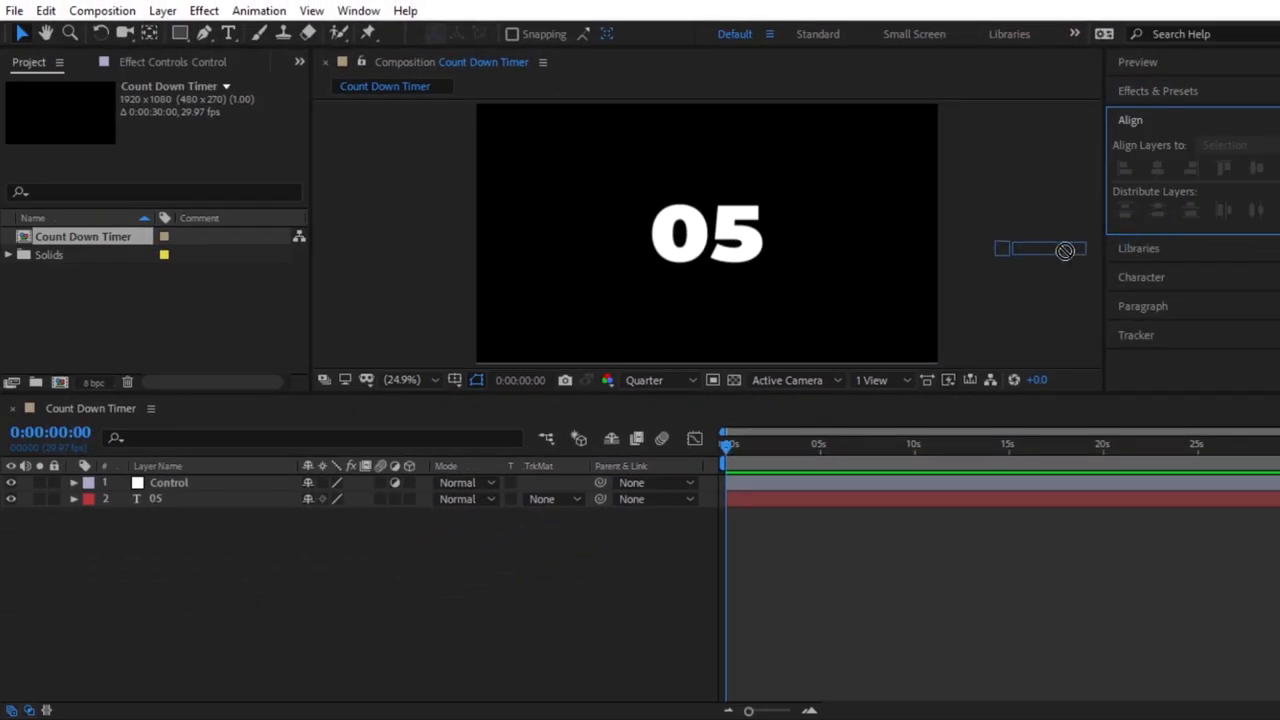
double_click(169, 482)
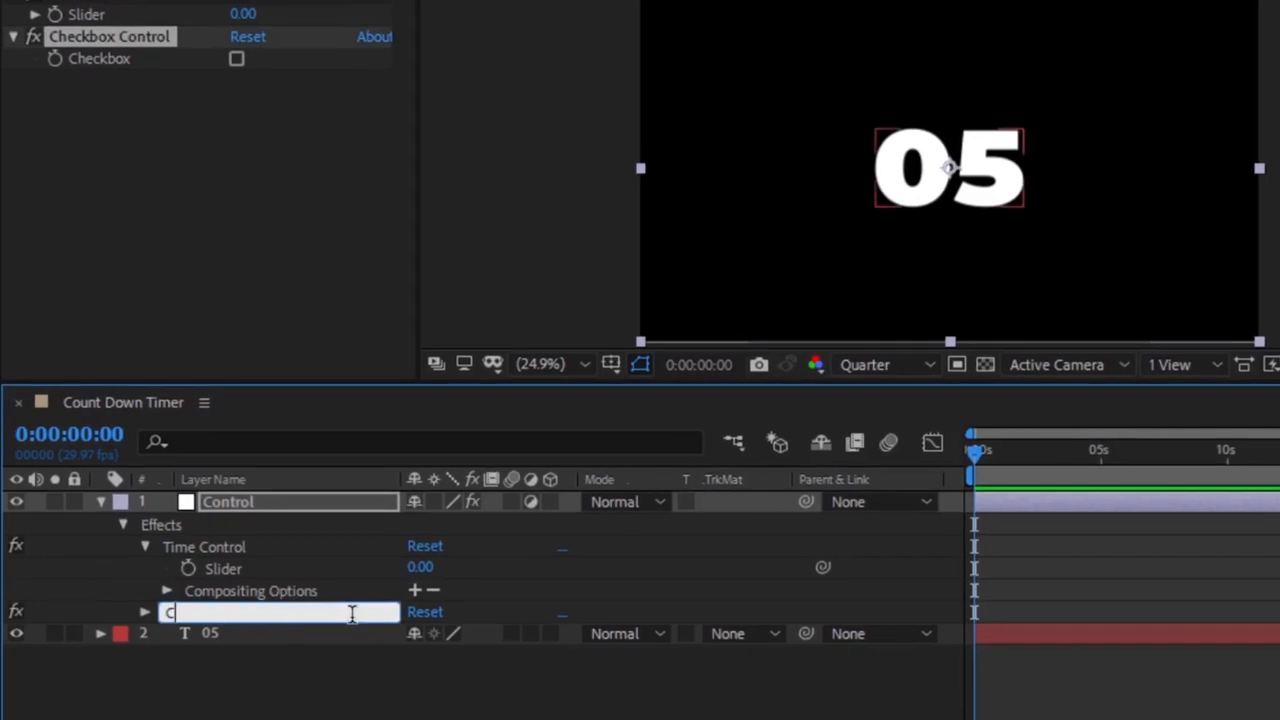
type("Count Down")
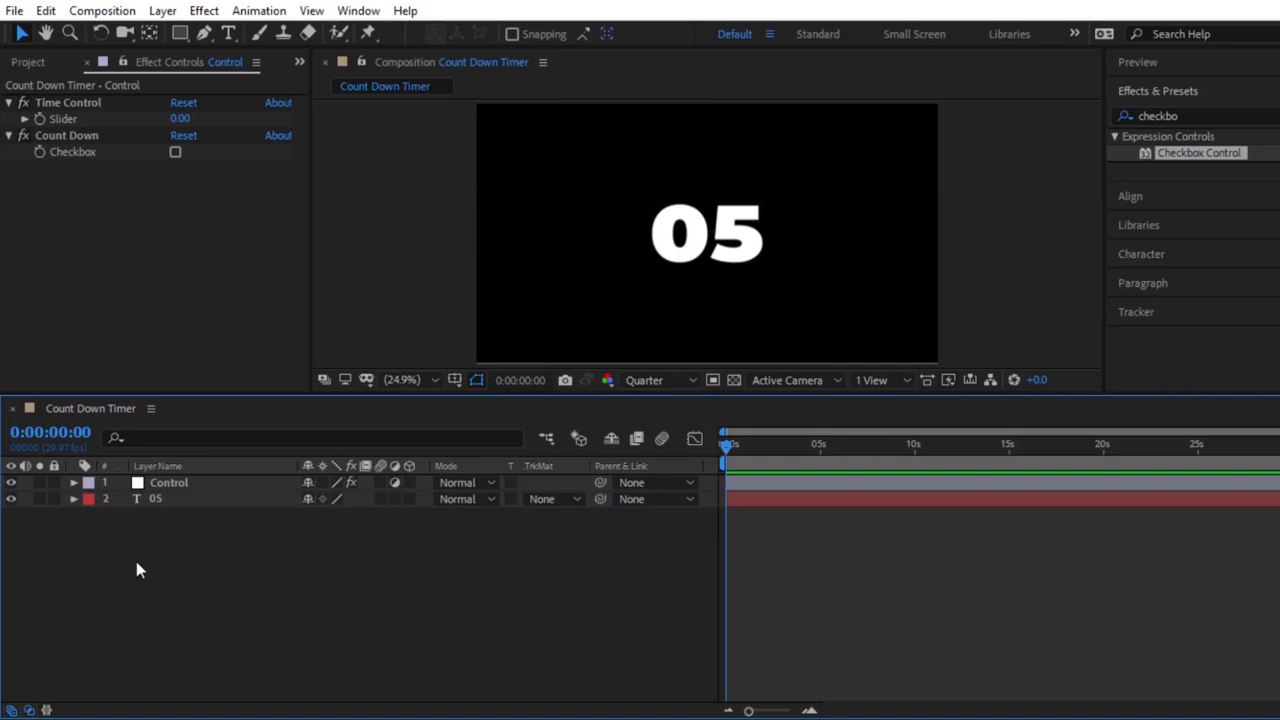
Add an expression to the 05 text layer's Source Text property.
left_click(155, 498)
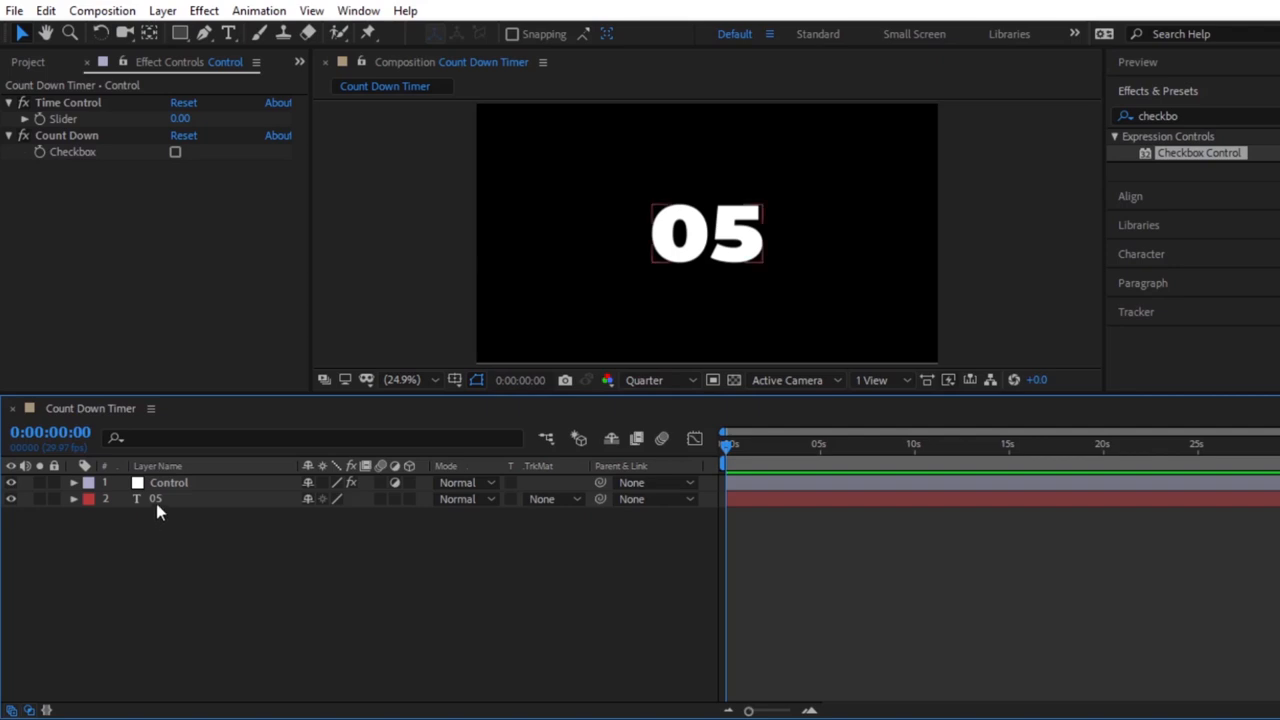
left_click(155, 498)
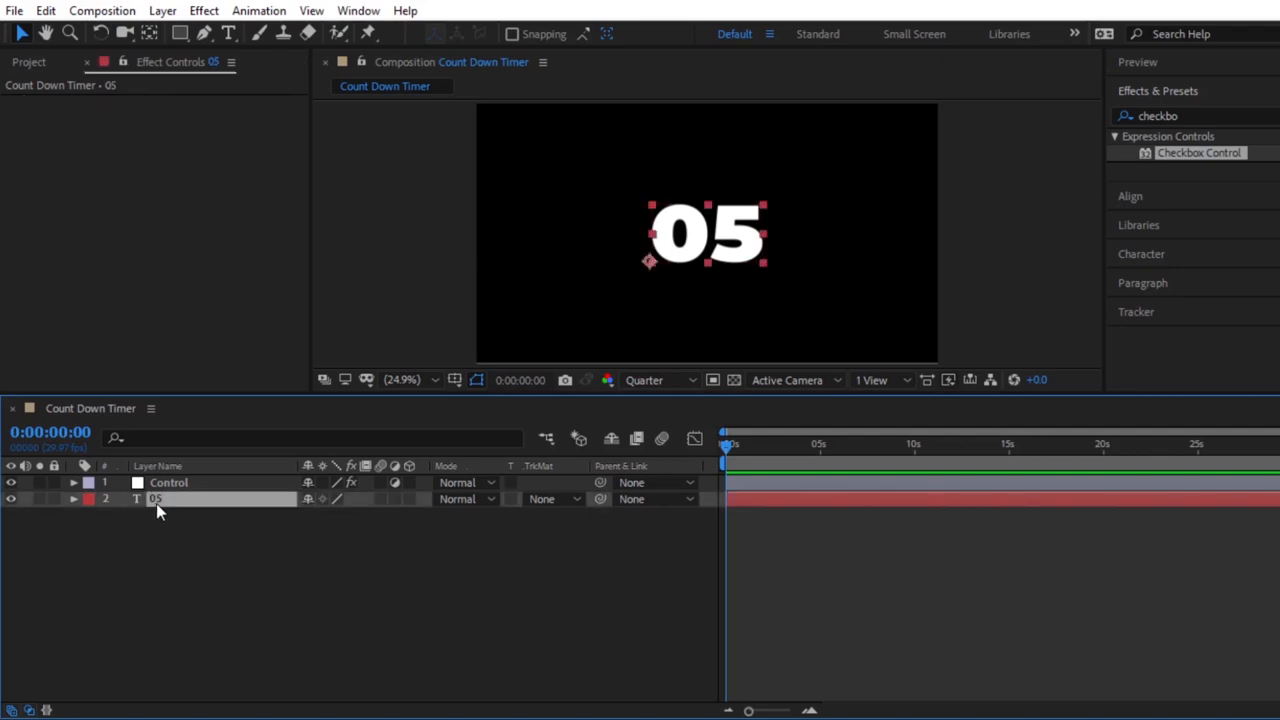
left_click(73, 498)
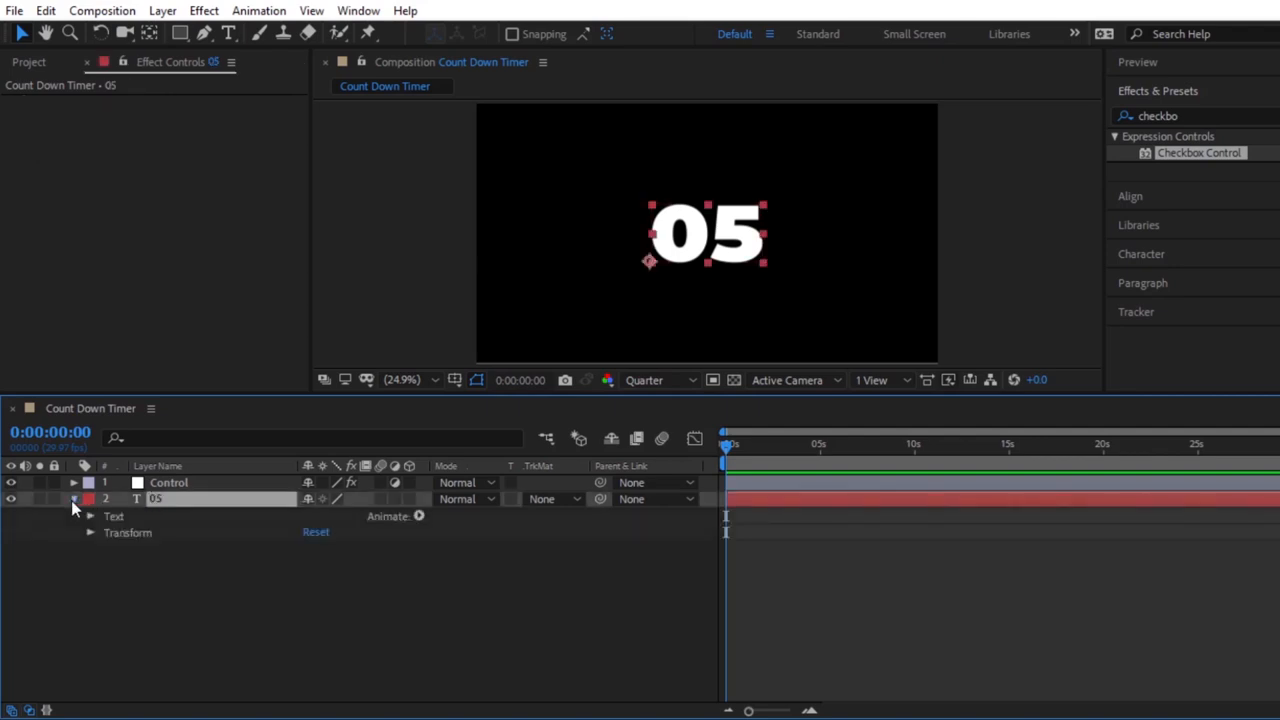
left_click(90, 516)
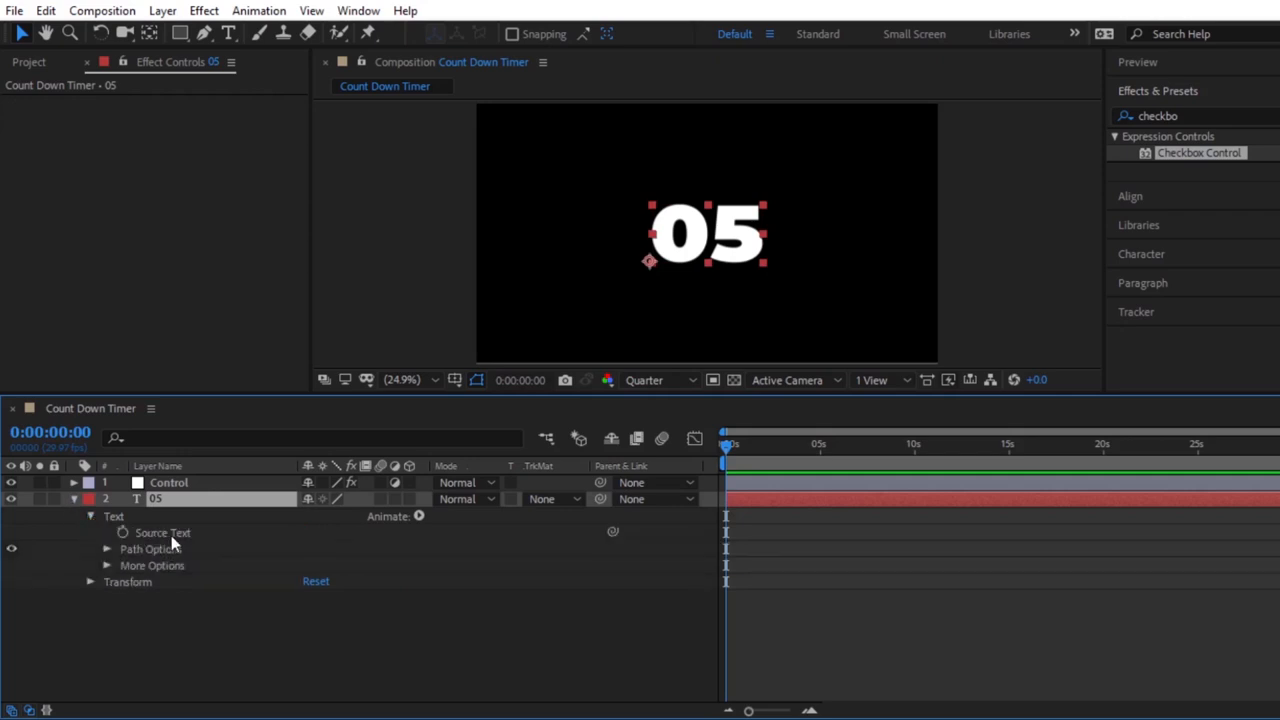
left_click(162, 532)
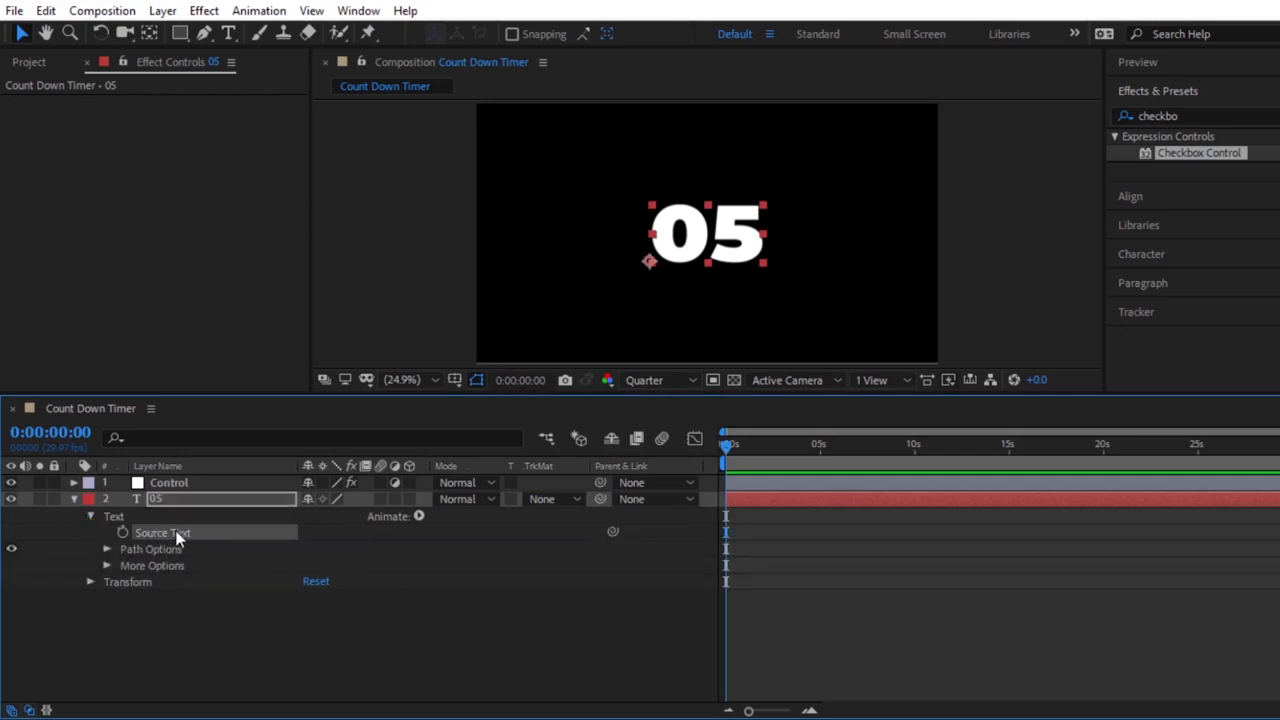
left_click(123, 533)
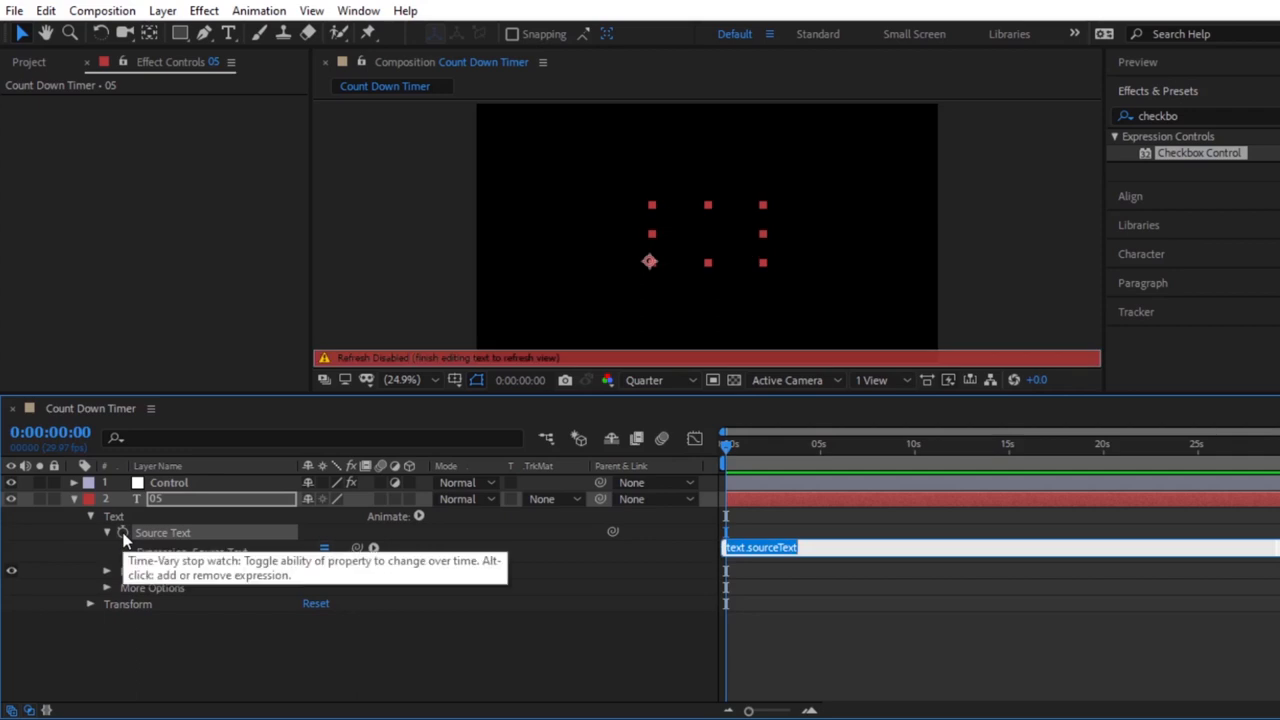
left_click(123, 532)
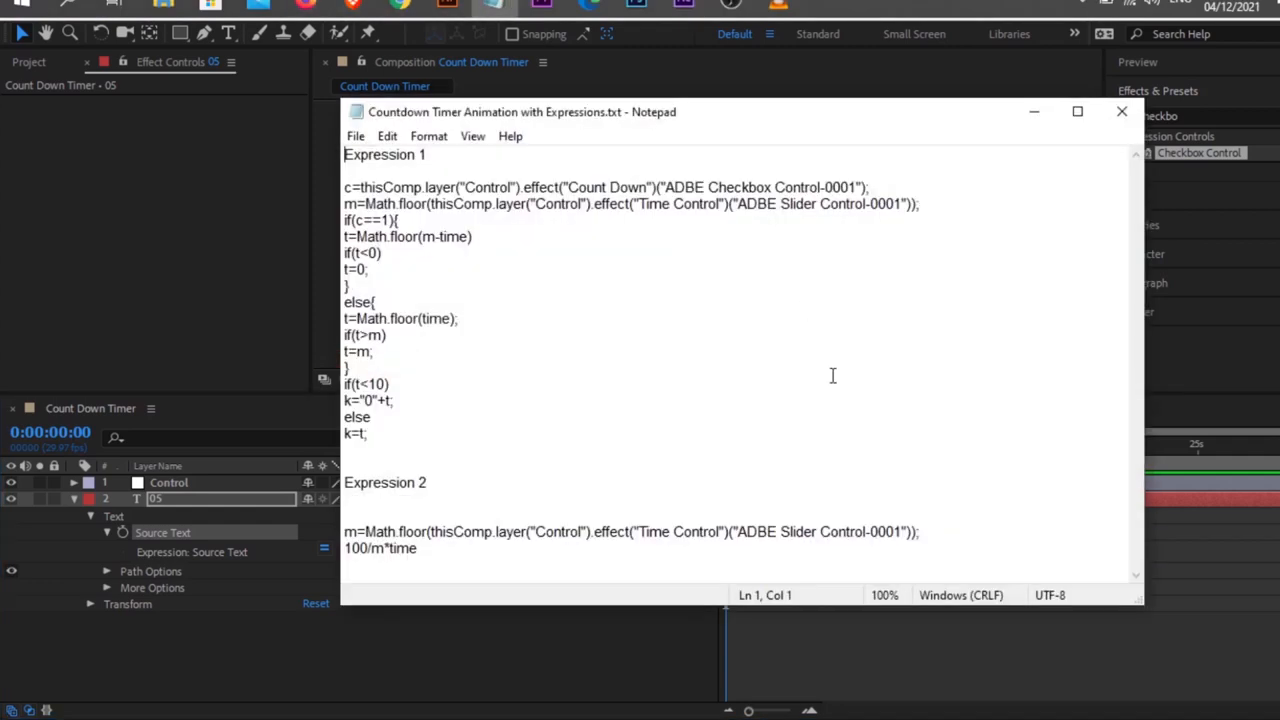
Select the Expression 1 code in the Notepad countdown expressions file.
double_click(384, 154)
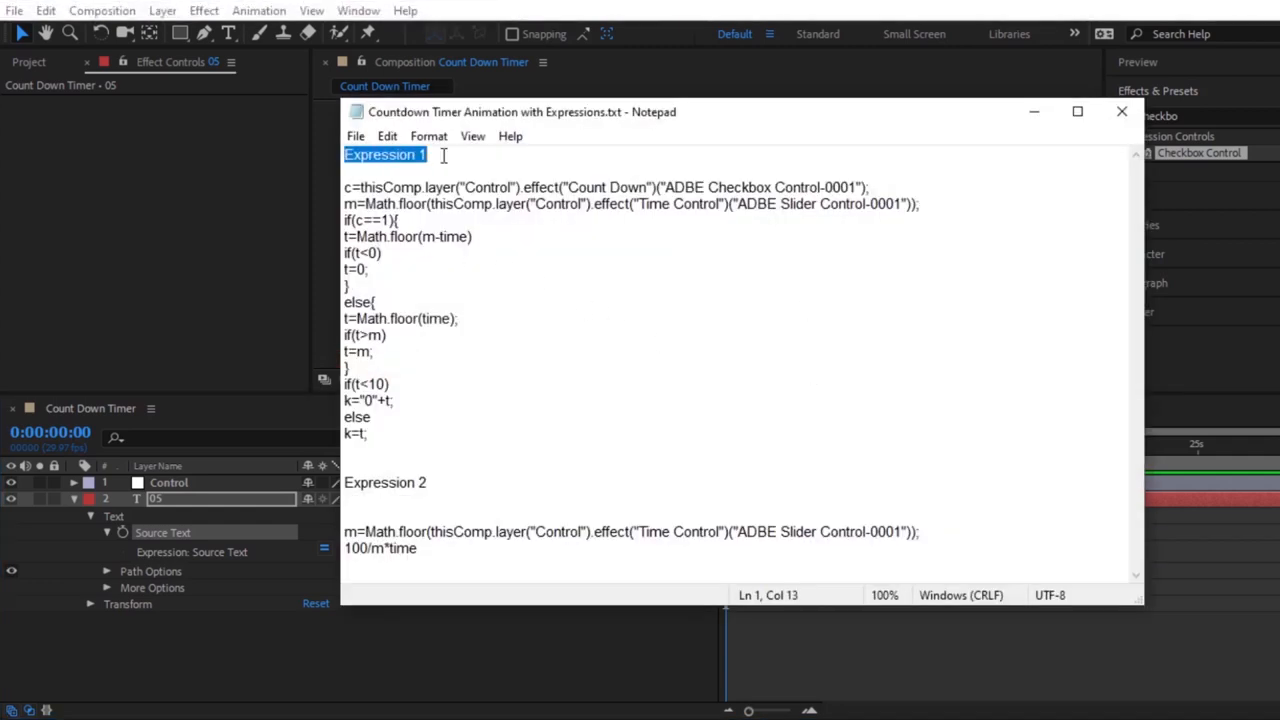
left_click(345, 187)
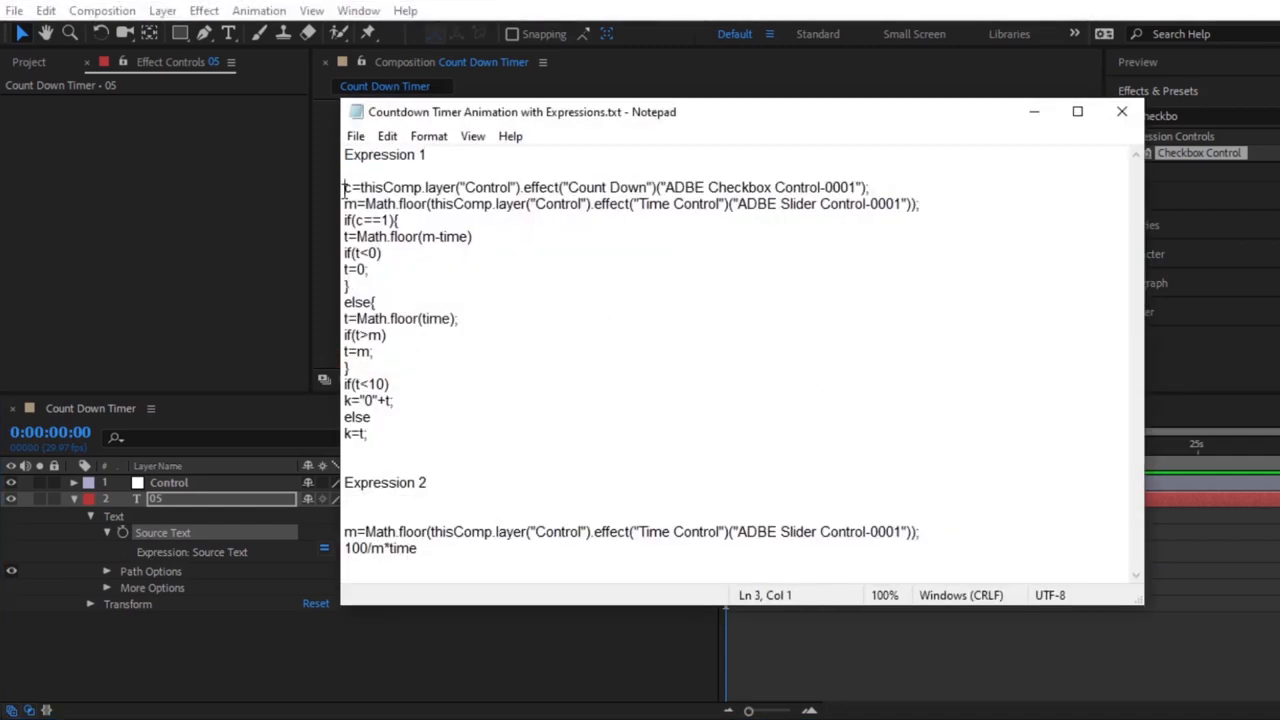
left_click_drag(344, 187, 355, 433)
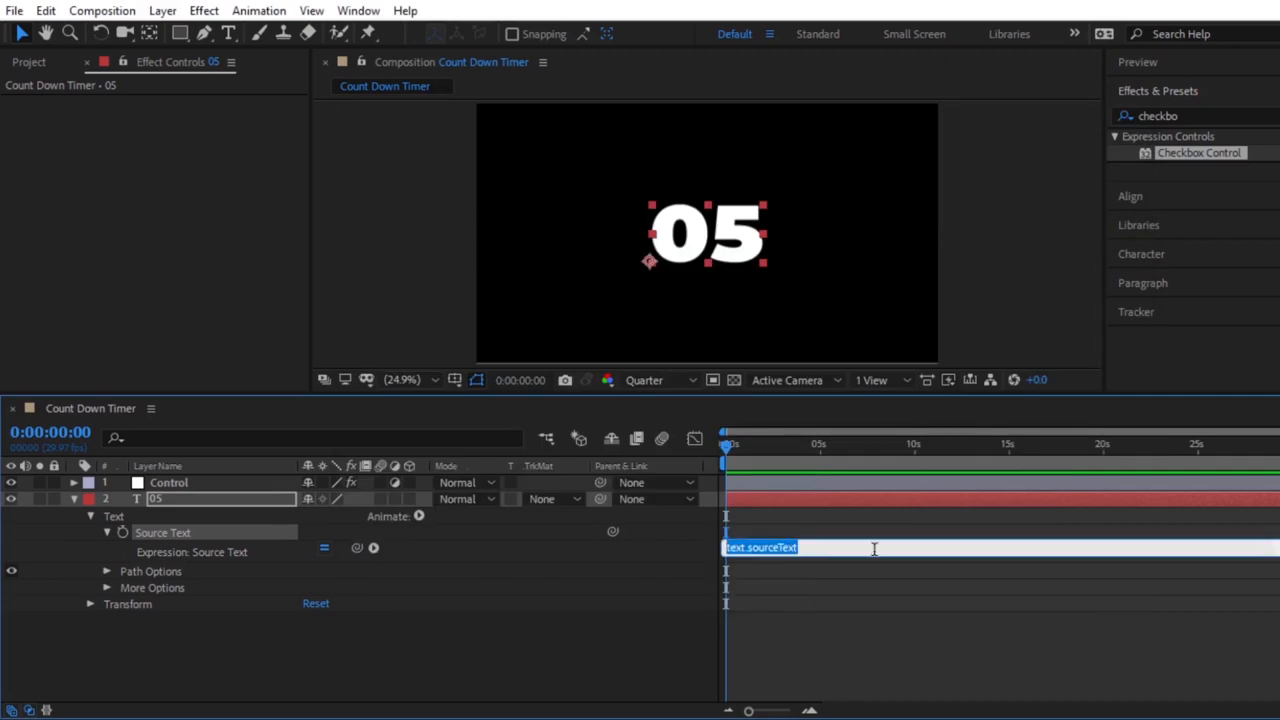
Turn on the Count Down checkbox and set the Time Control slider to 10.
type("k=t.")
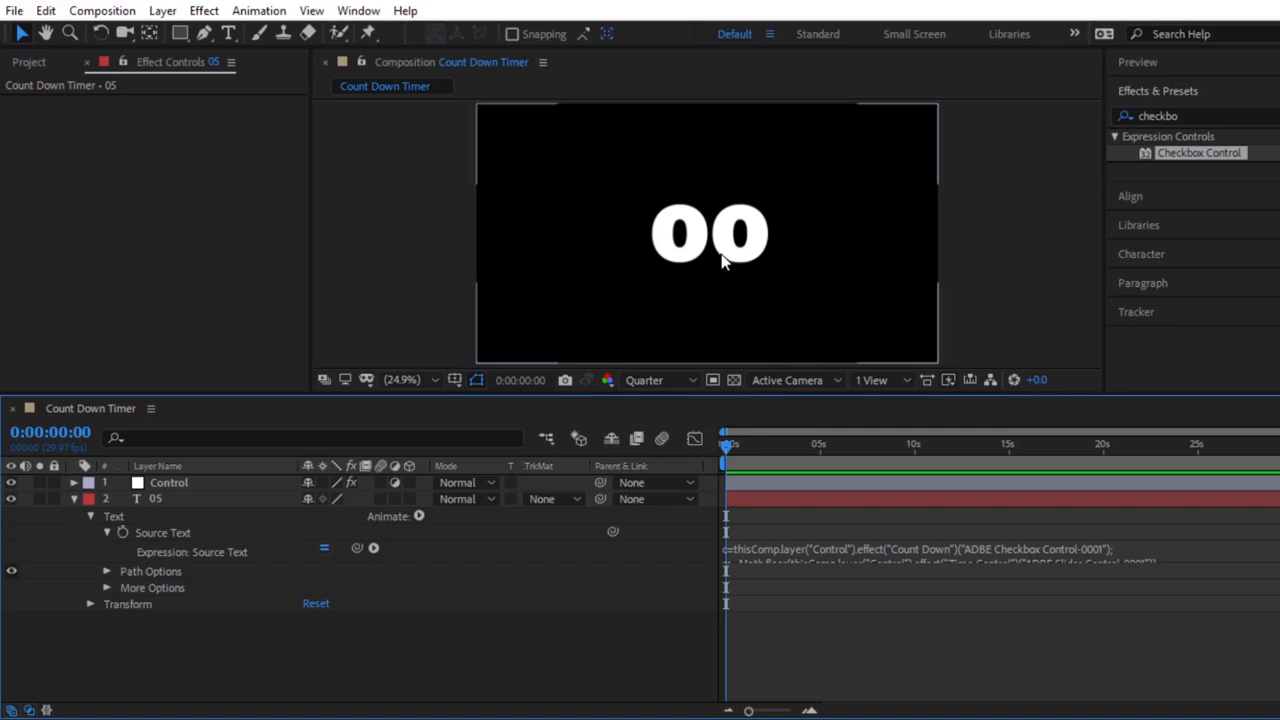
mouse_move(697, 260)
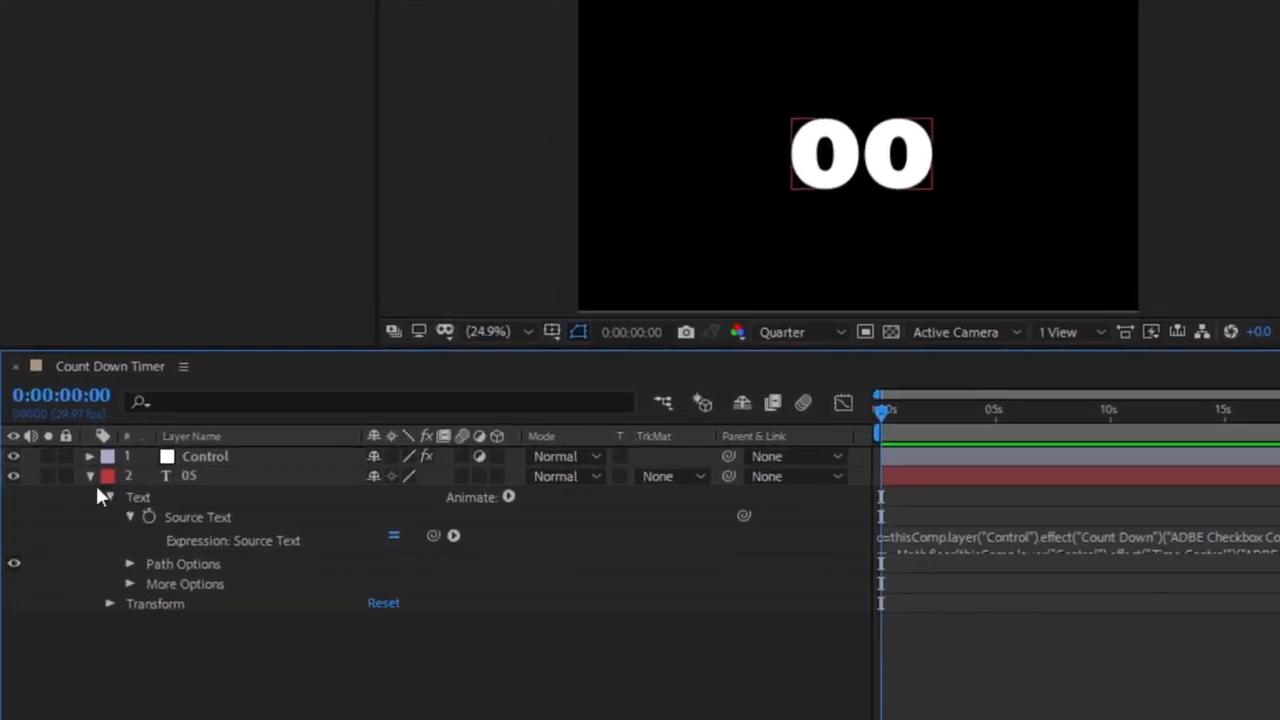
left_click(89, 456)
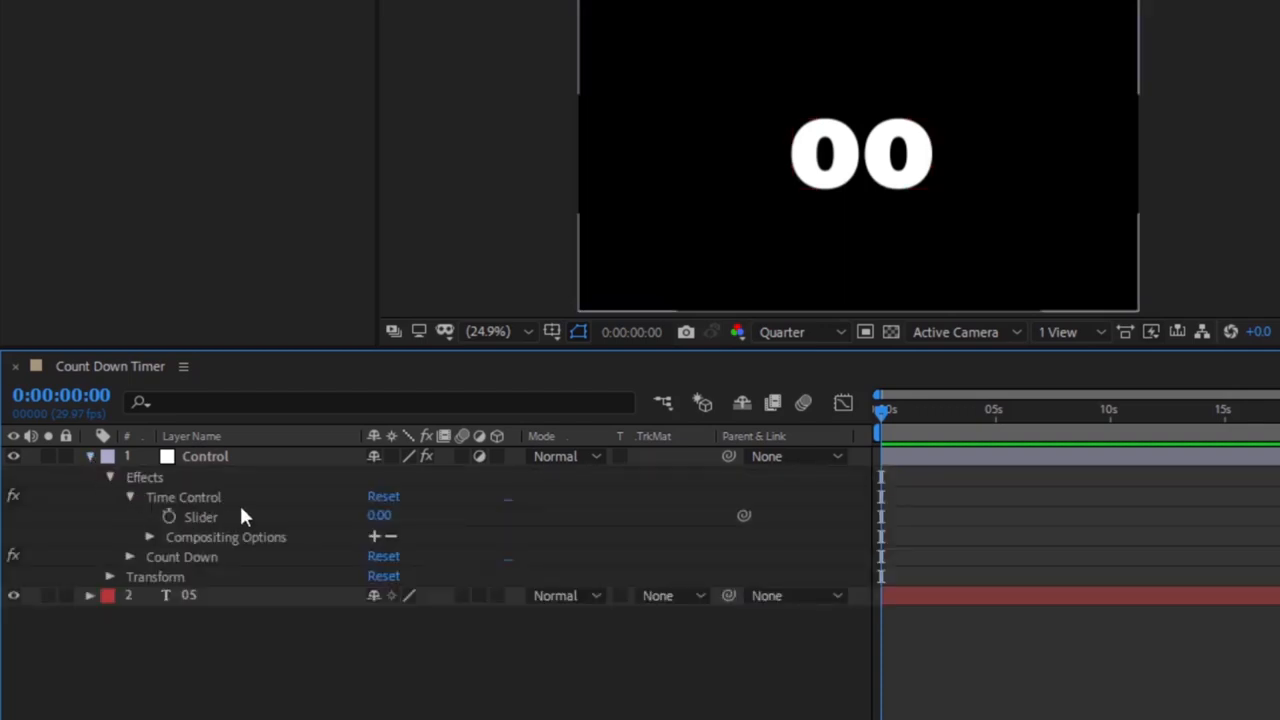
mouse_move(200, 505)
type("10")
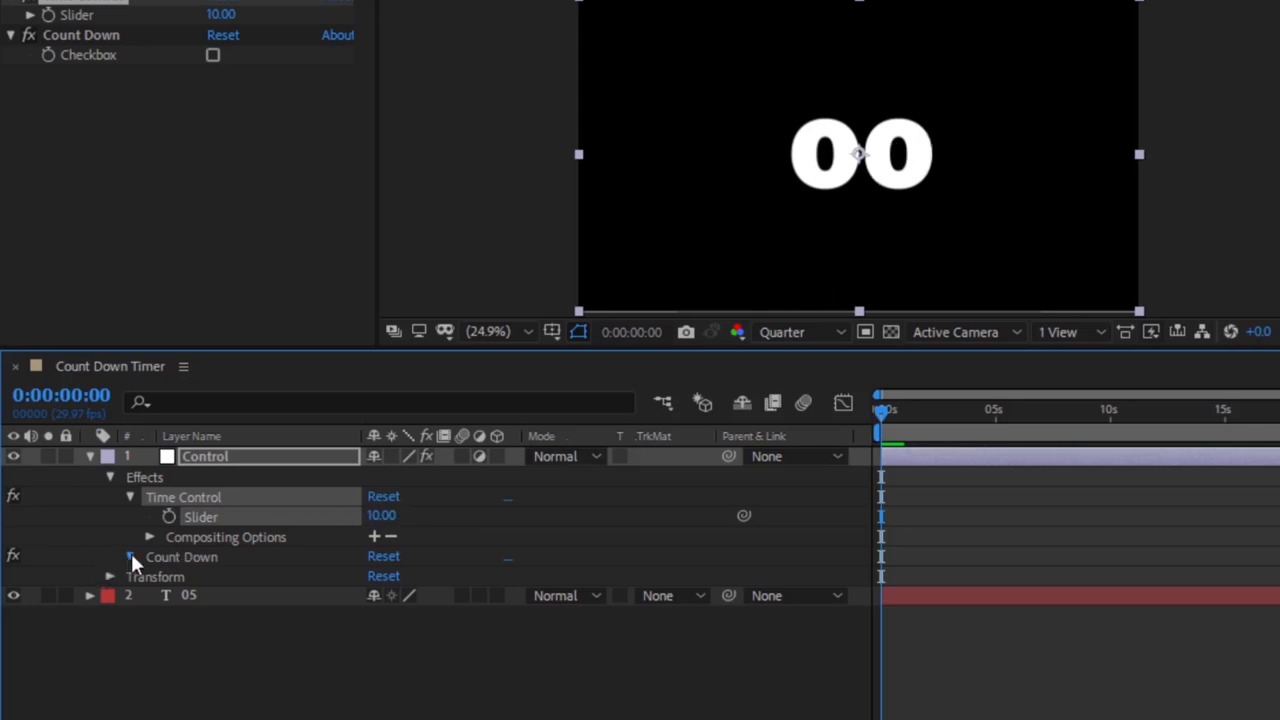
left_click(130, 557)
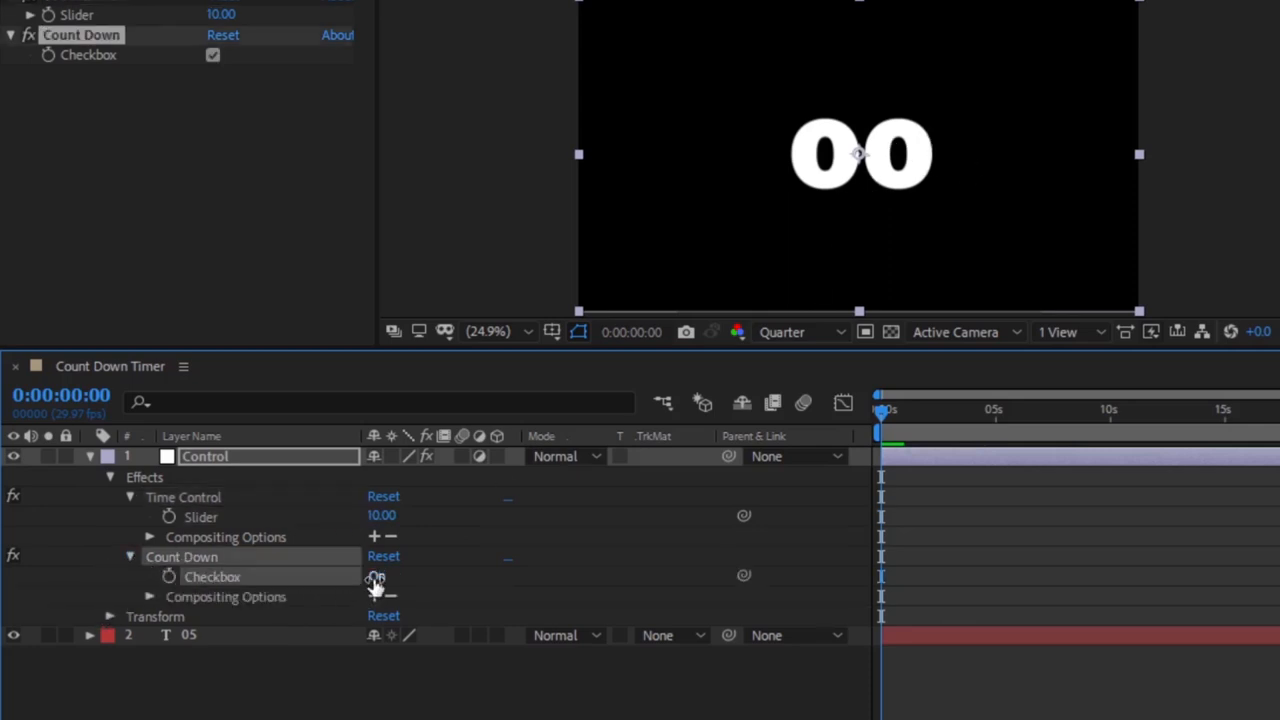
left_click(376, 576)
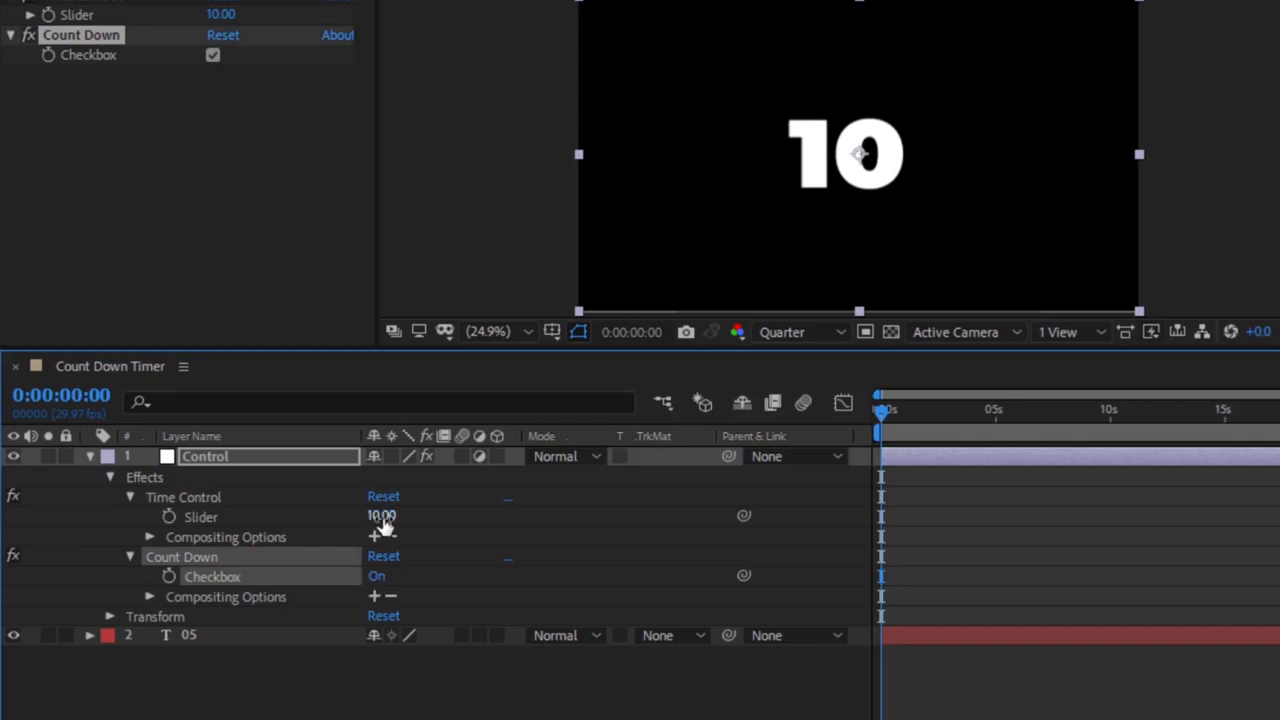
double_click(381, 516)
type("60")
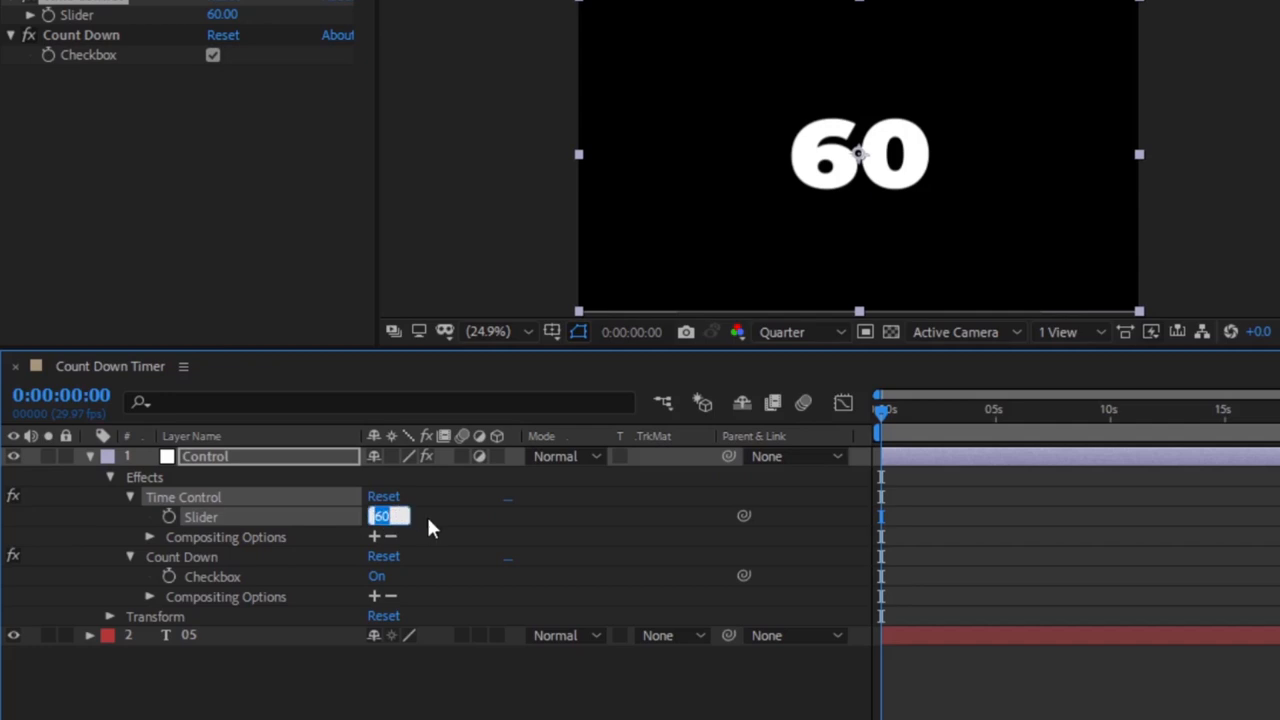
type("100")
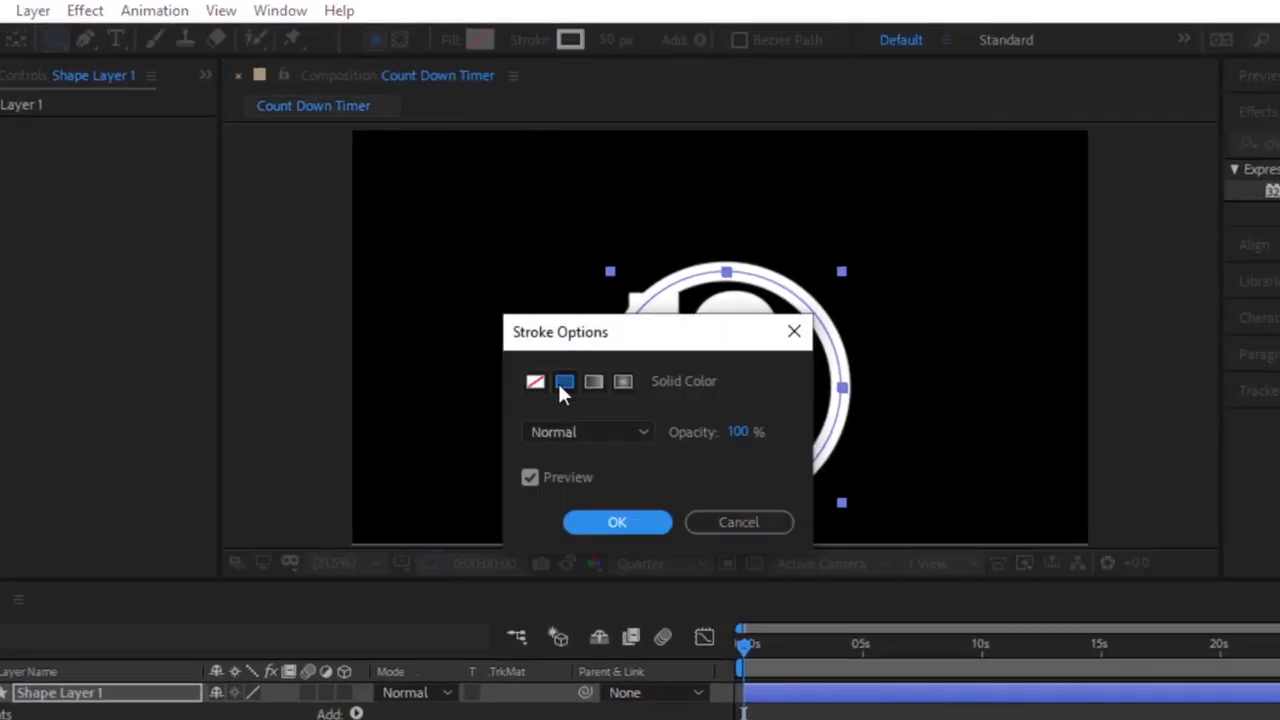
Give the new circle no stroke and a solid magenta fill, and name it Circle.
left_click(535, 381)
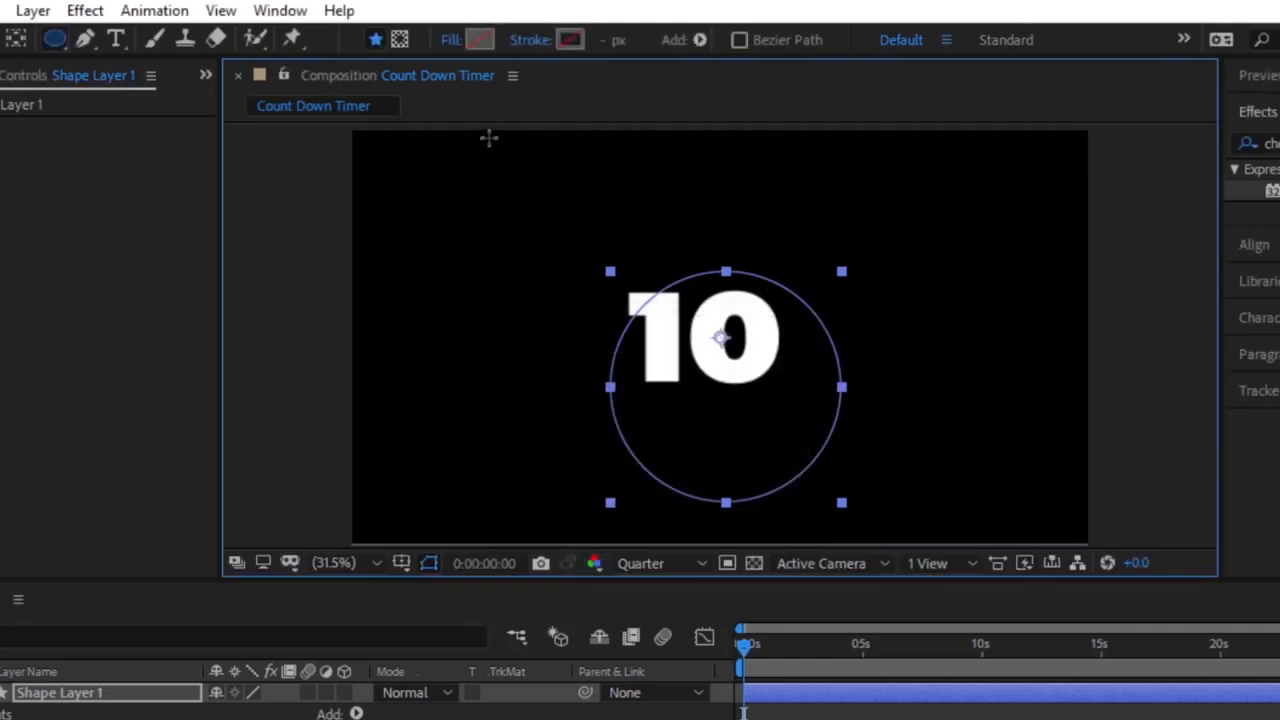
left_click(481, 40)
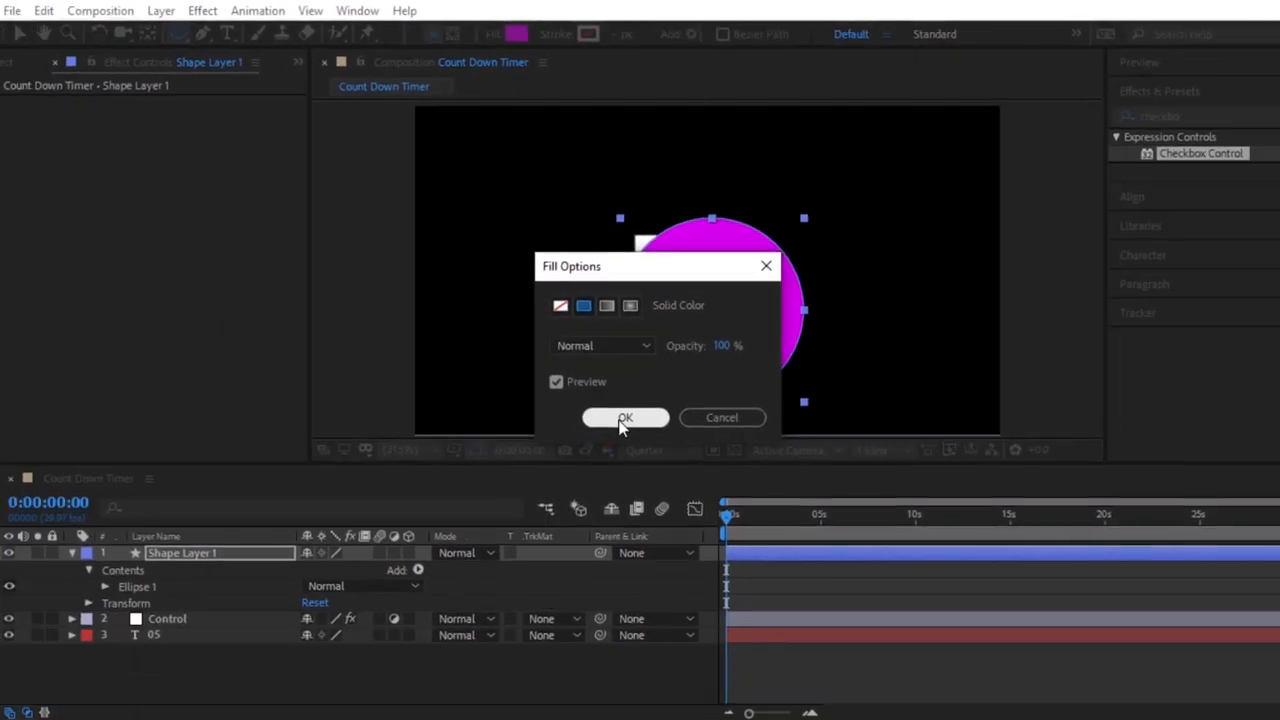
left_click(625, 417)
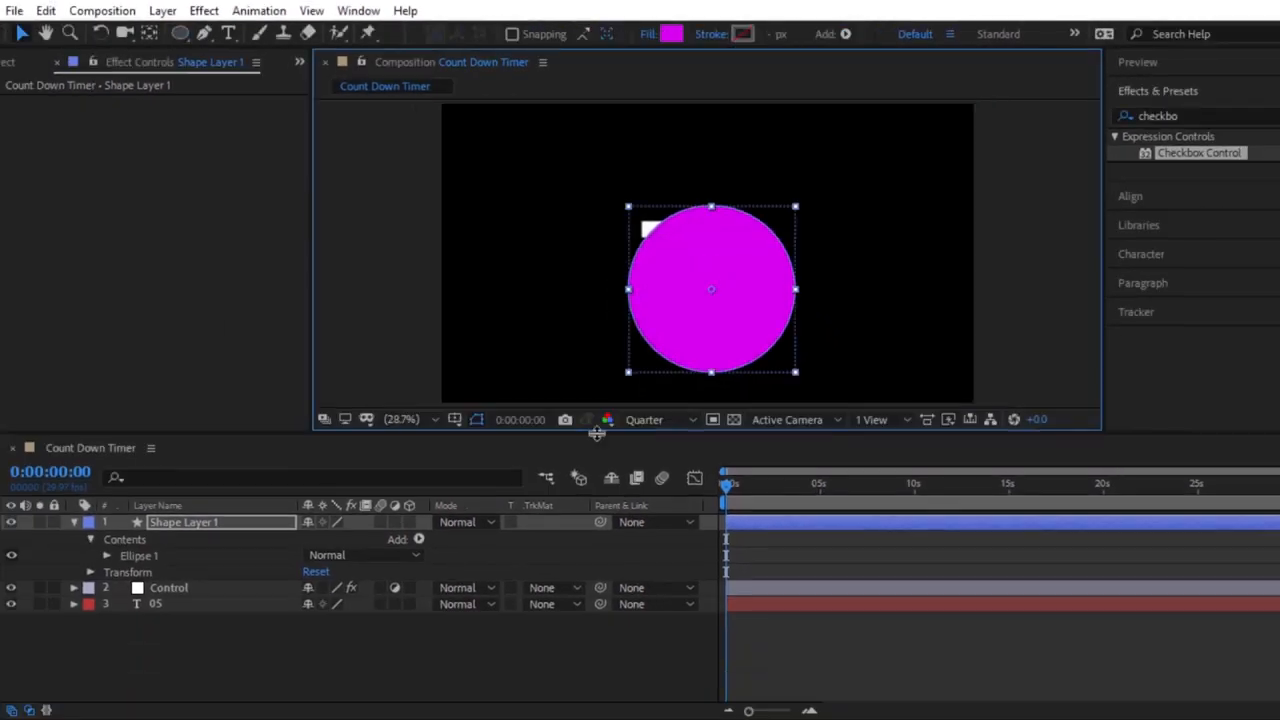
left_click(74, 522)
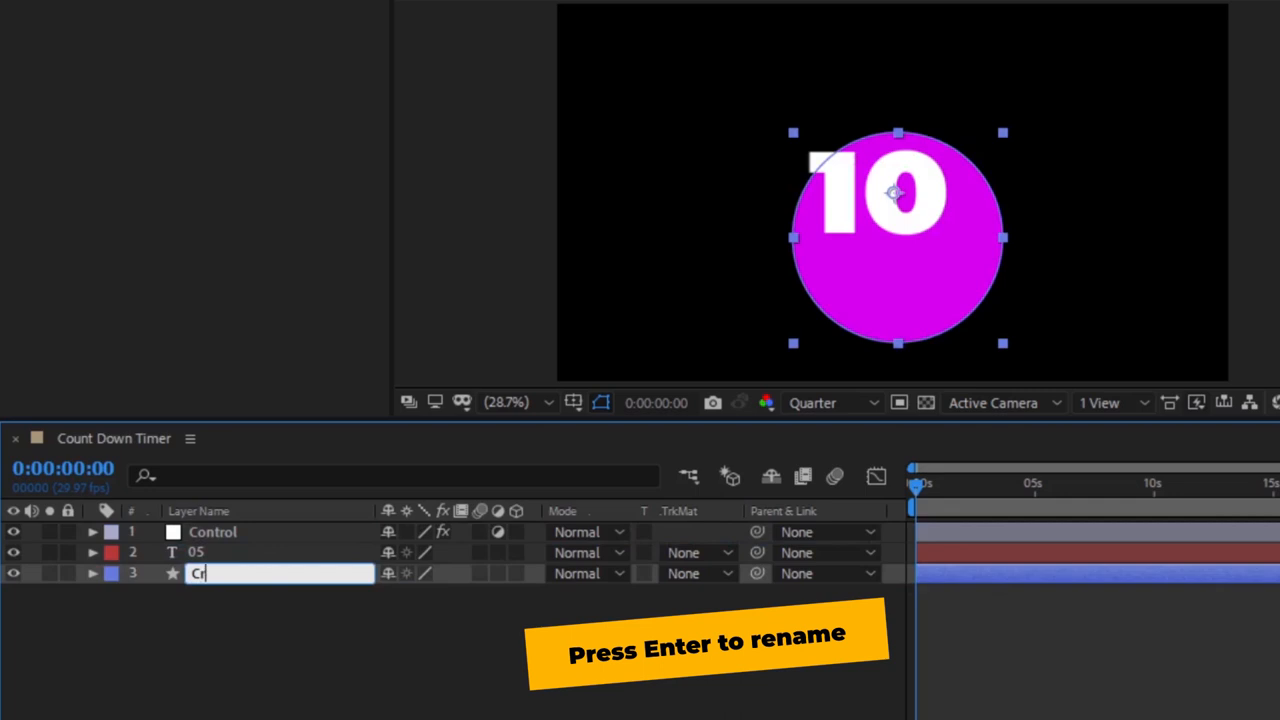
type("Circle")
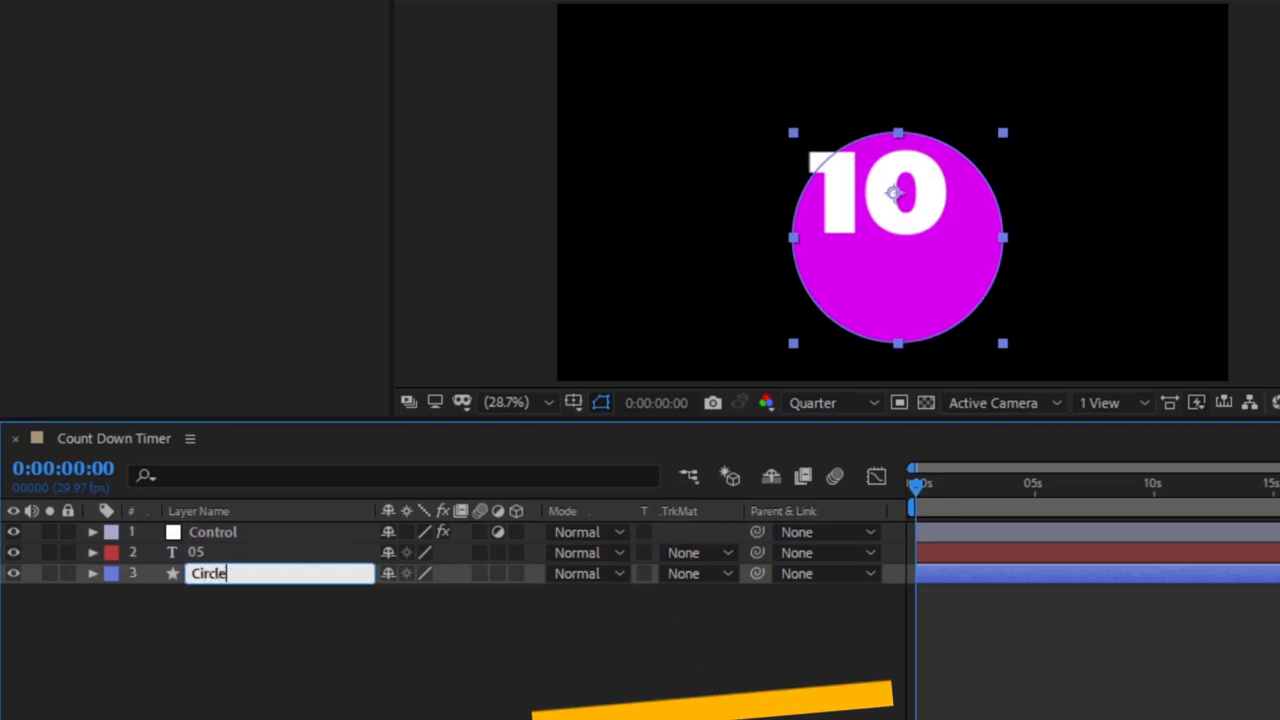
key("s")
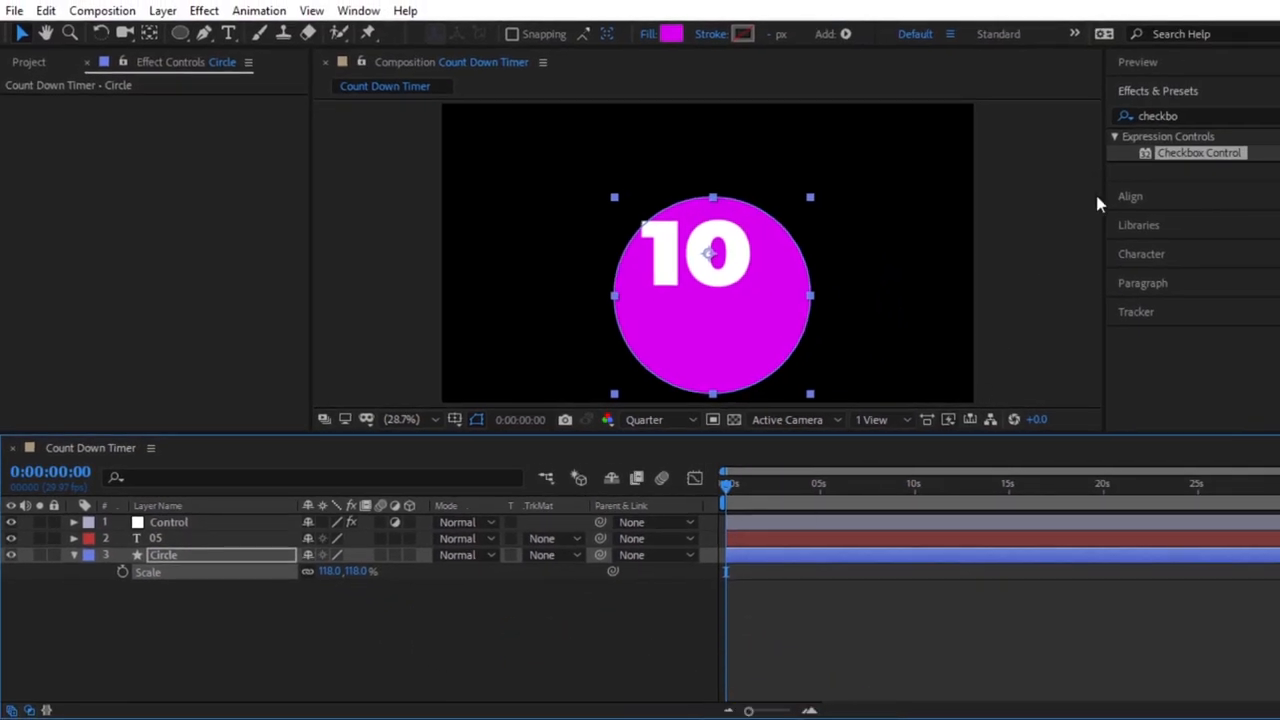
Align the Circle layer to the composition's horizontal centre.
left_click(1130, 196)
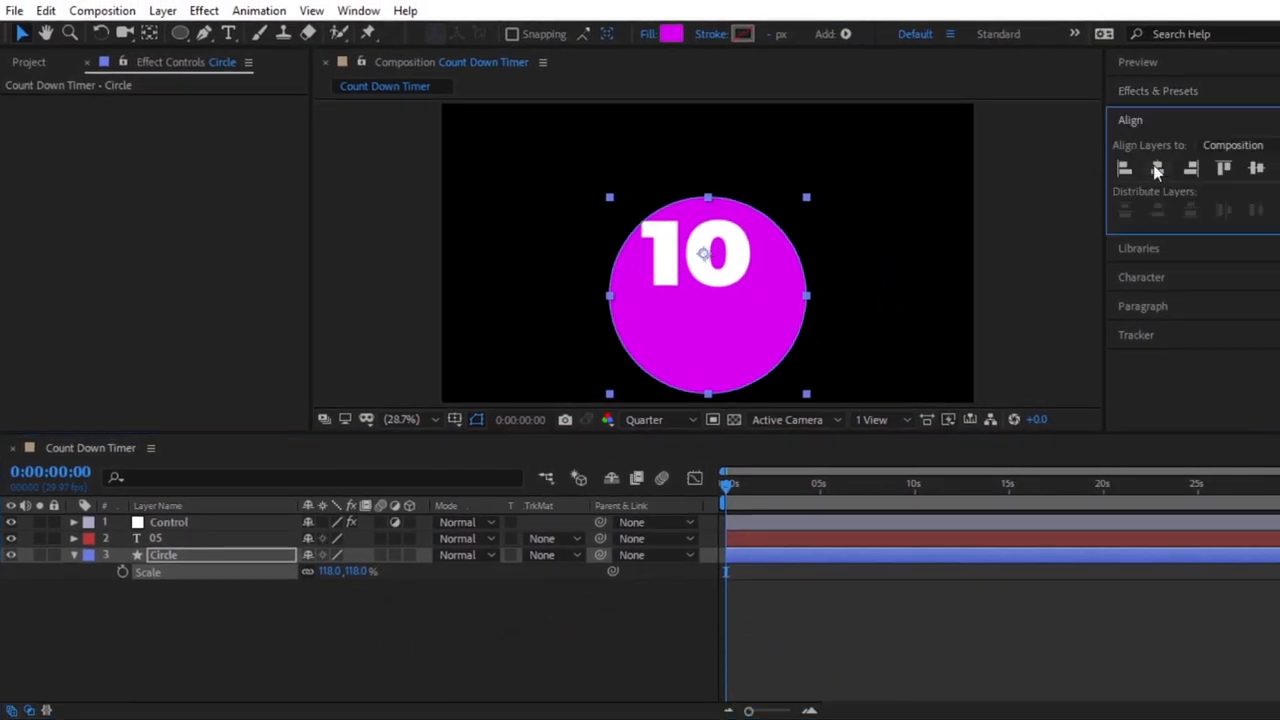
left_click(1157, 168)
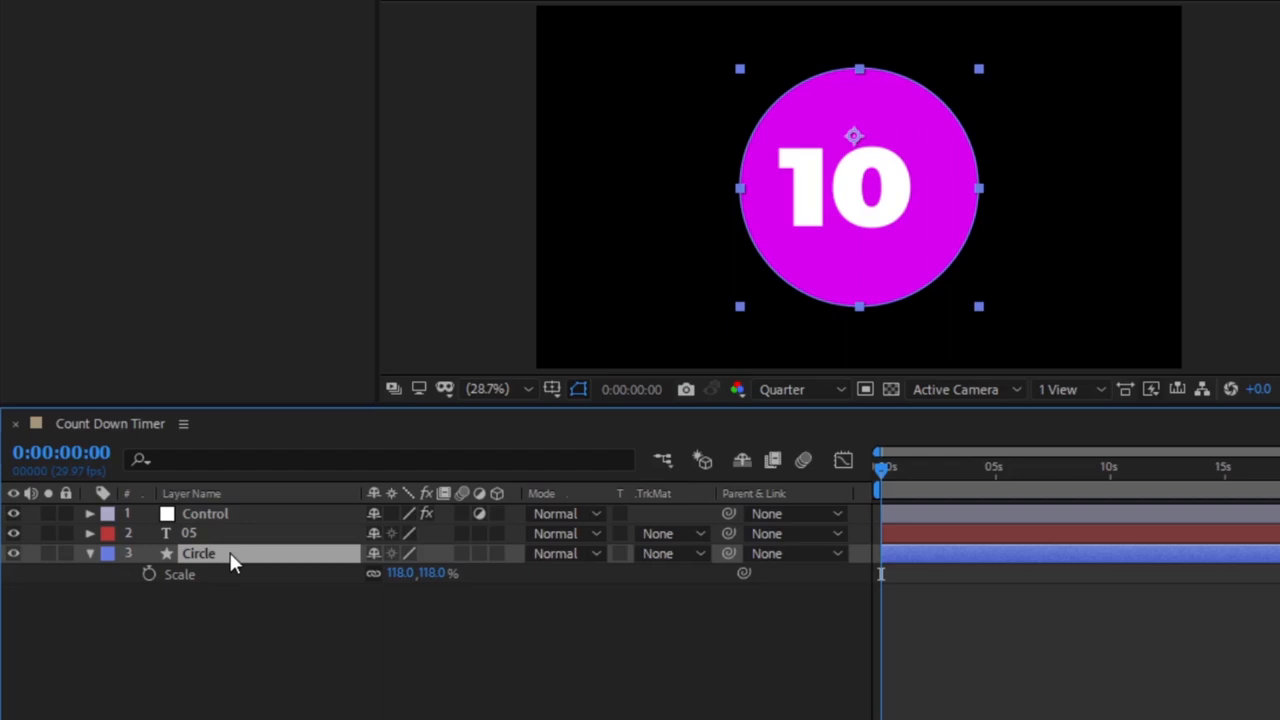
Duplicate Circle as Circle 2 at 140%, no fill, solid white stroke, centred.
key("ctrl+d")
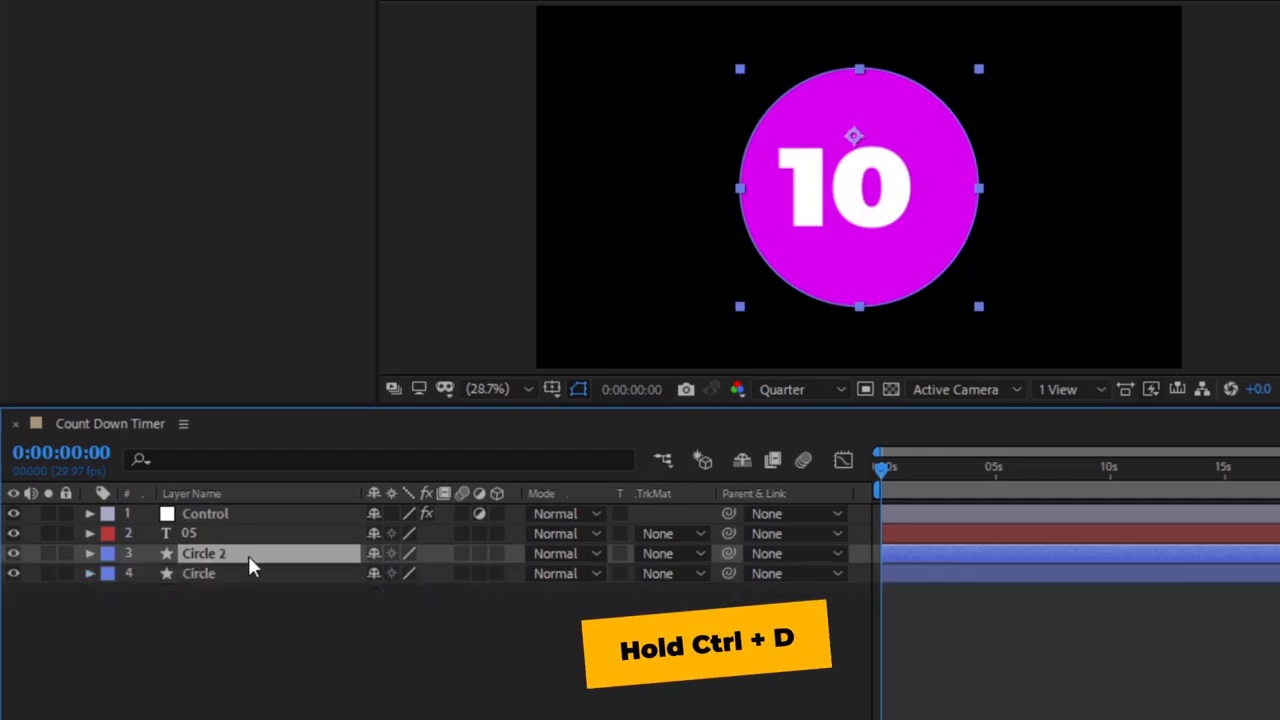
key("s")
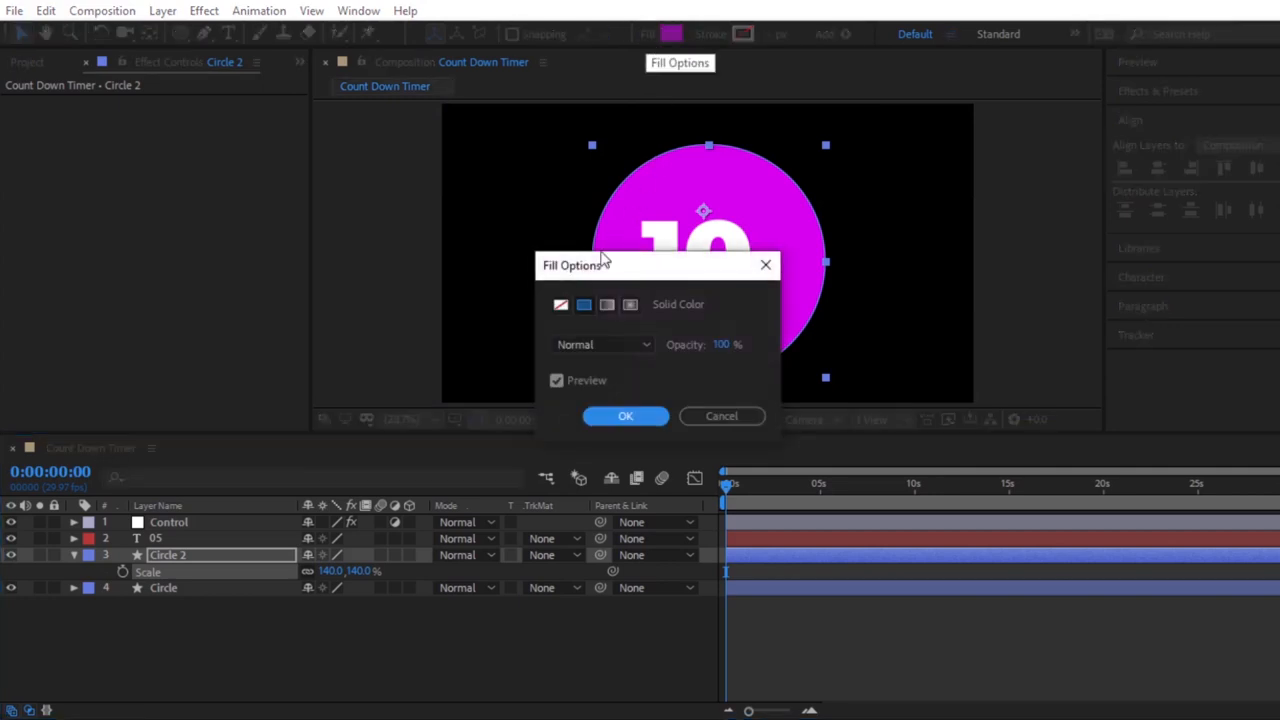
mouse_move(583, 287)
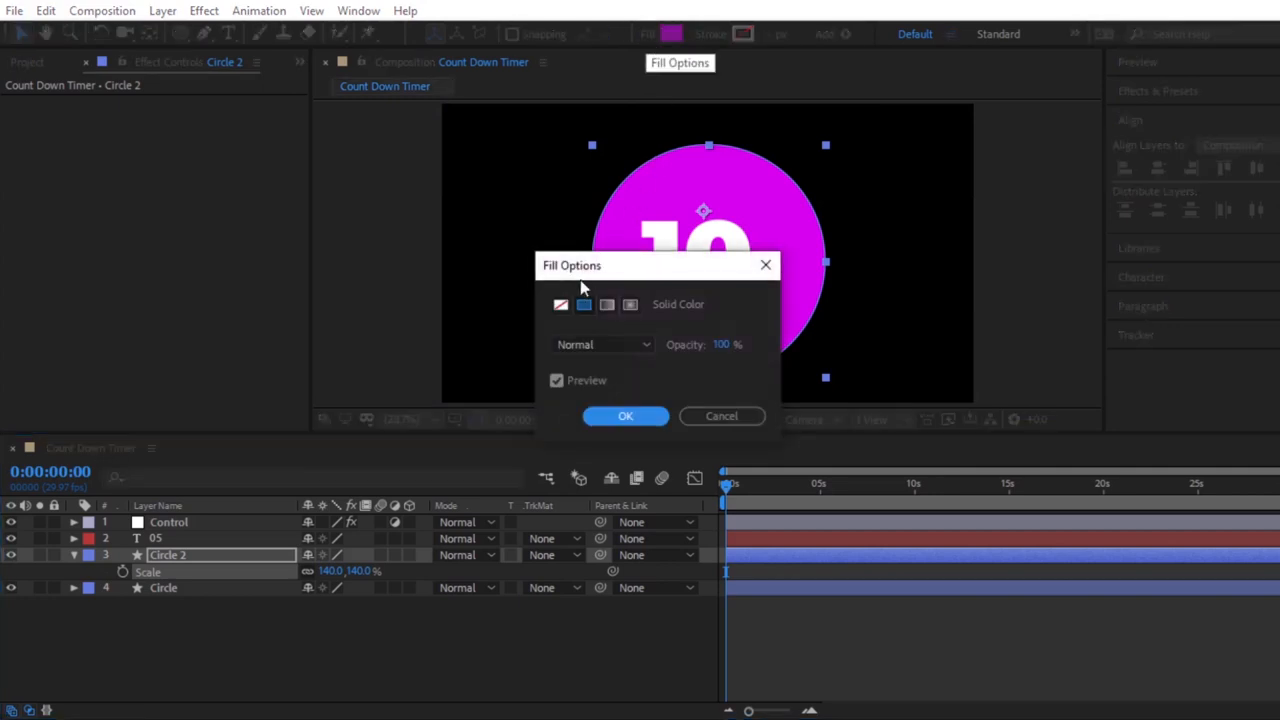
left_click(561, 305)
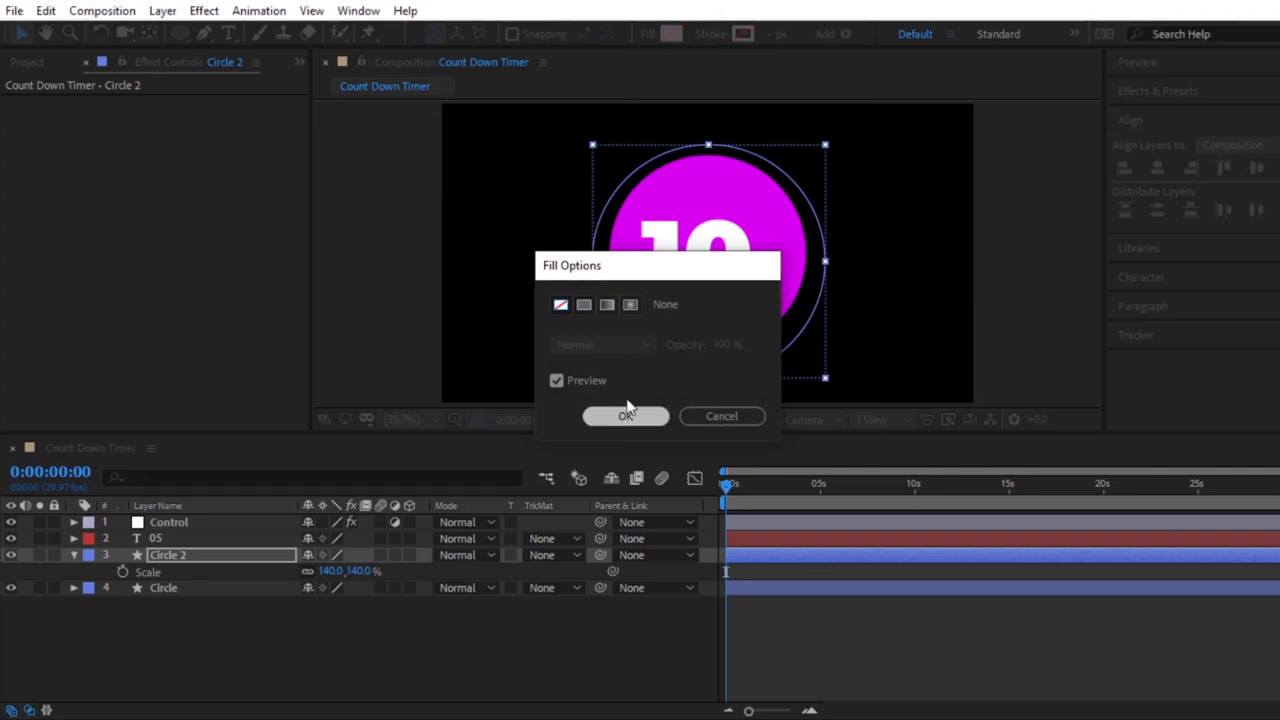
left_click(626, 416)
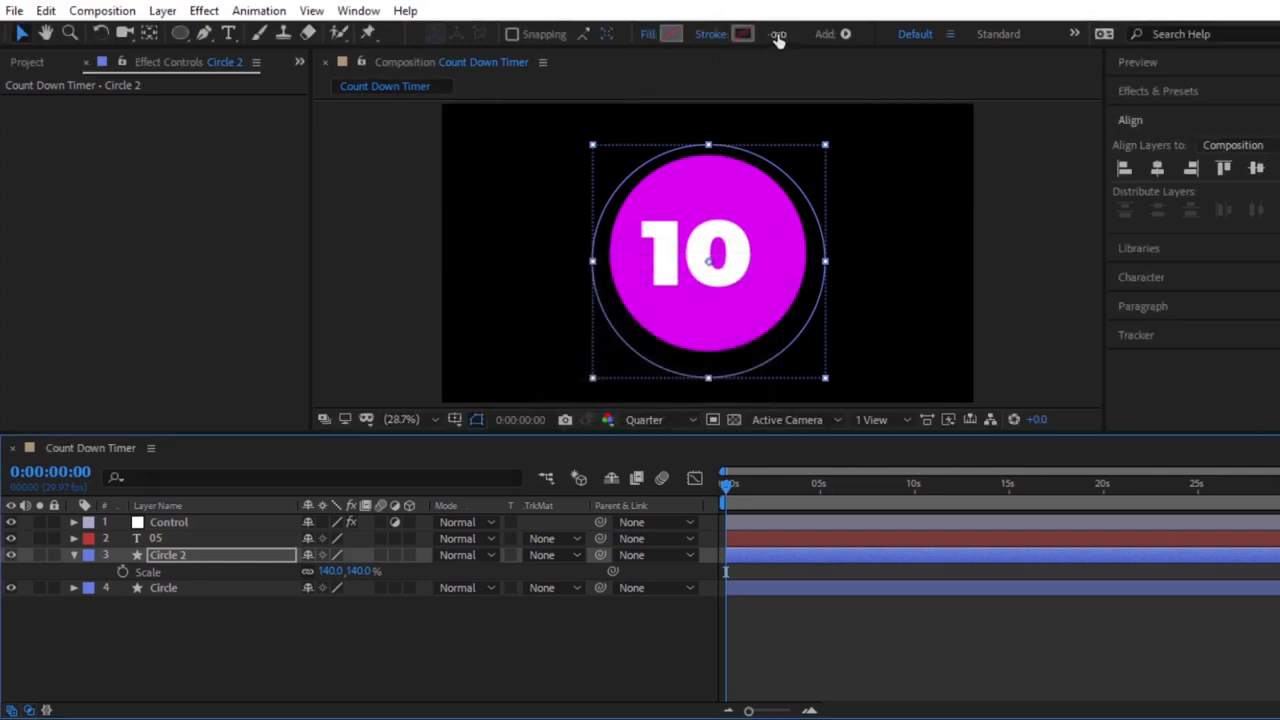
left_click(711, 33)
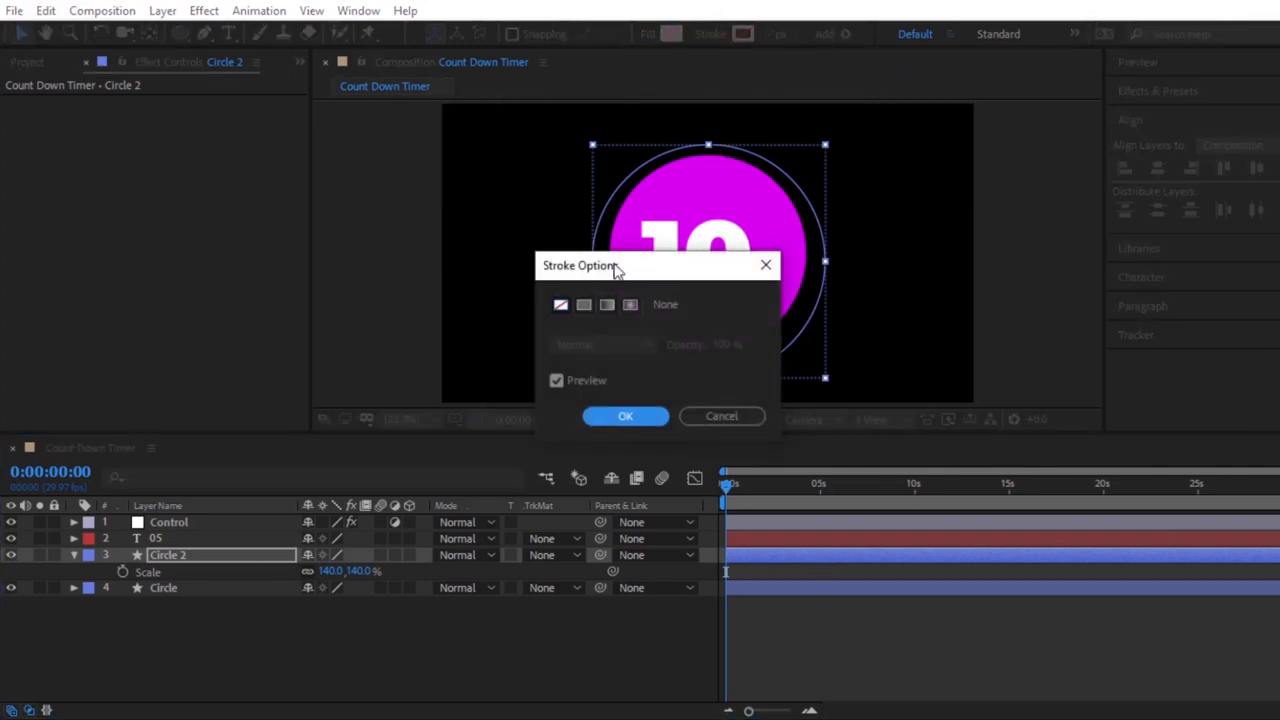
left_click(625, 416)
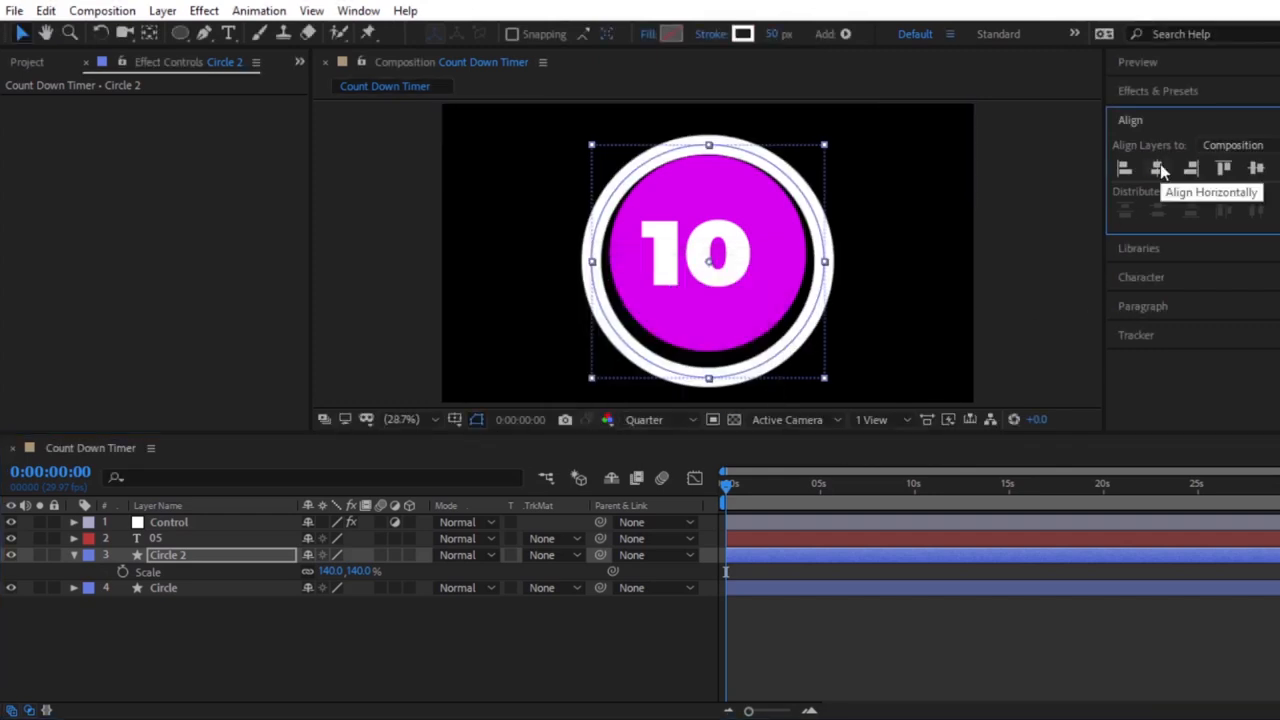
left_click(1256, 168)
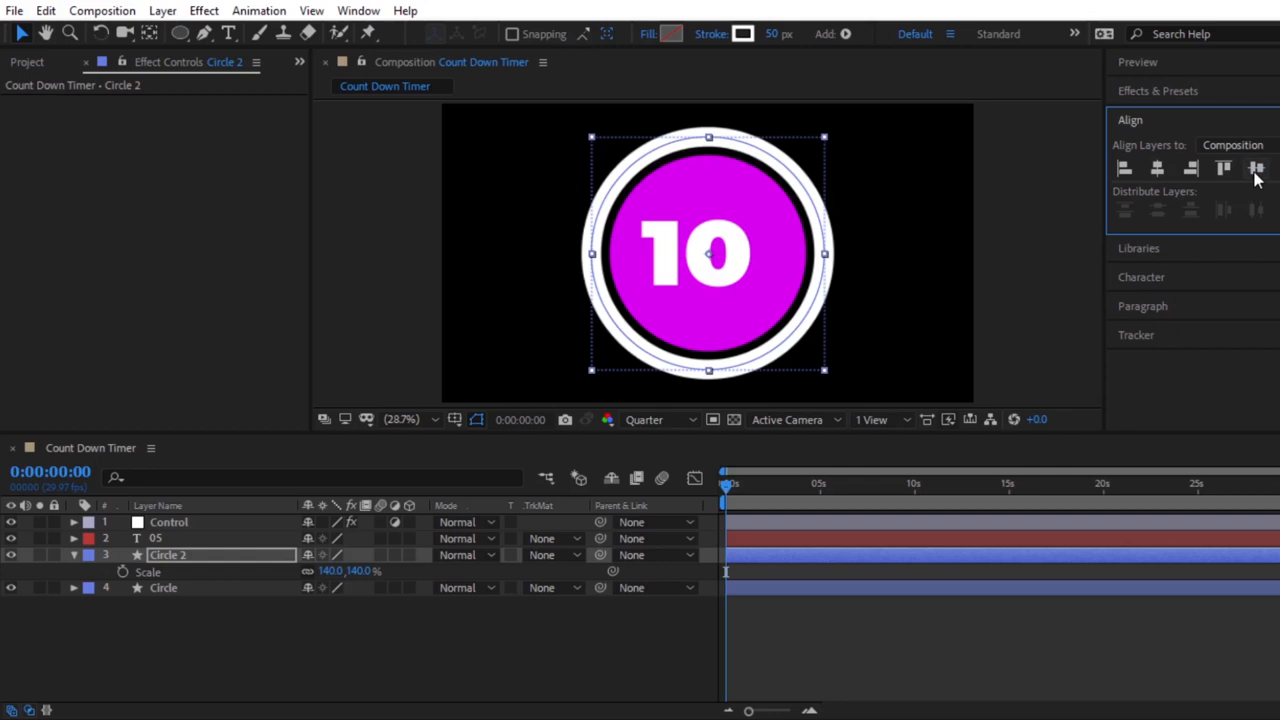
mouse_move(260, 648)
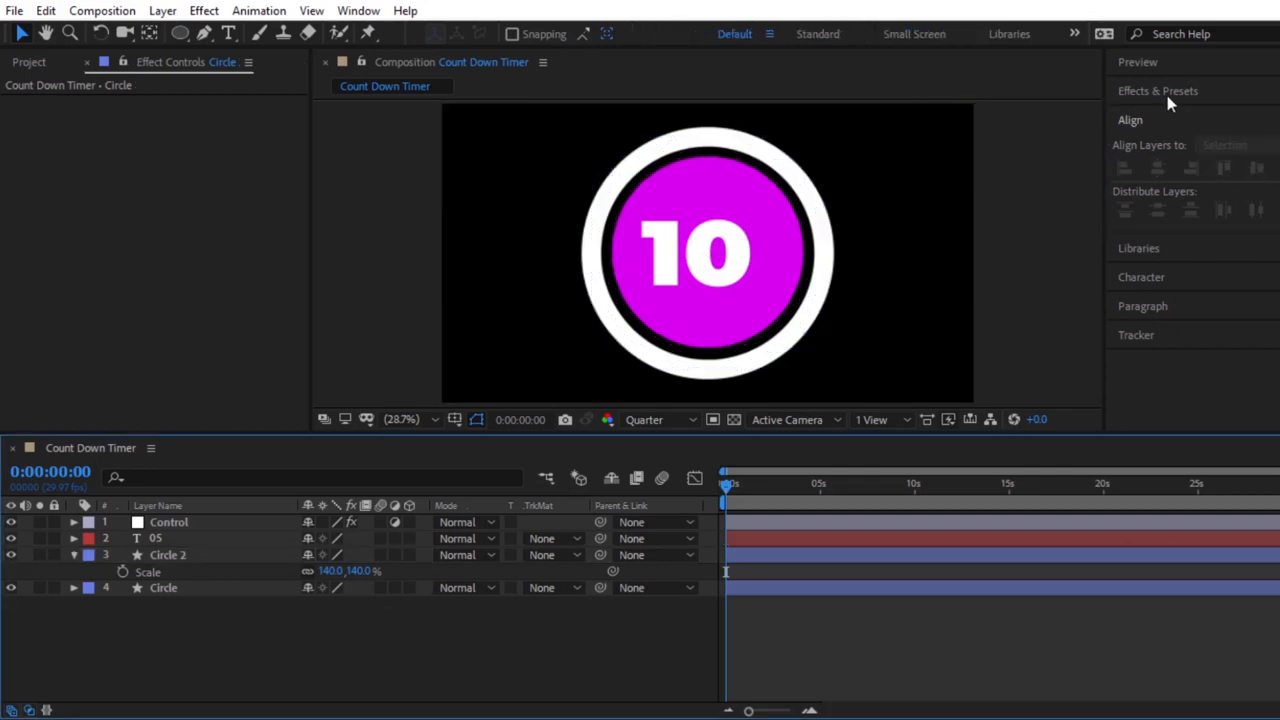
Apply a Fill effect with colour FFE400 to Circle 2.
left_click(1157, 90)
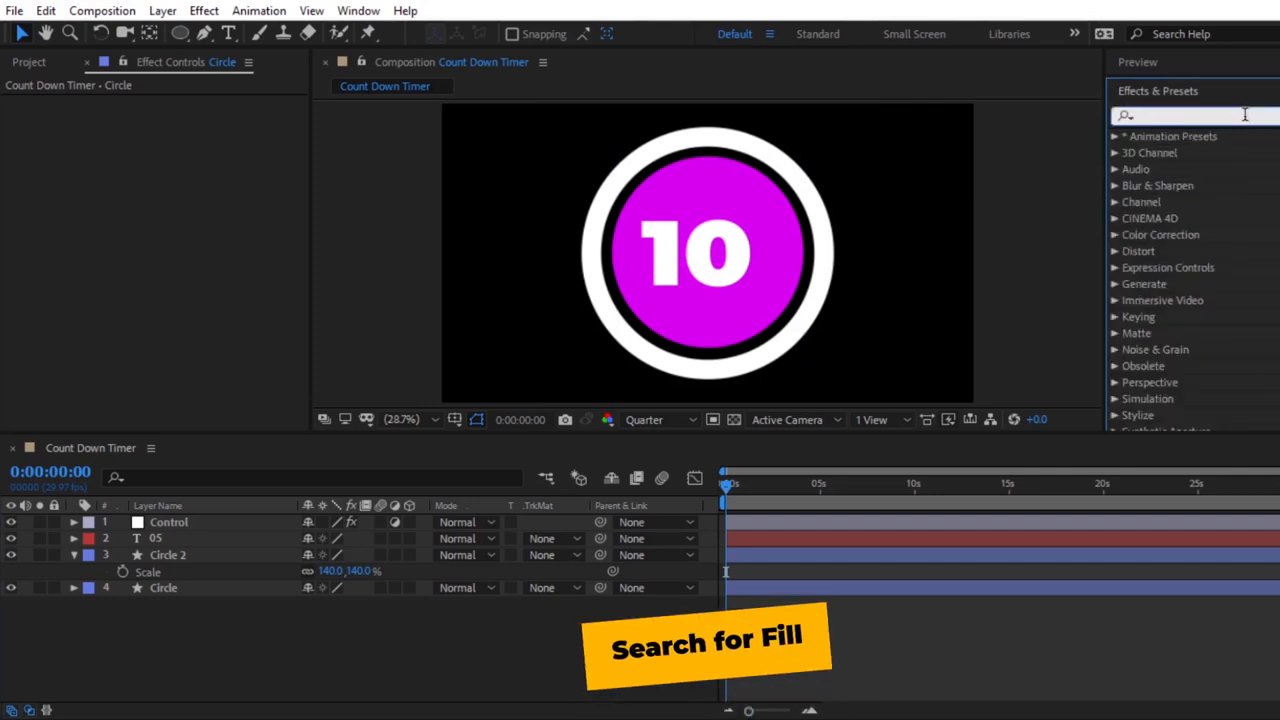
type("fill")
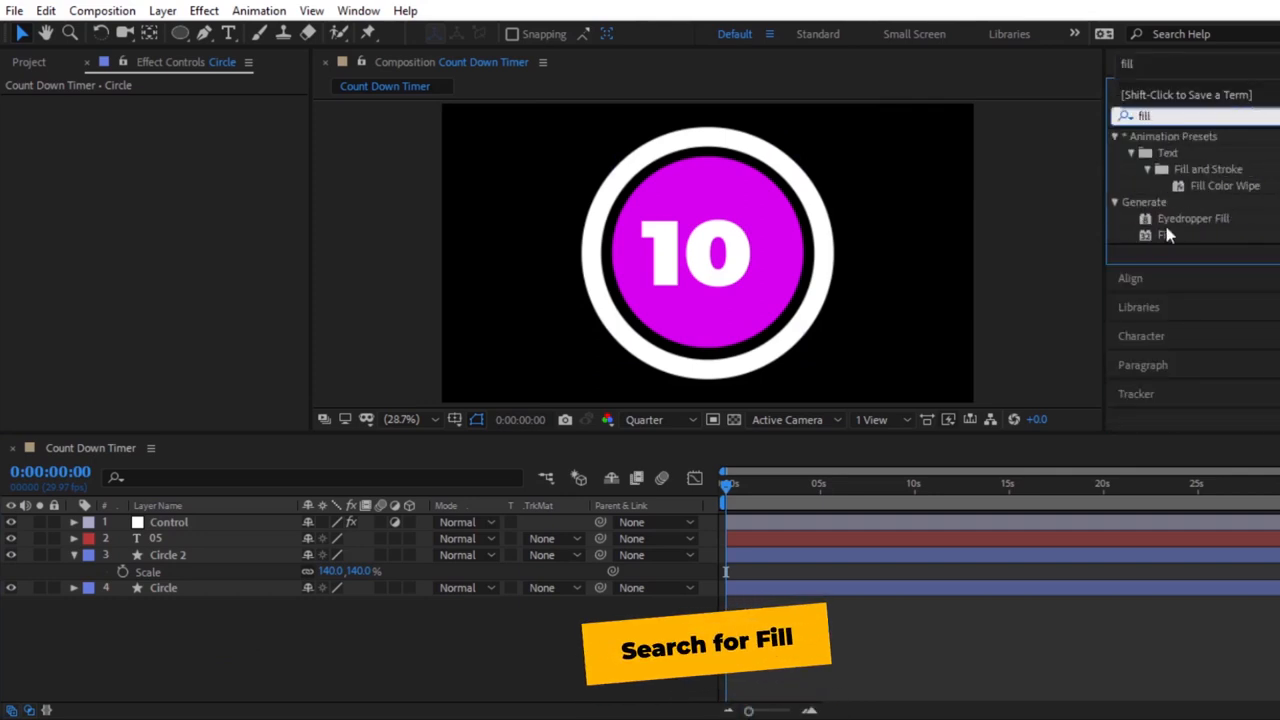
left_click(1165, 235)
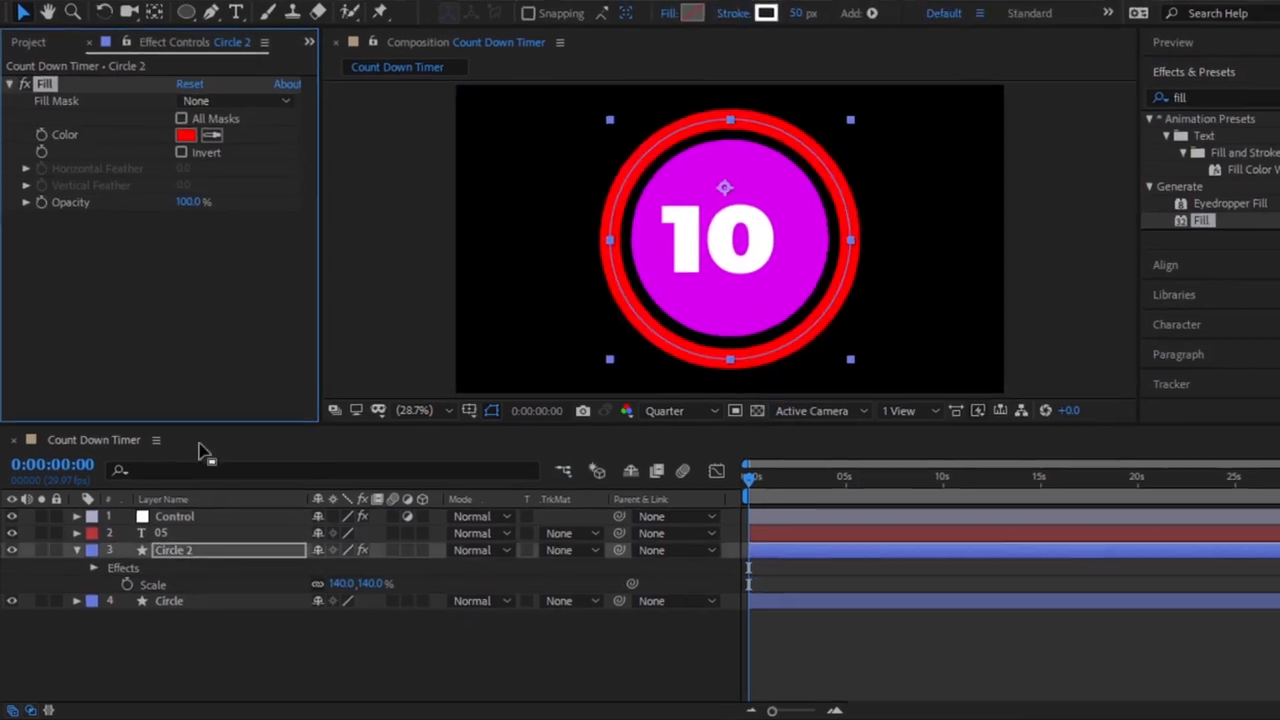
left_click(193, 134)
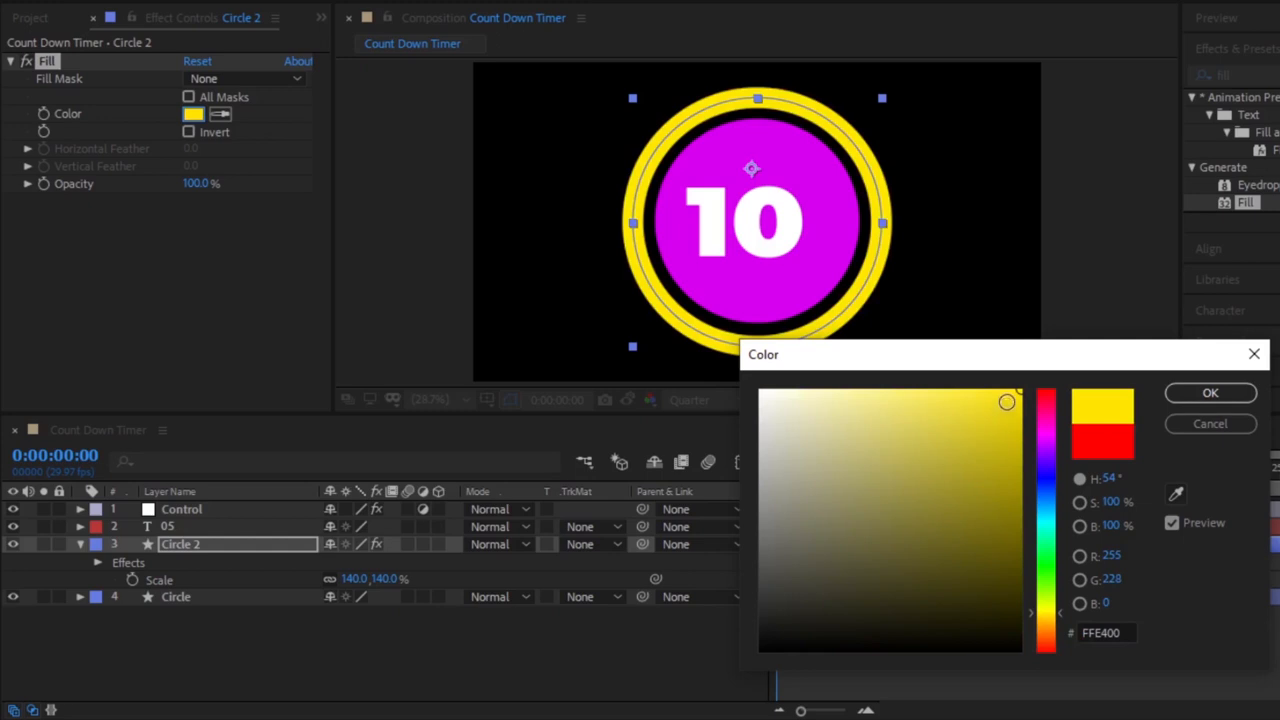
left_click(1210, 392)
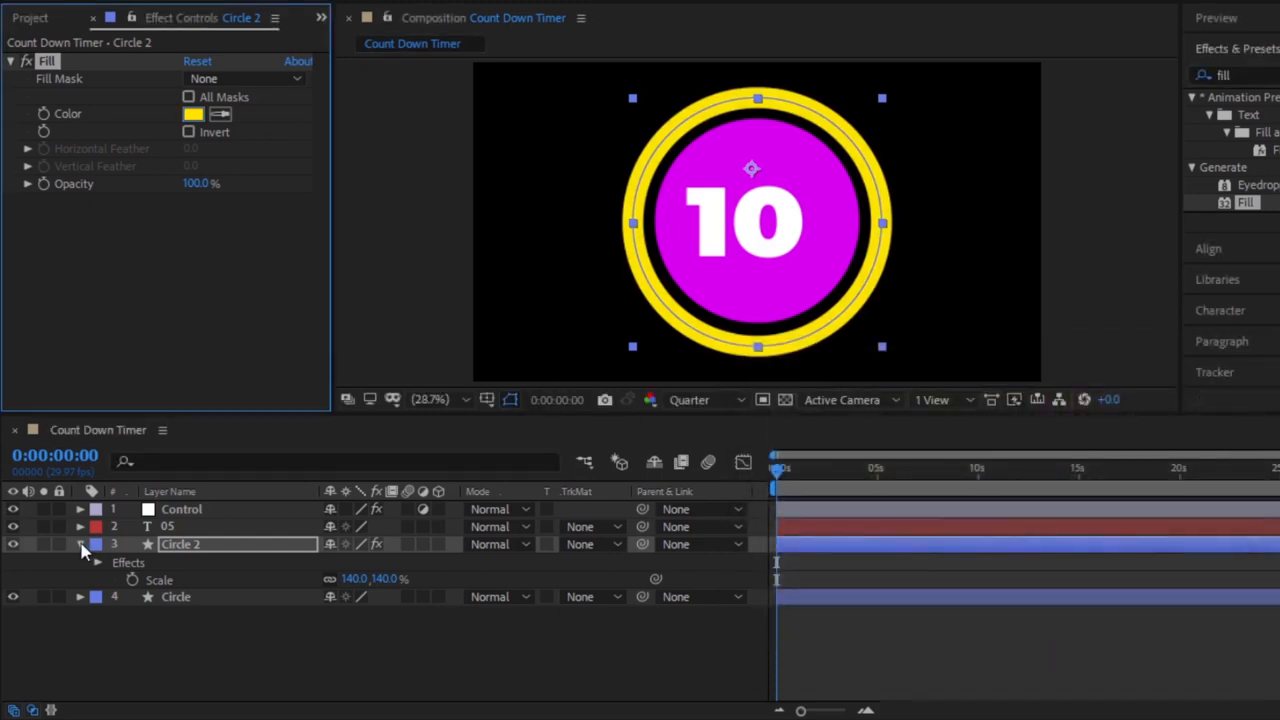
left_click(79, 544)
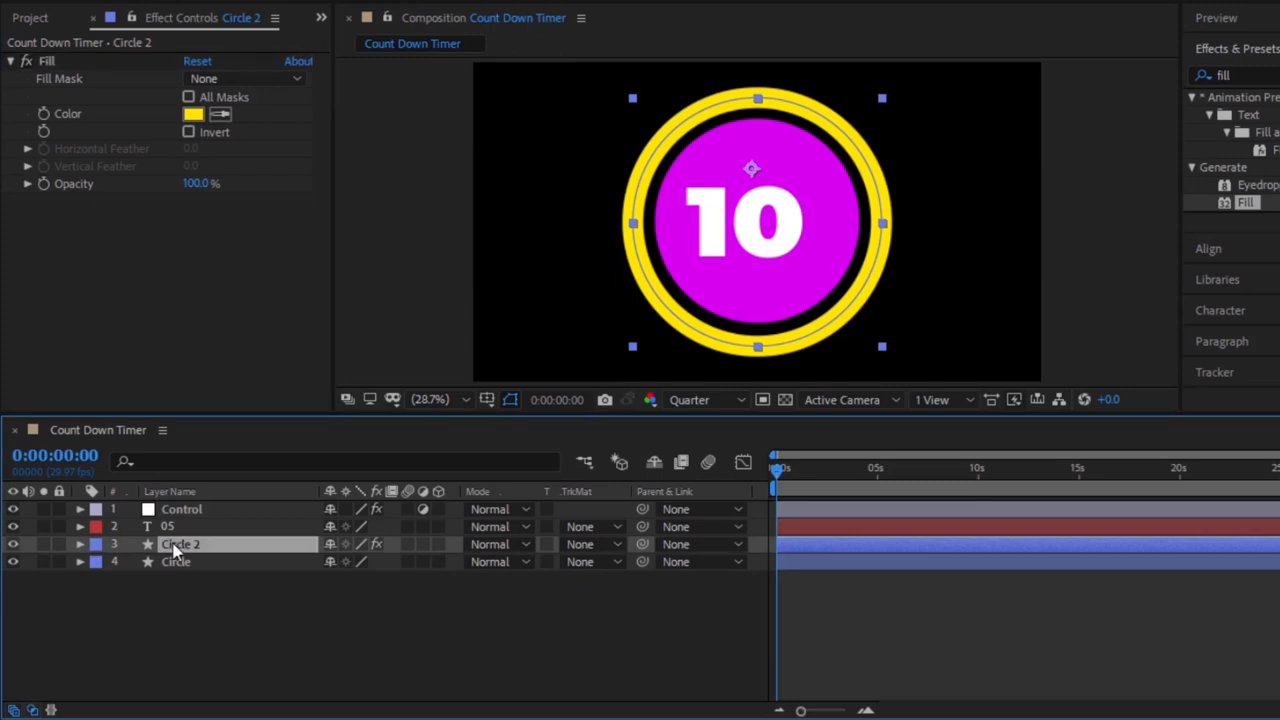
Add a dash to Circle 2's Stroke 1 so the yellow ring becomes dashed.
left_click(79, 544)
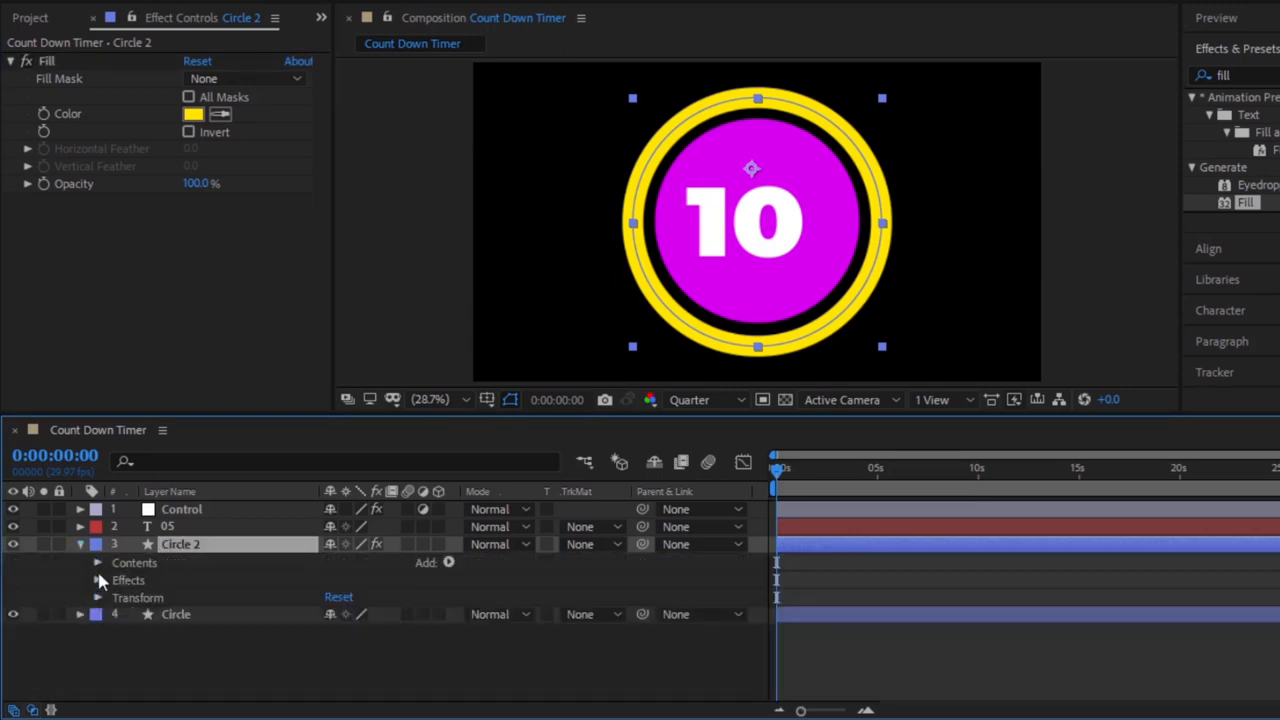
left_click(97, 562)
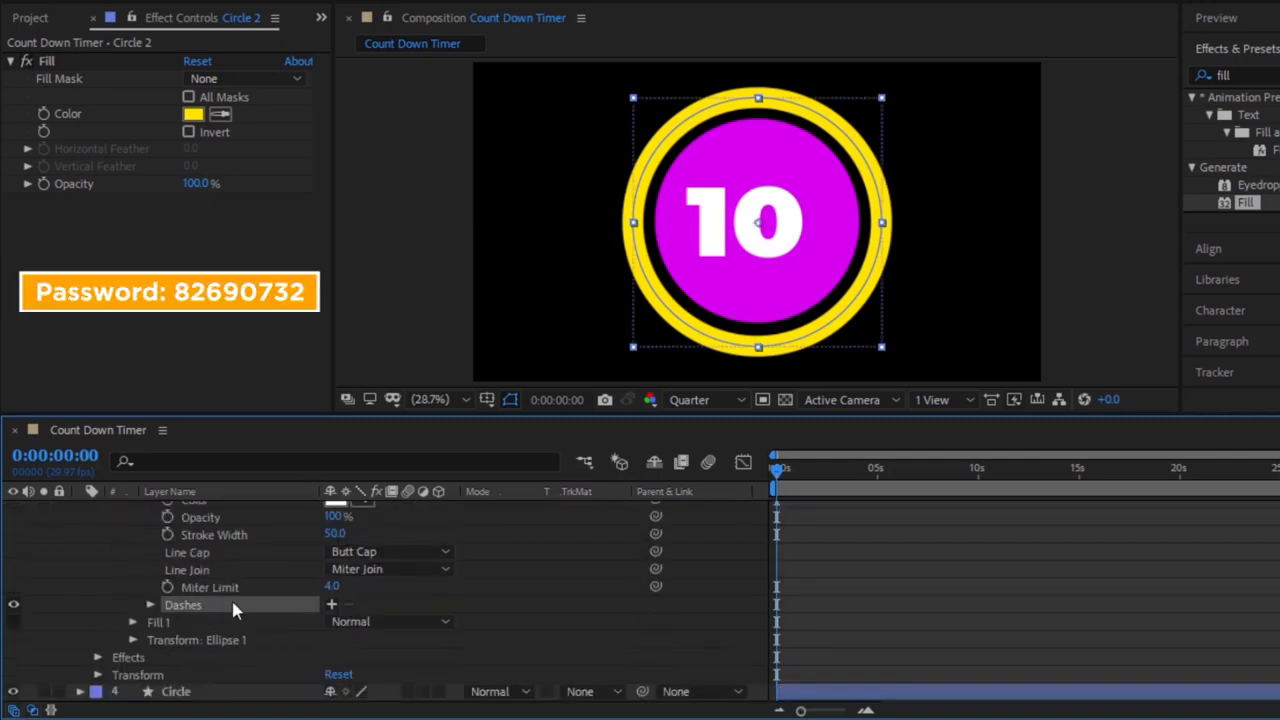
left_click(332, 604)
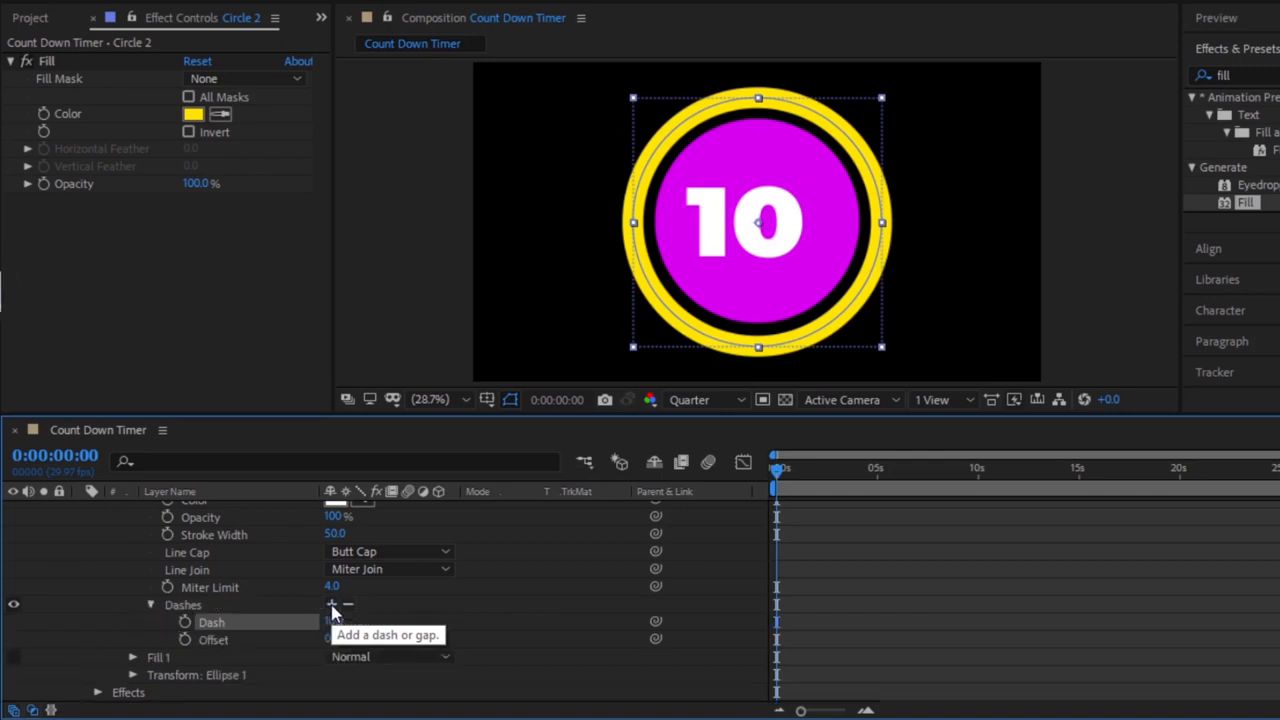
left_click(331, 604)
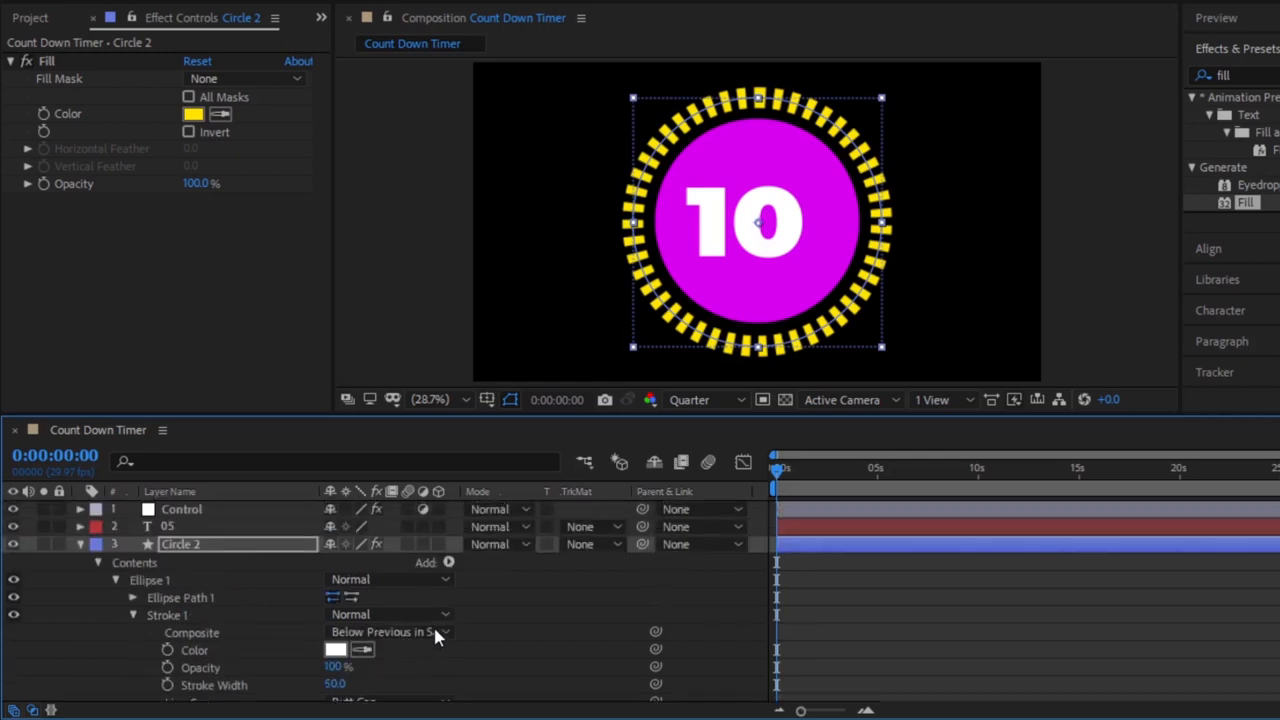
left_click(79, 544)
type("glow")
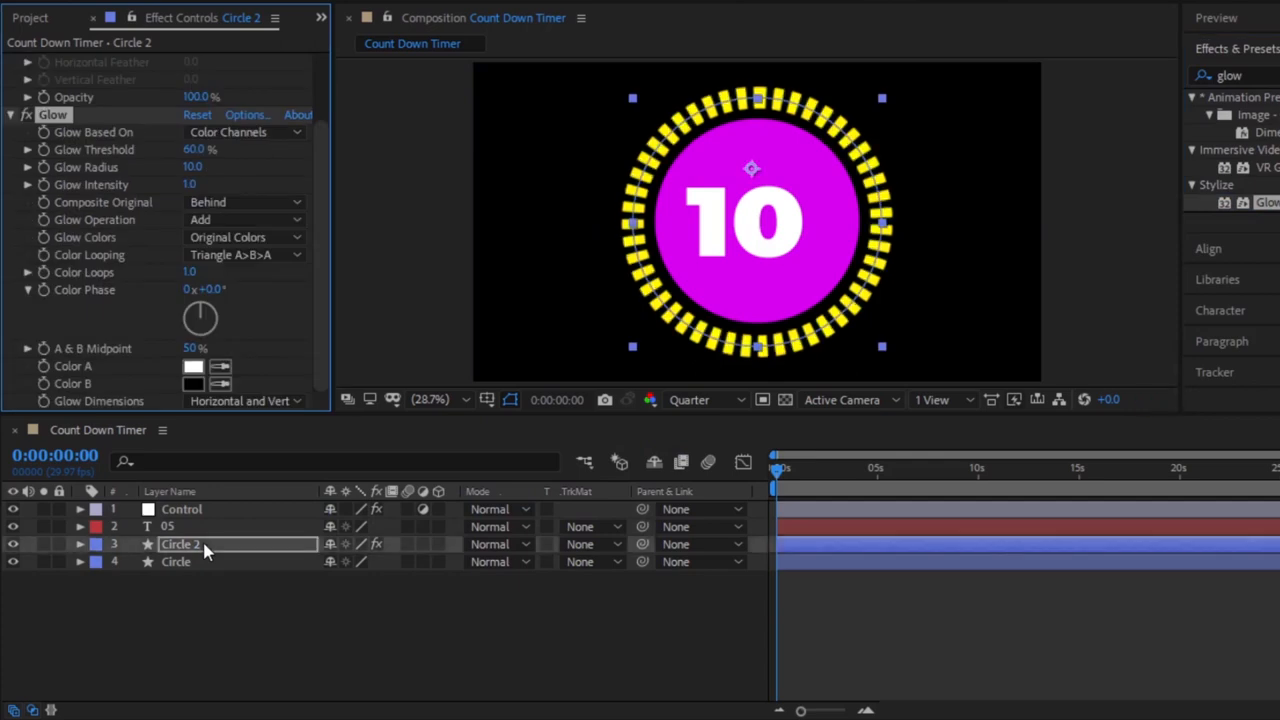
Apply the Glow effect from Effects & Presets to the Circle 2 layer.
double_click(193, 167)
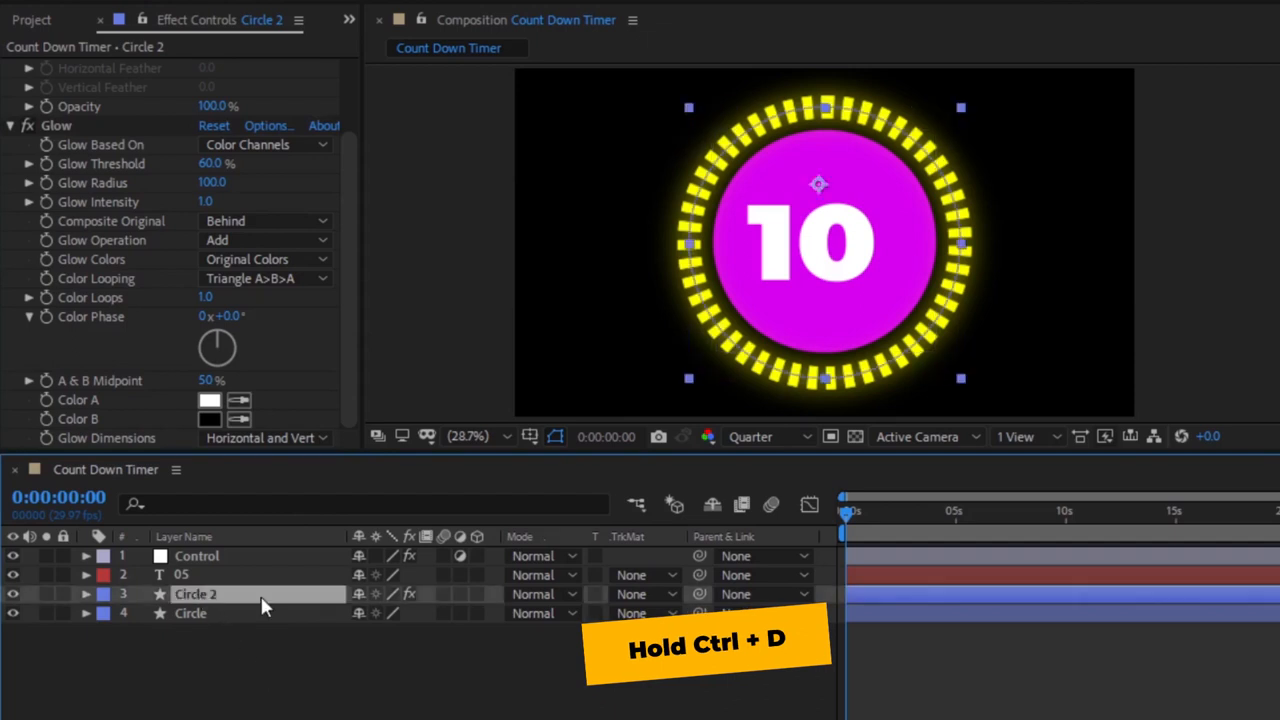
Duplicate the ring as Ring 1 and Ring 2, setting Ring 1's opacity to 20%.
key("ctrl+d")
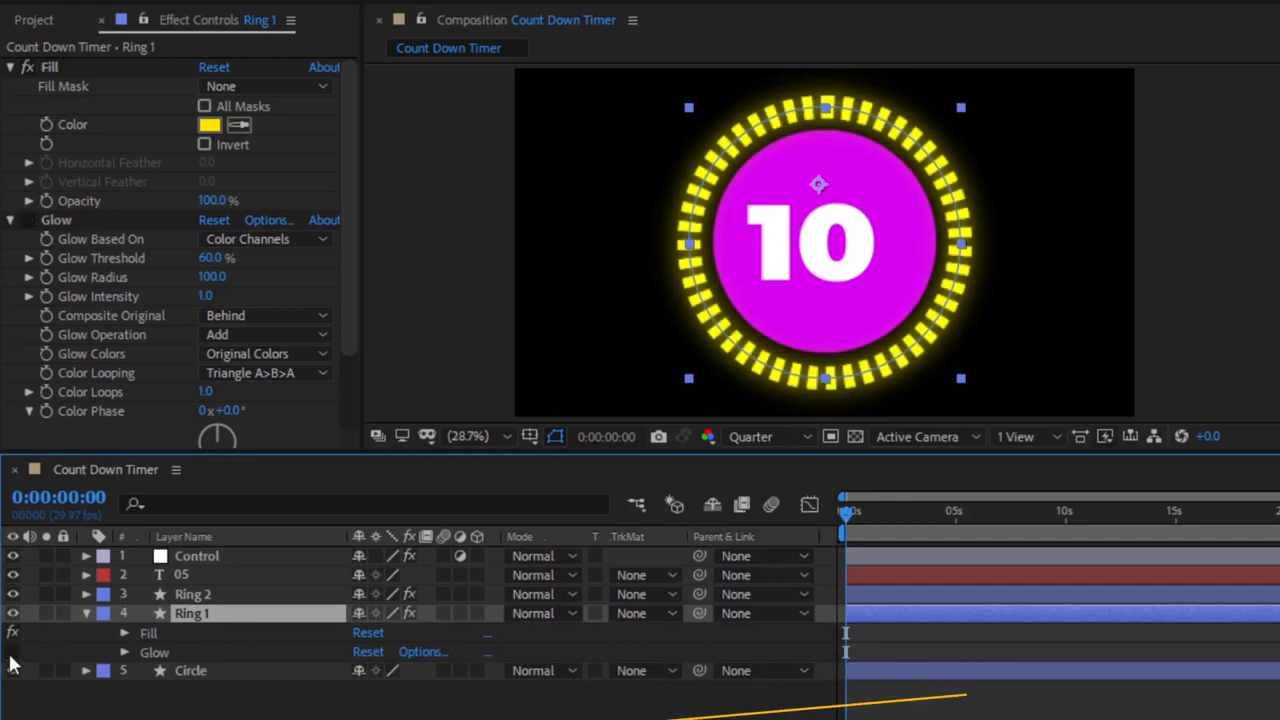
key("t")
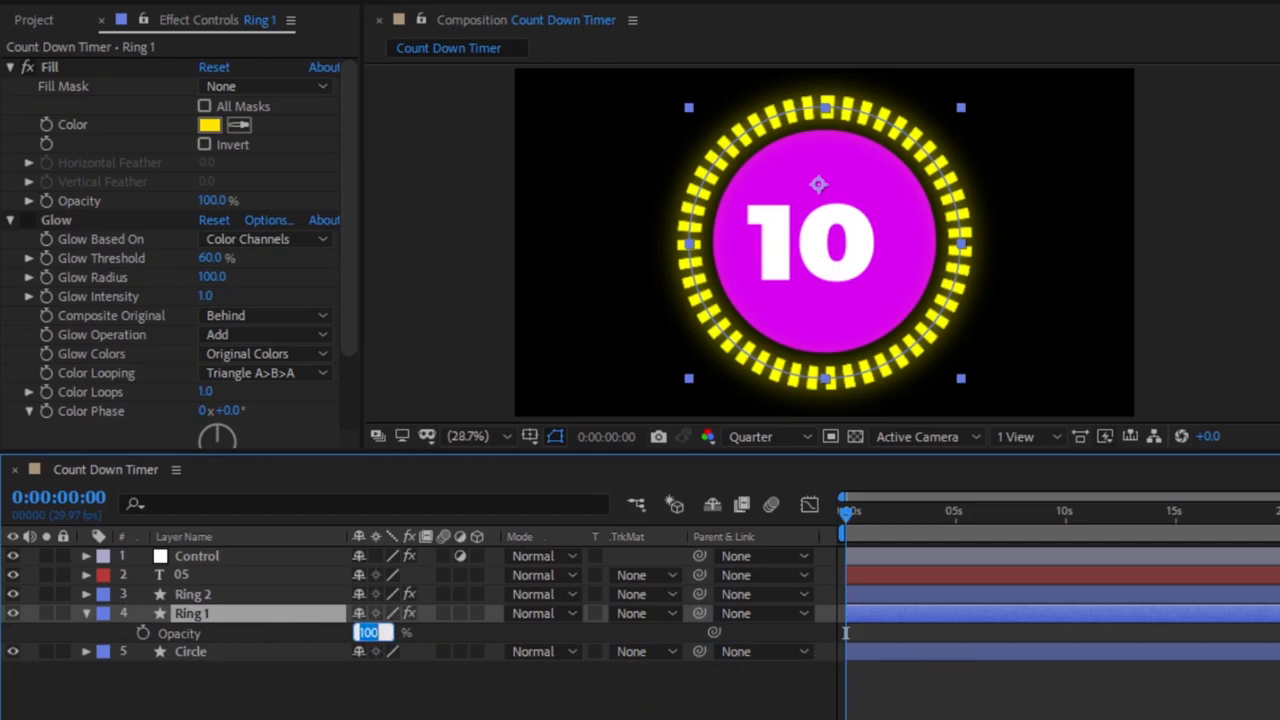
type("20")
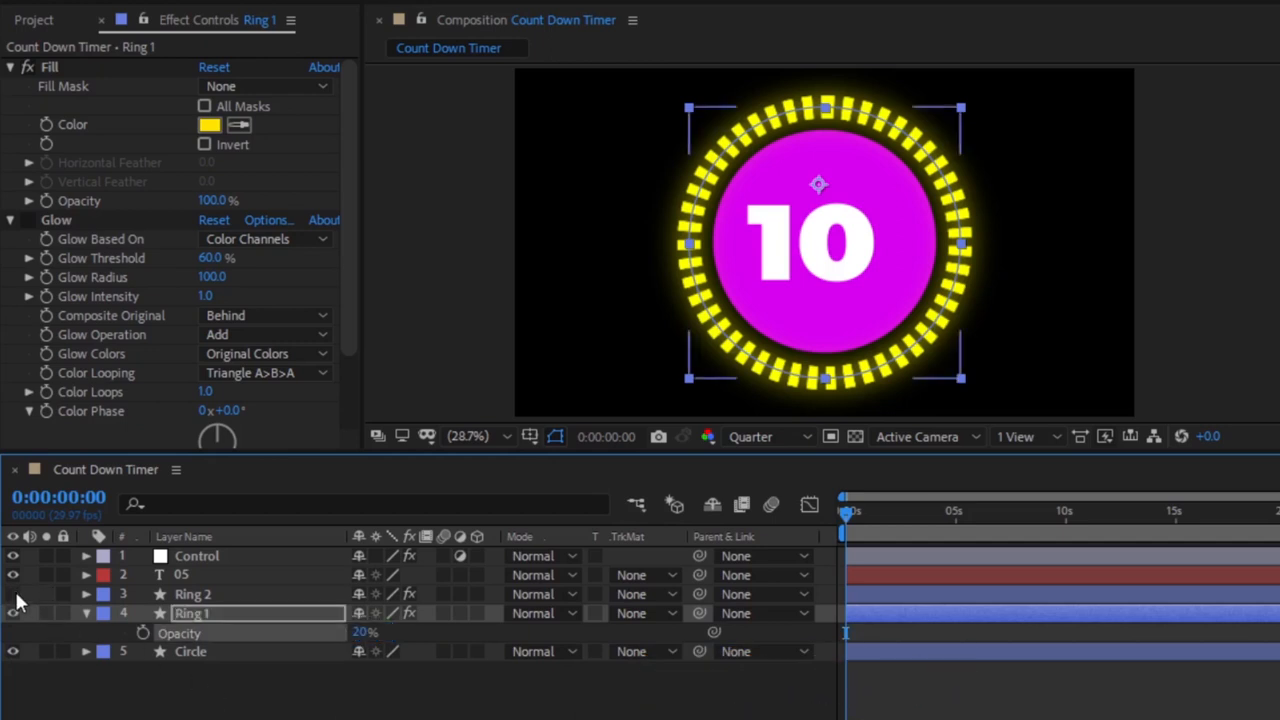
left_click(13, 613)
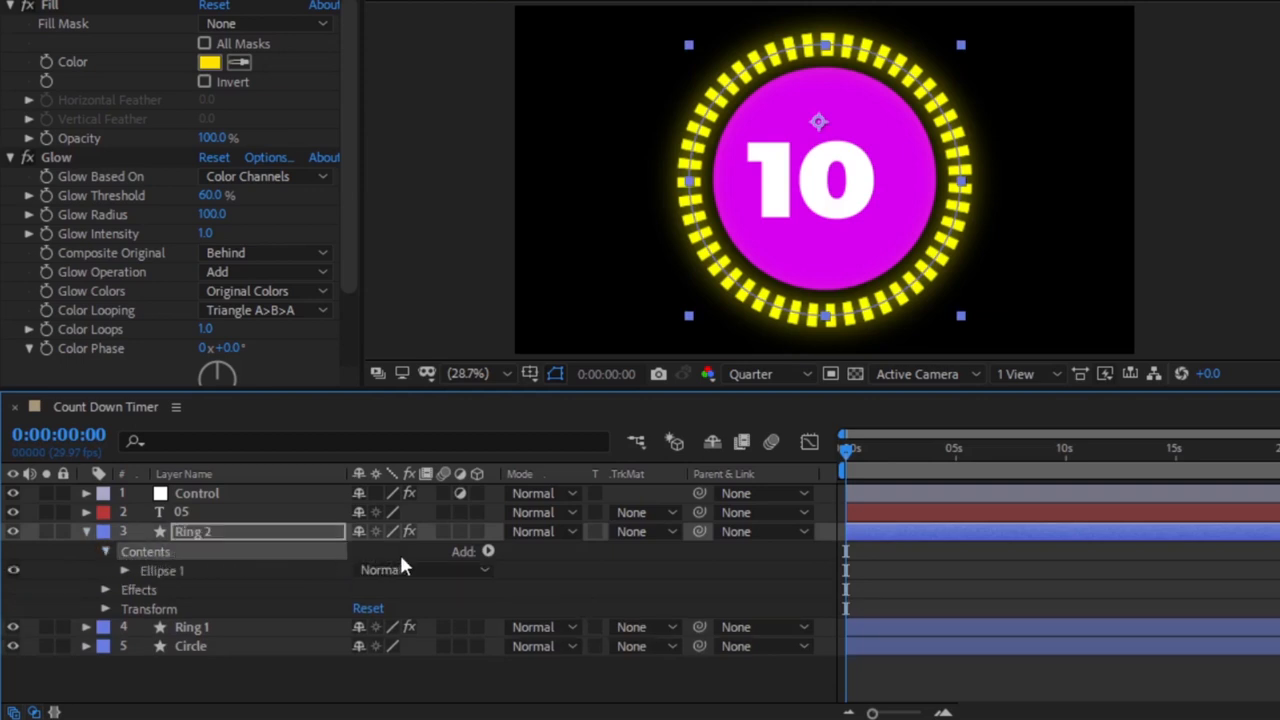
Add a Trim Paths operator to Ring 2's contents and expand Trim Paths 1.
left_click(488, 551)
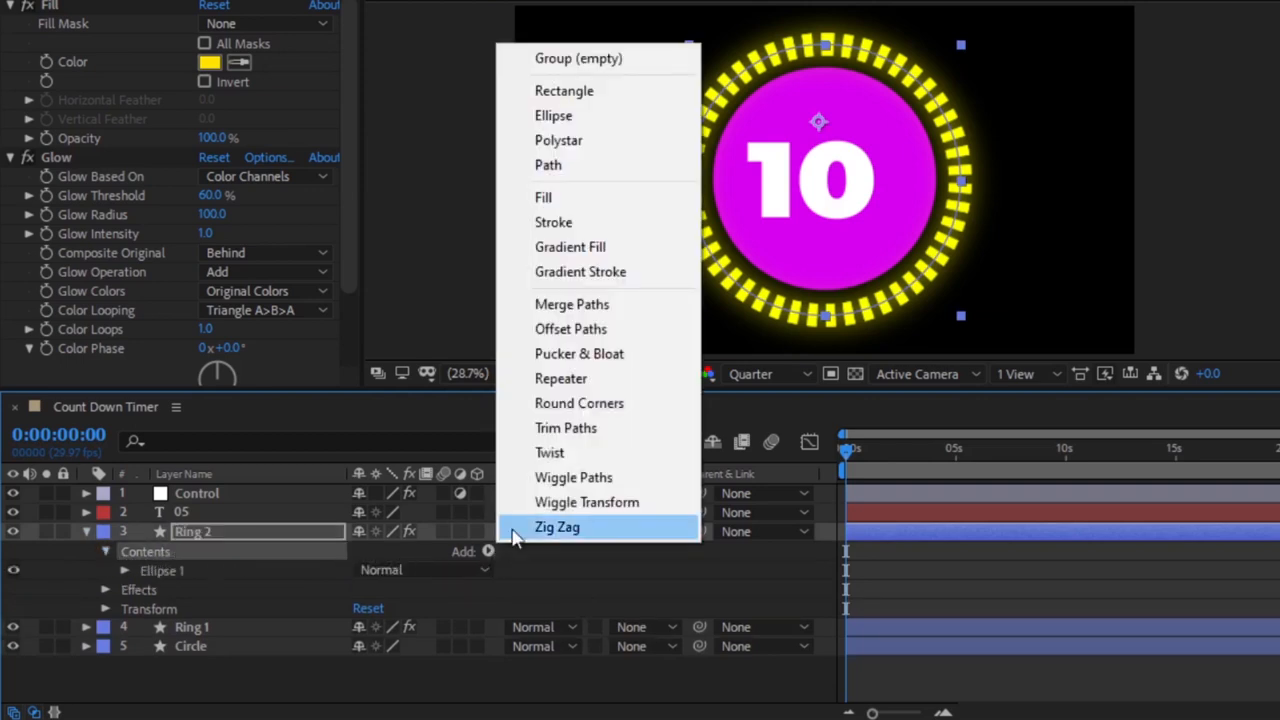
left_click(565, 427)
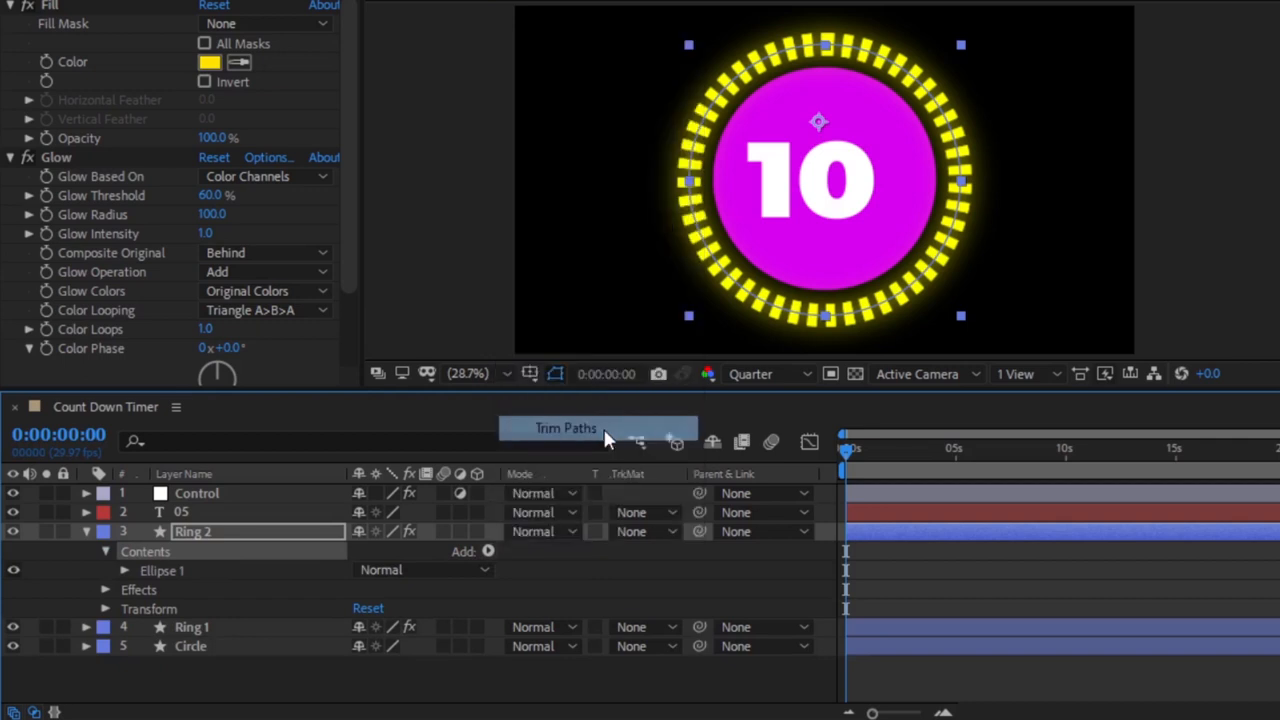
left_click(566, 427)
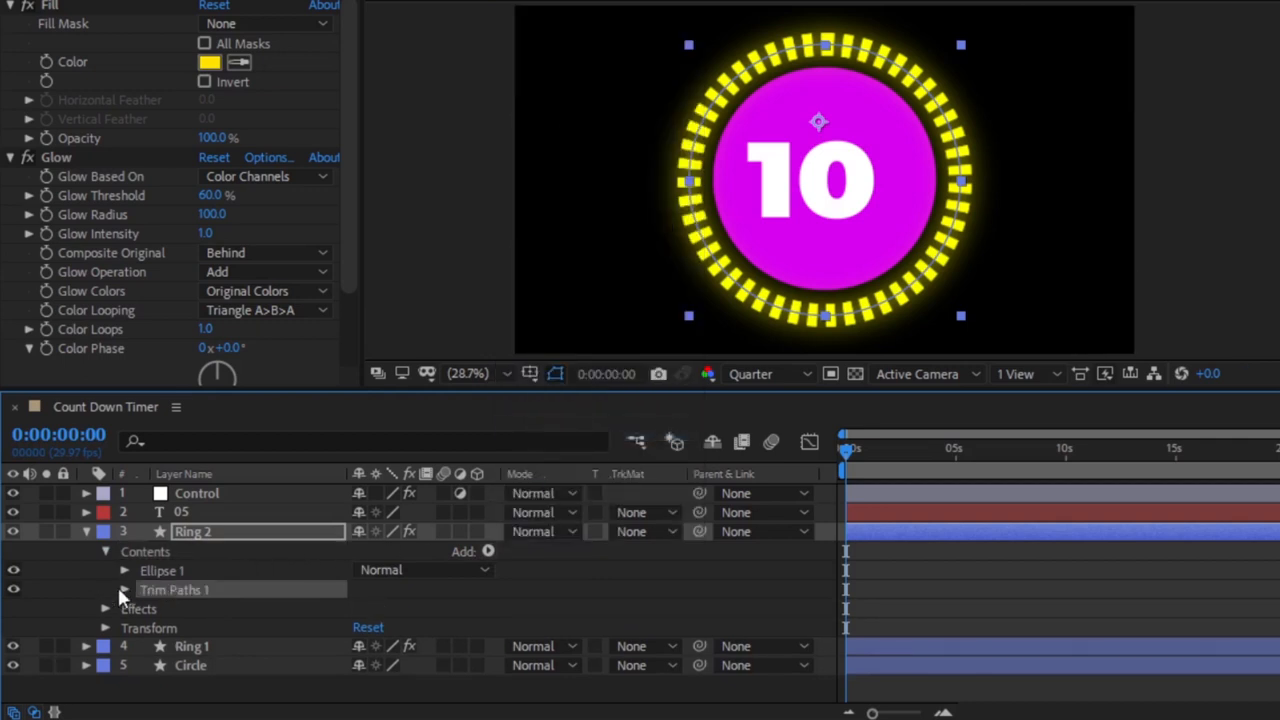
left_click(125, 589)
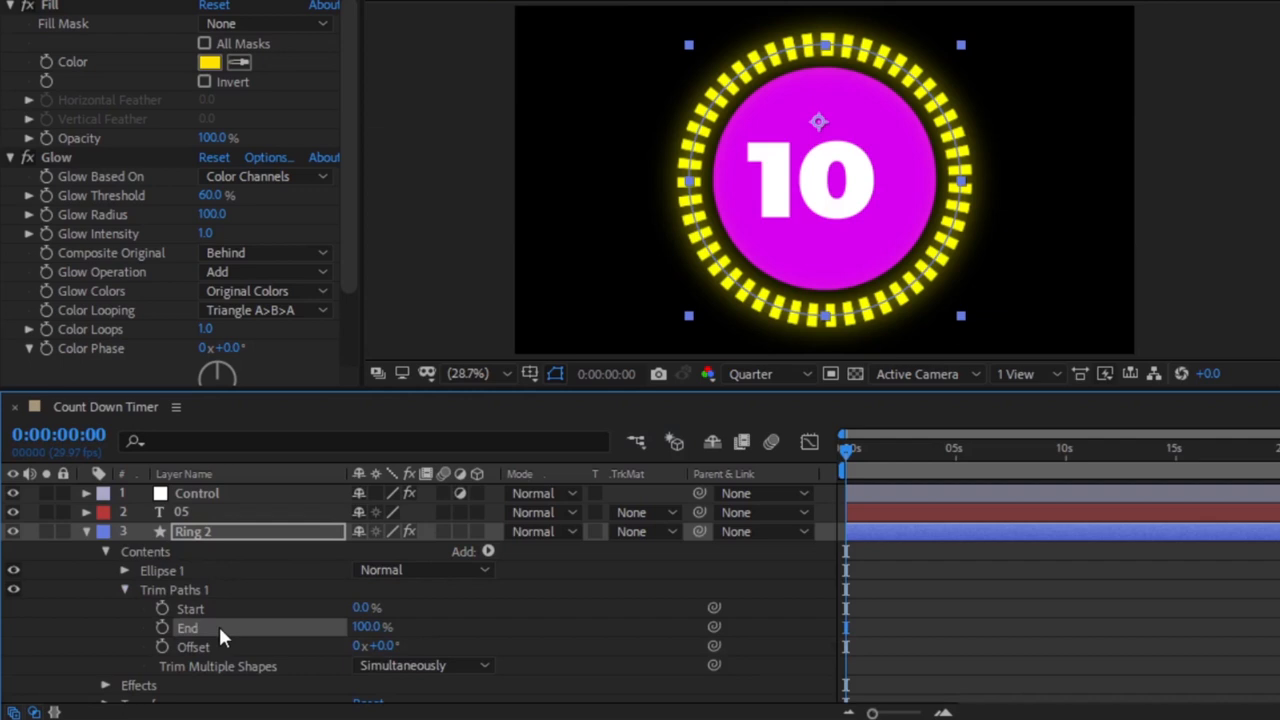
mouse_move(210, 636)
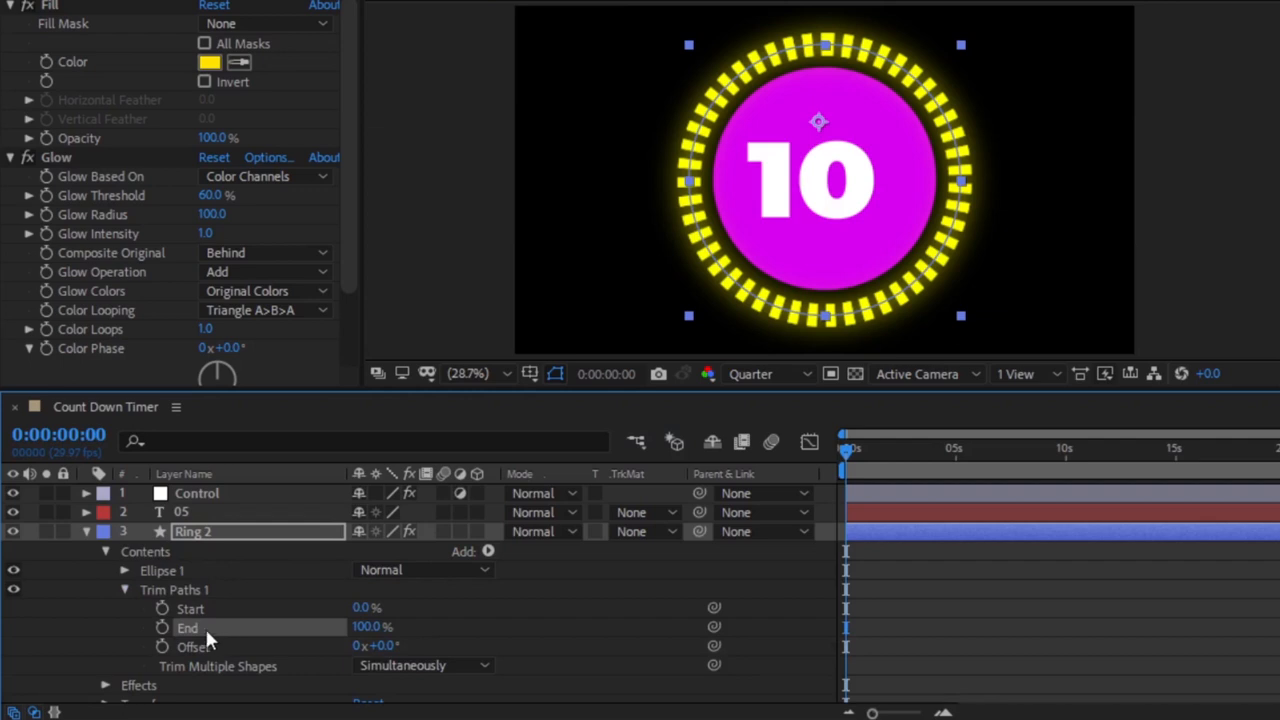
mouse_move(160, 638)
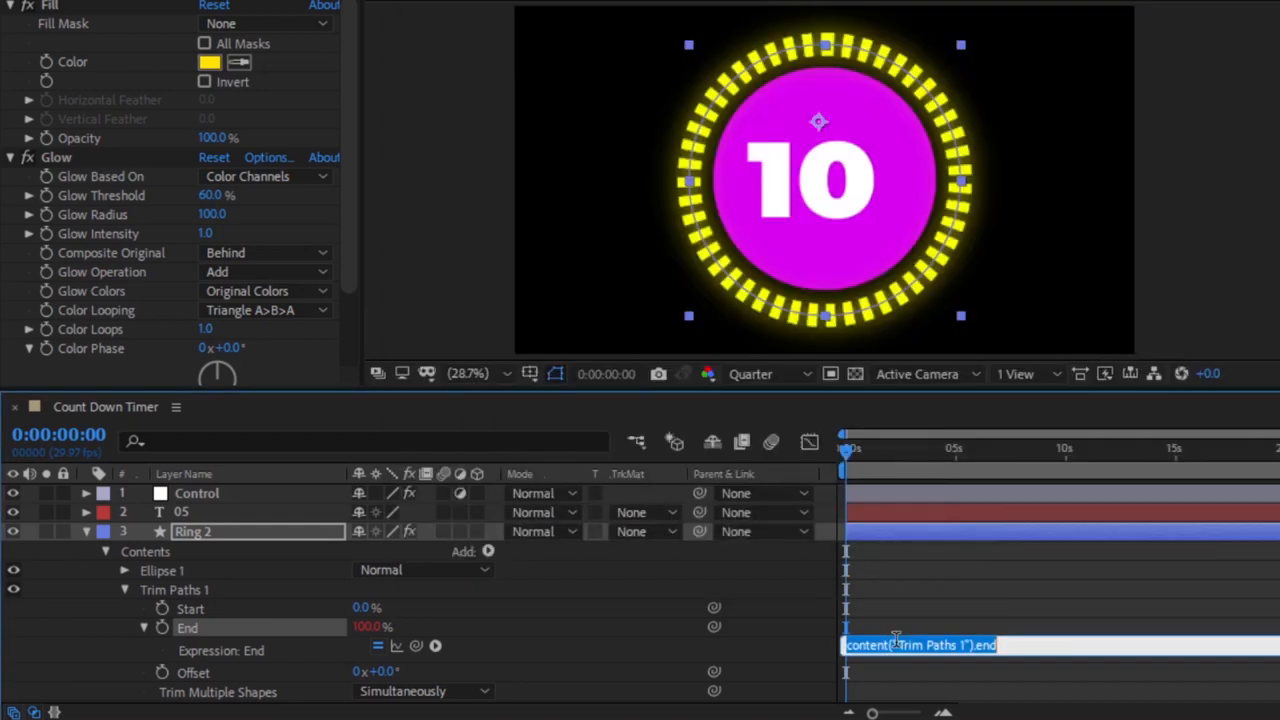
Enter the expression '100/m*time' on Trim Paths End.
type("100/m*time")
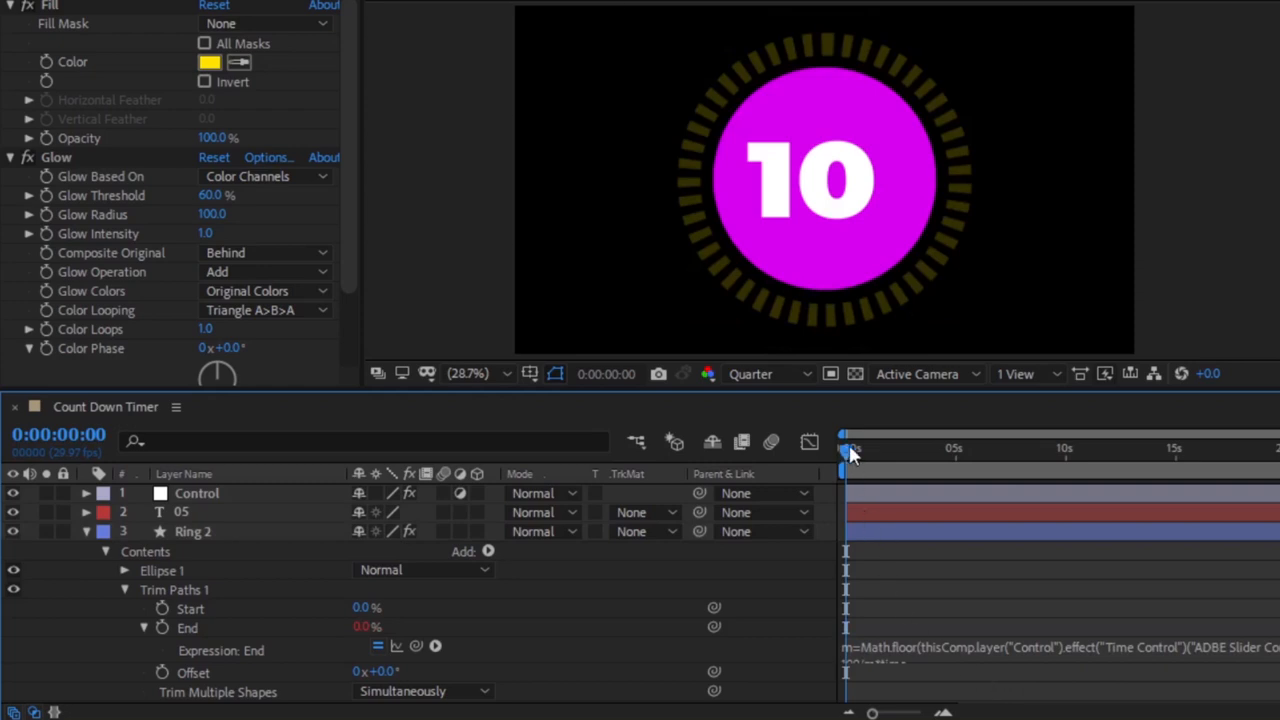
Scrub the countdown to 06 and edit the Control layer's Time Control slider value.
left_click_drag(845, 448, 895, 448)
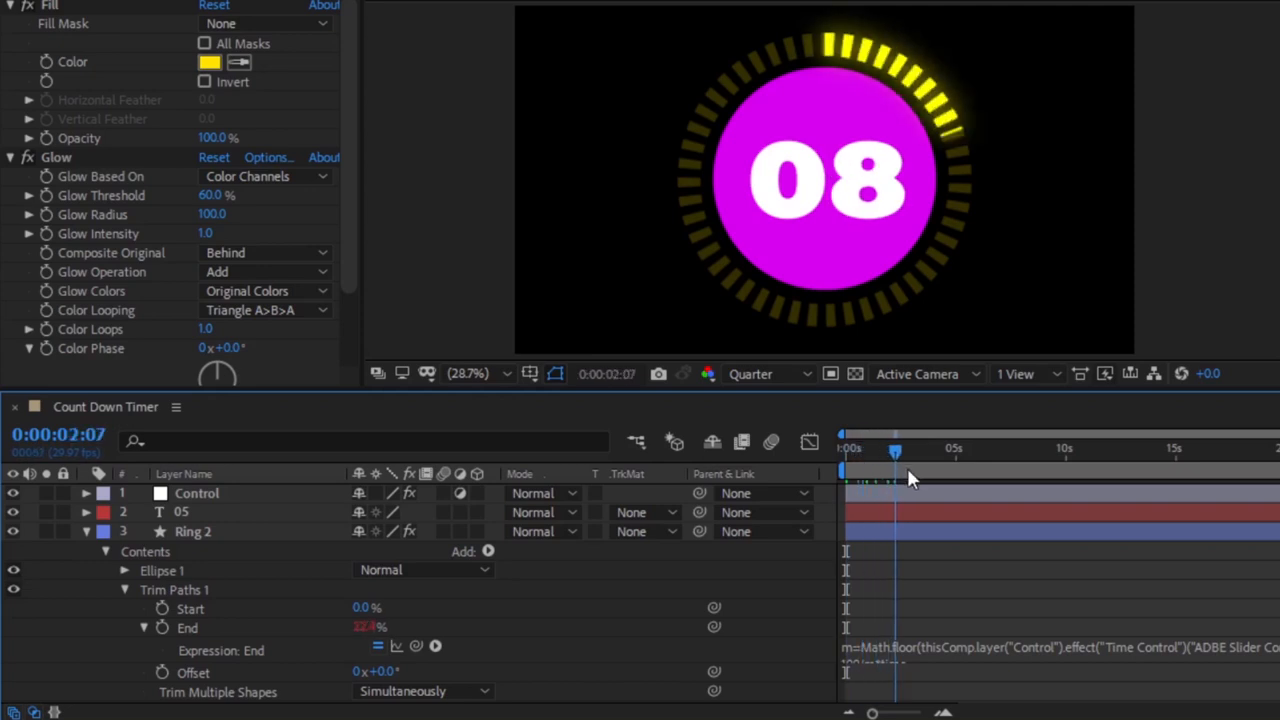
left_click_drag(895, 448, 928, 448)
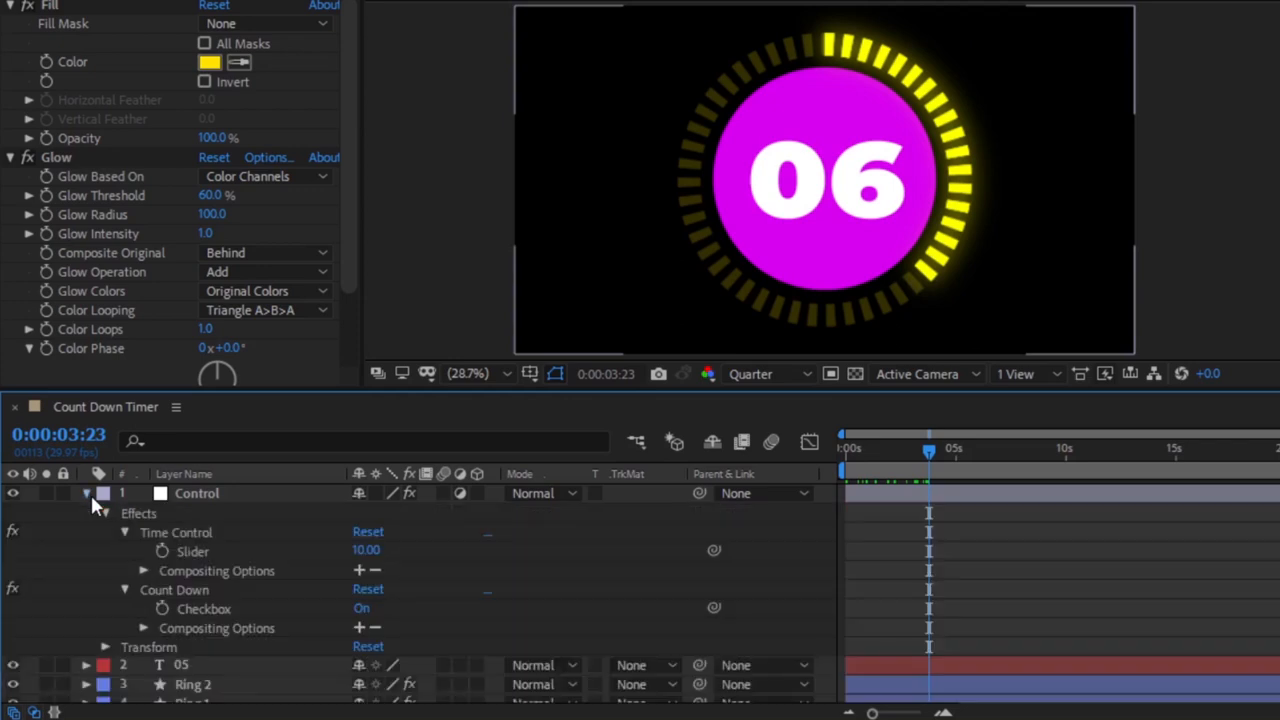
double_click(367, 551)
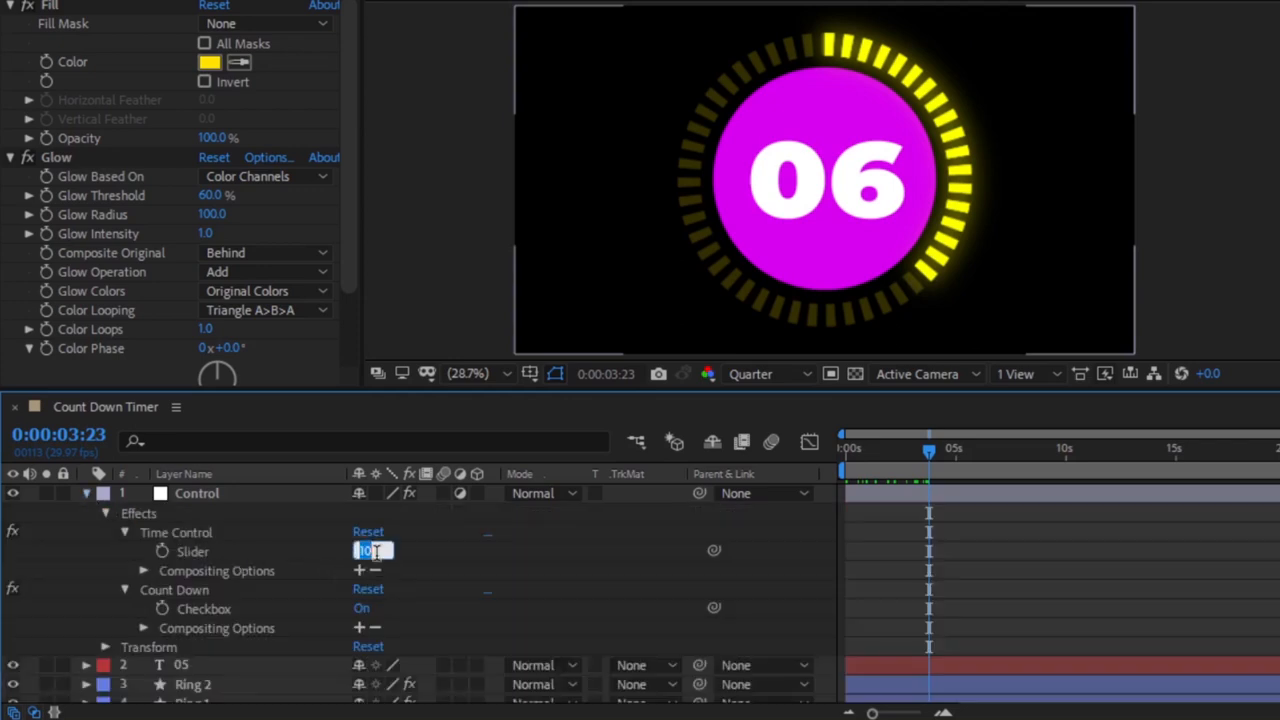